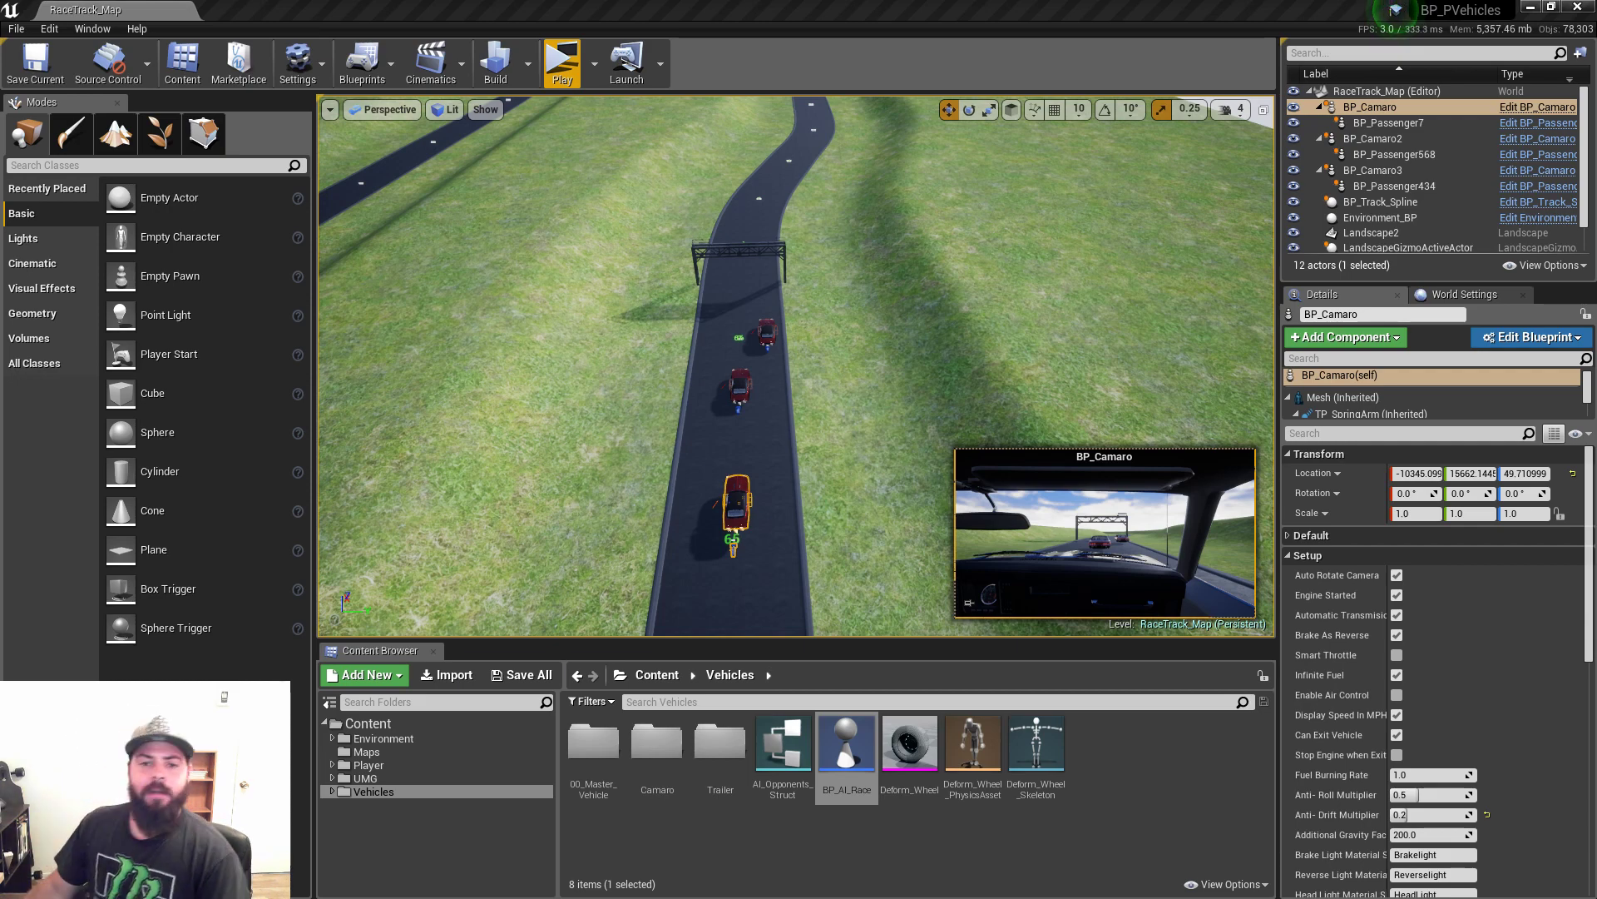
pyautogui.moveTo(964, 270)
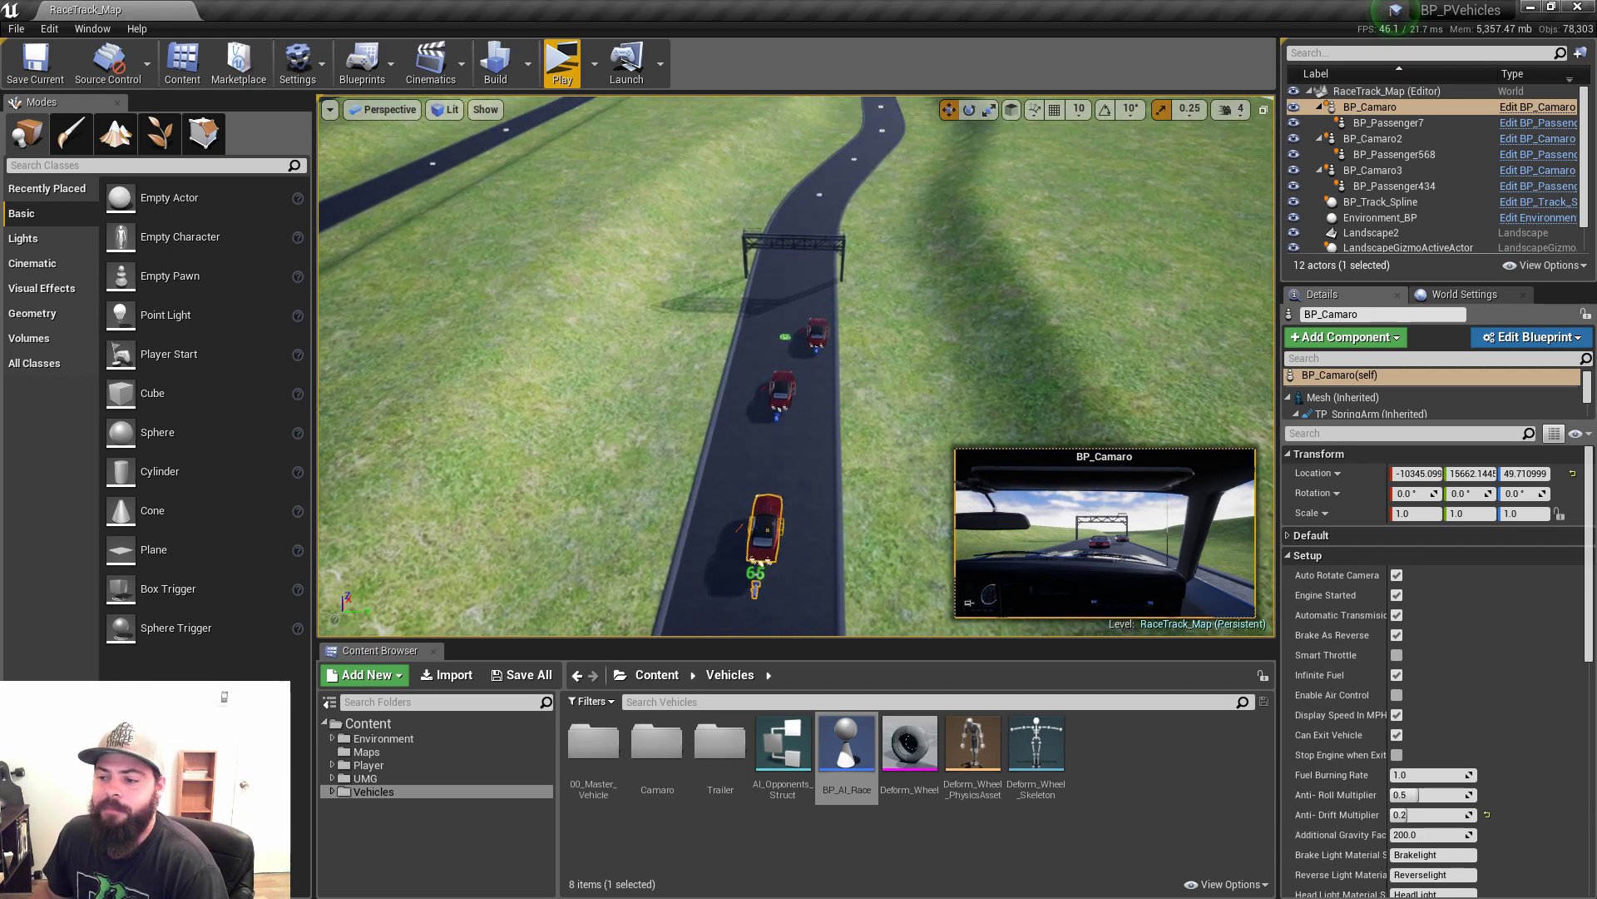
pyautogui.moveTo(968, 273)
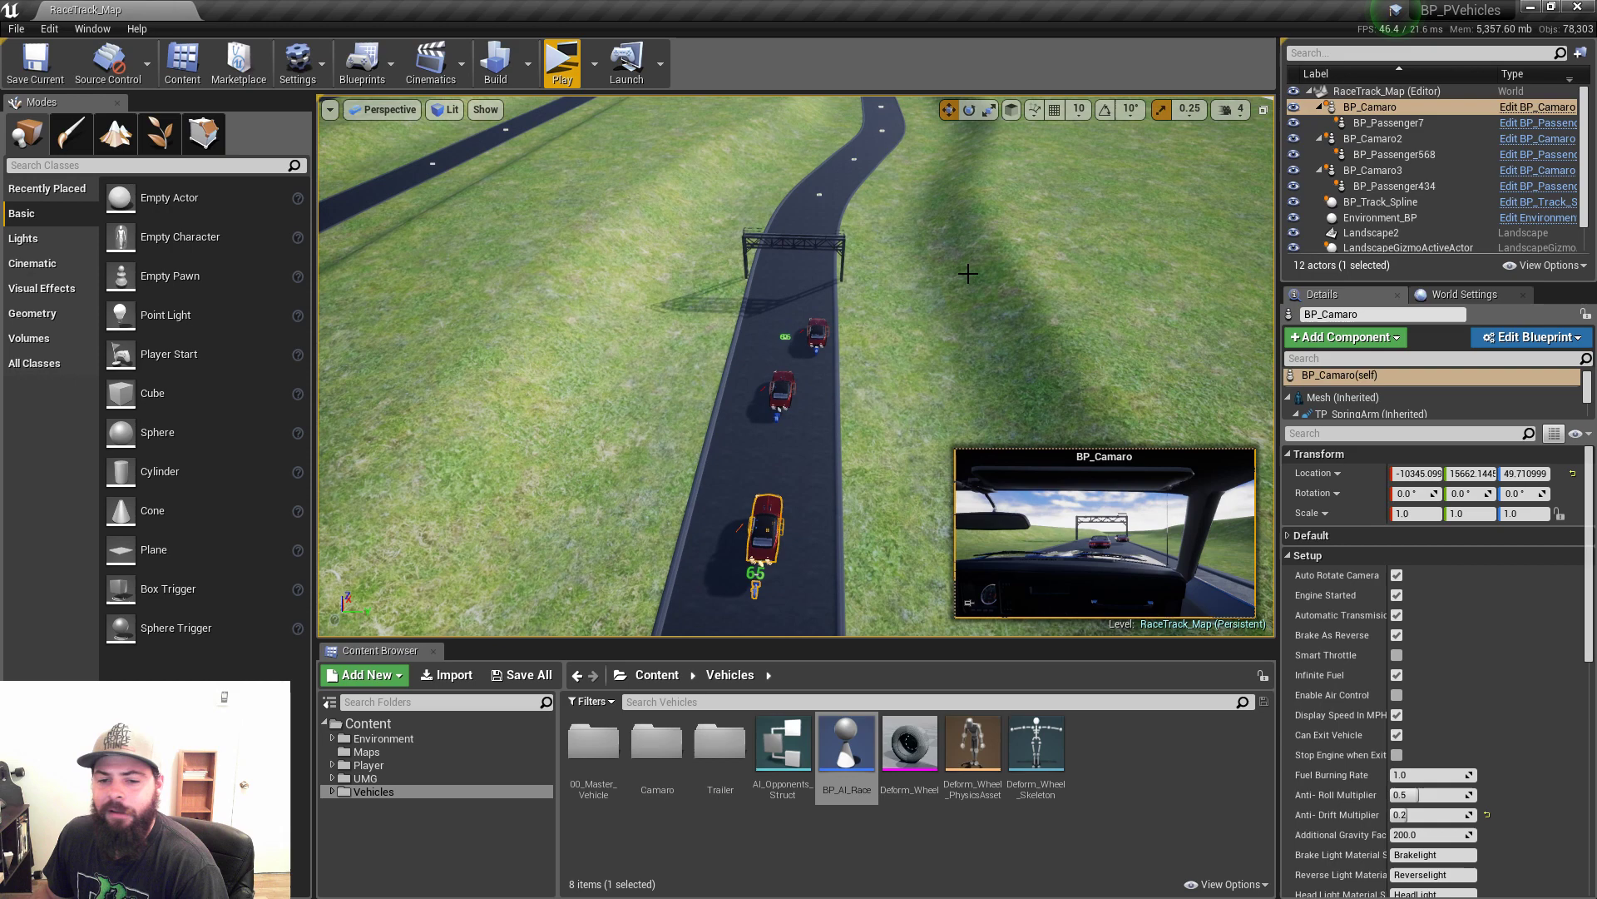
pyautogui.moveTo(843, 748)
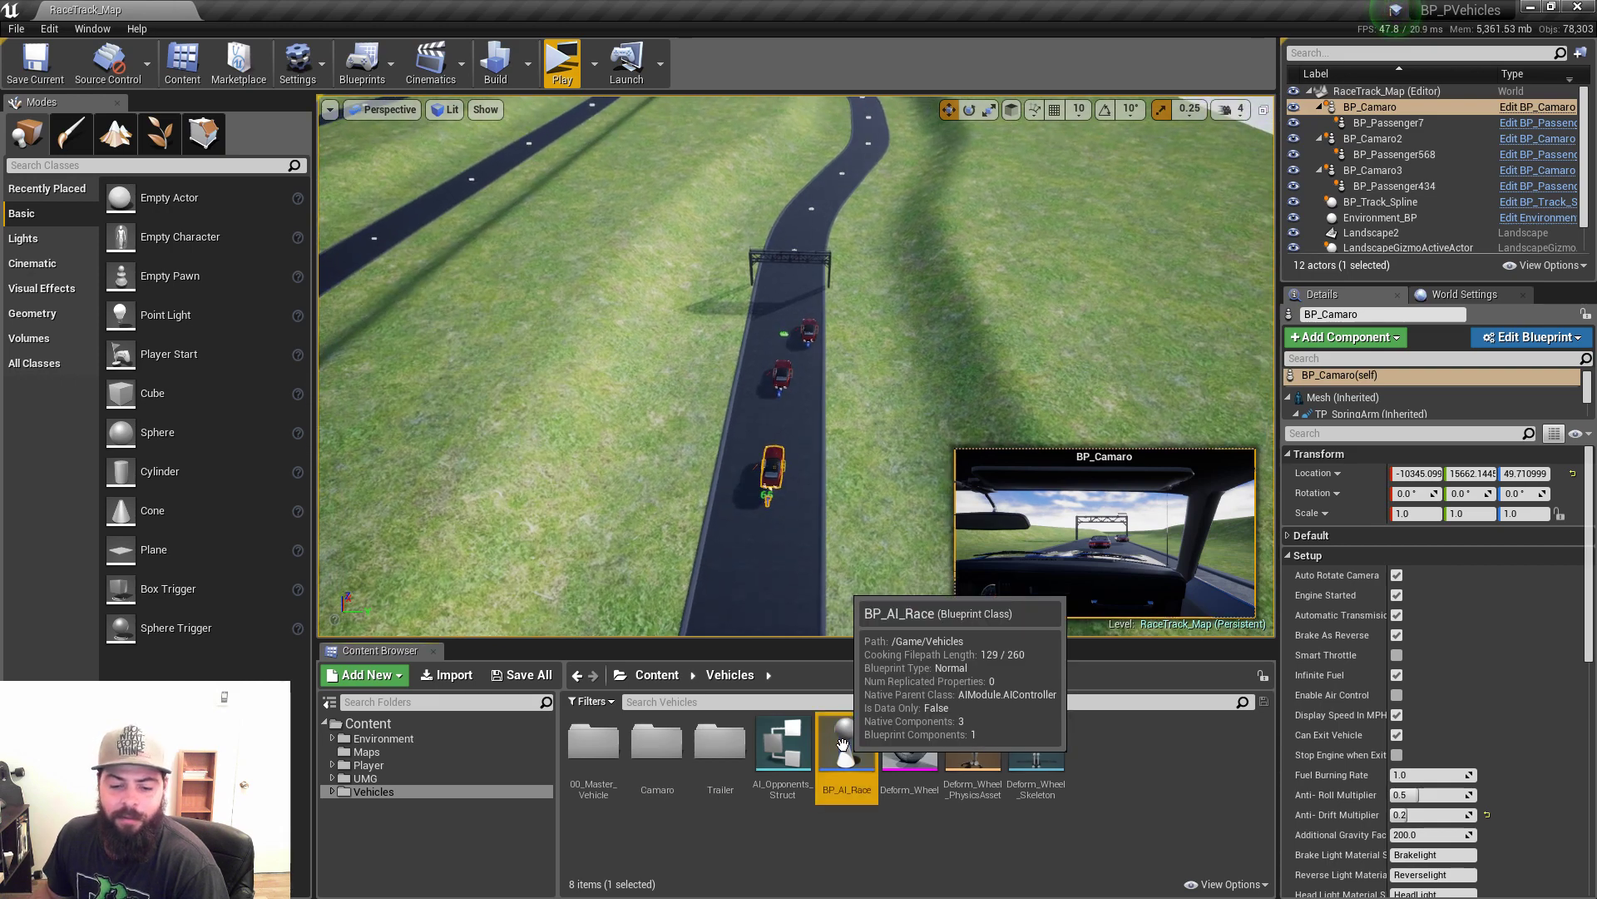
pyautogui.moveTo(1316, 621)
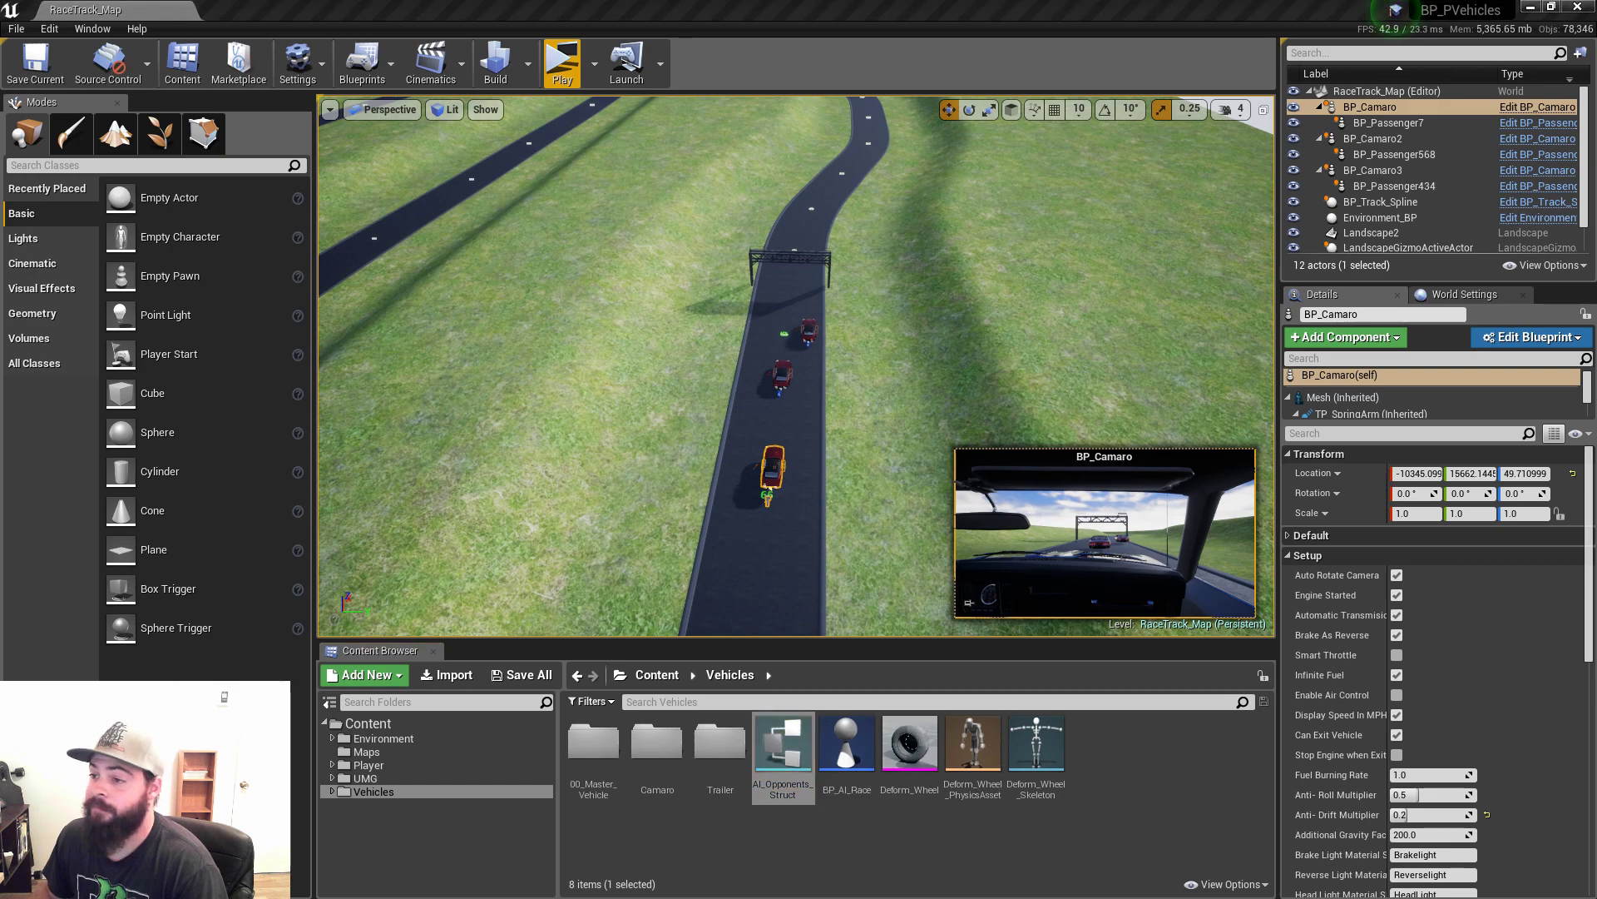
# Open AI_Opponents_Struct to check its Opponent Actor, Distance and Angle fields (None/0.0).
pyautogui.doubleClick(783, 742)
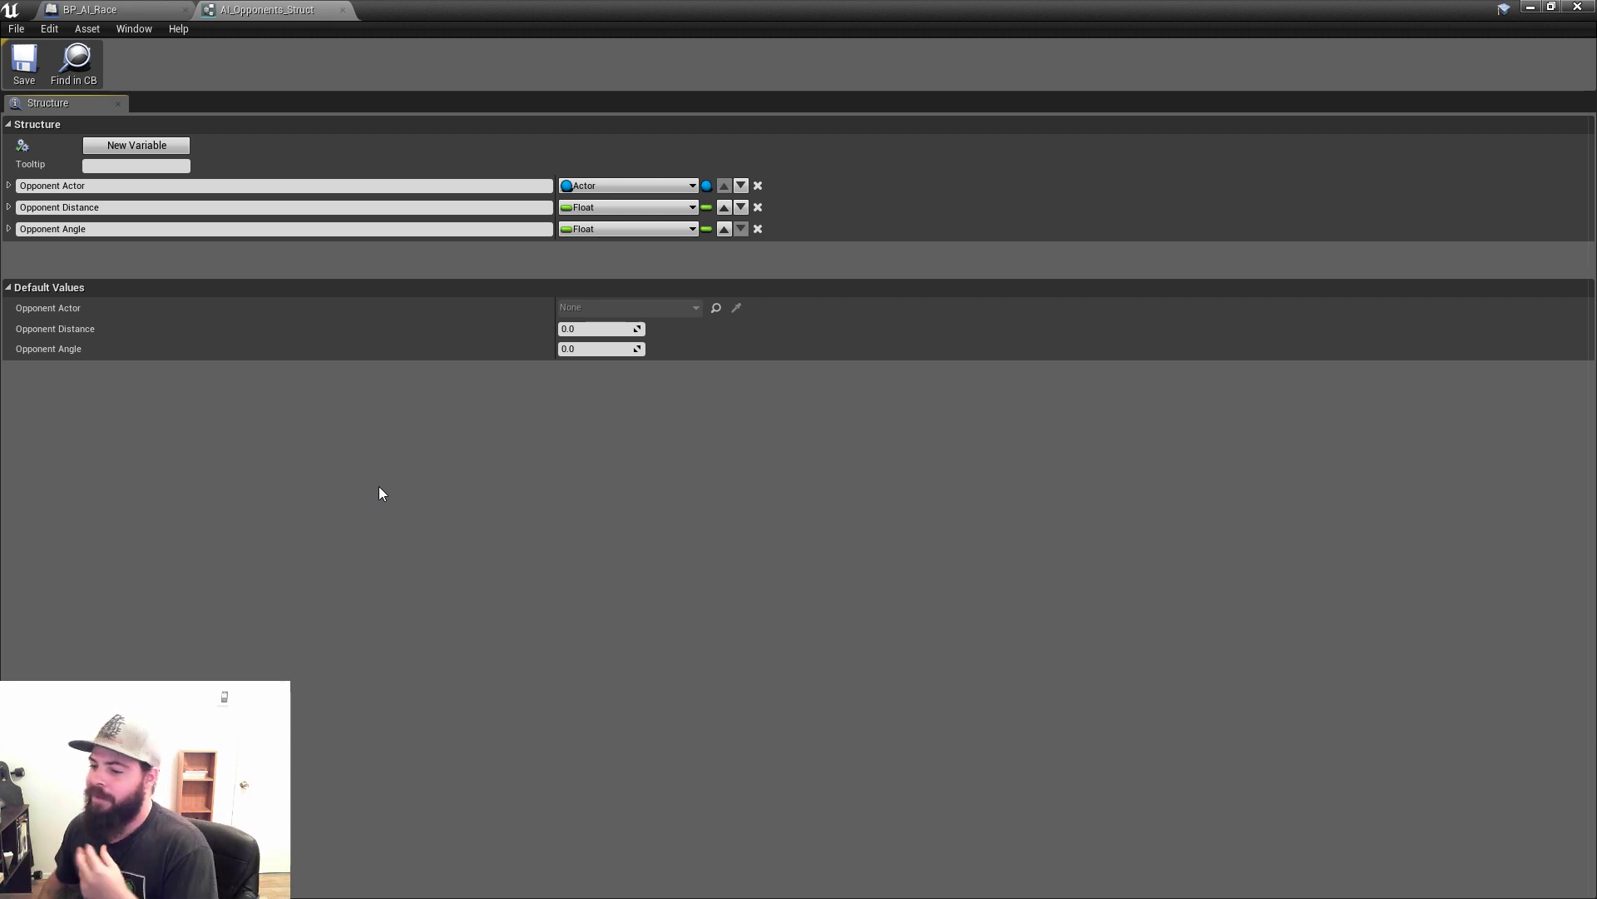
pyautogui.moveTo(429, 486)
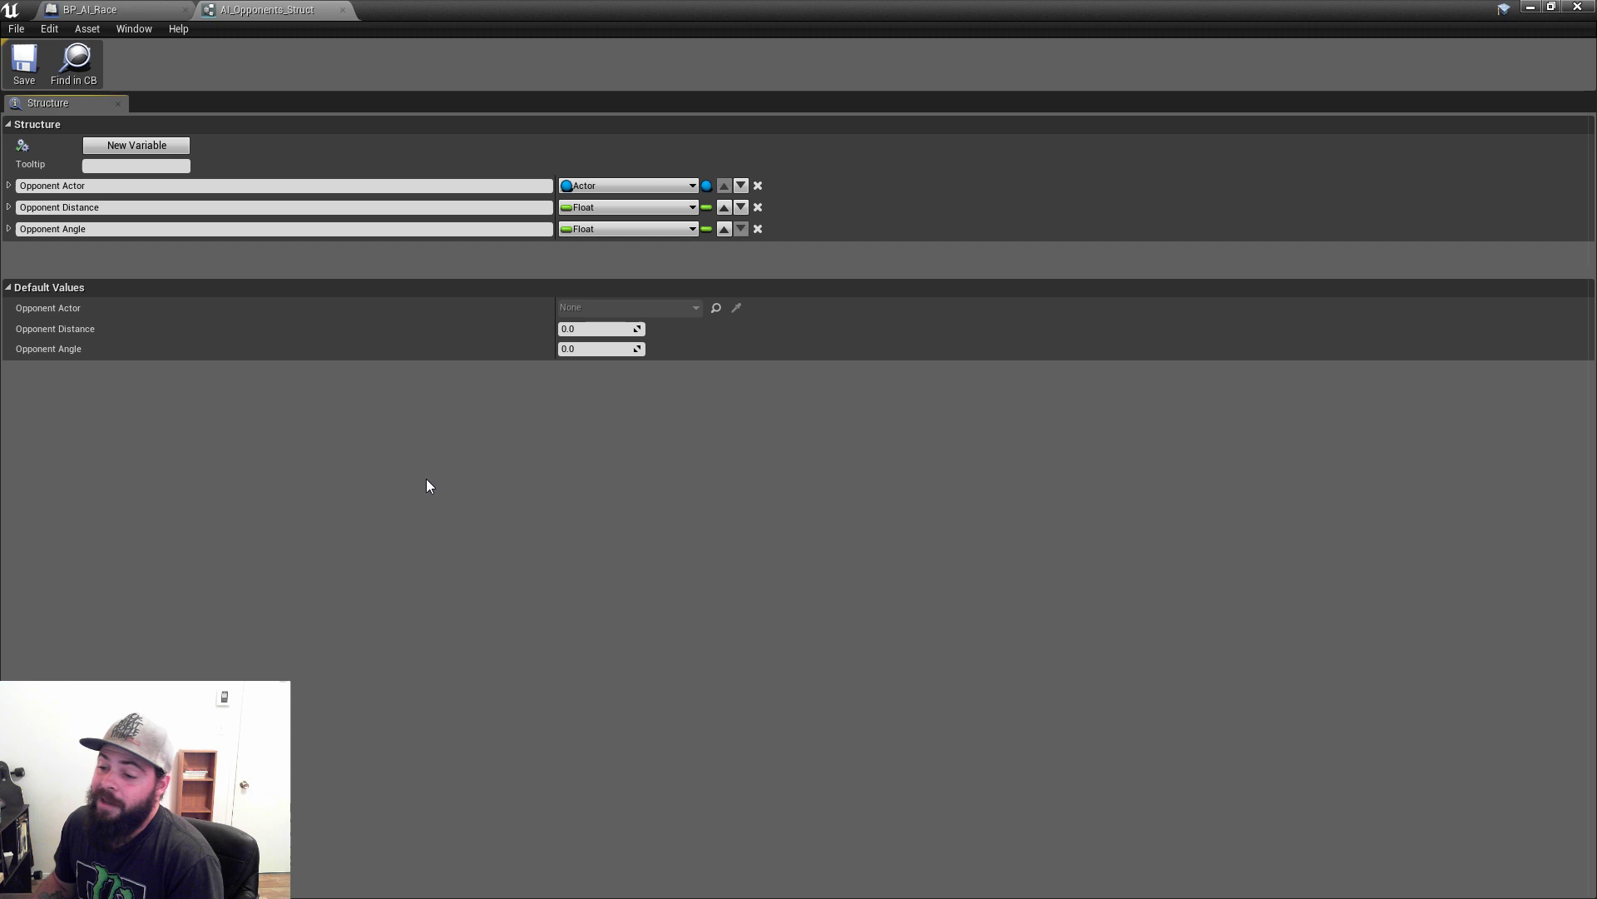
pyautogui.moveTo(468, 496)
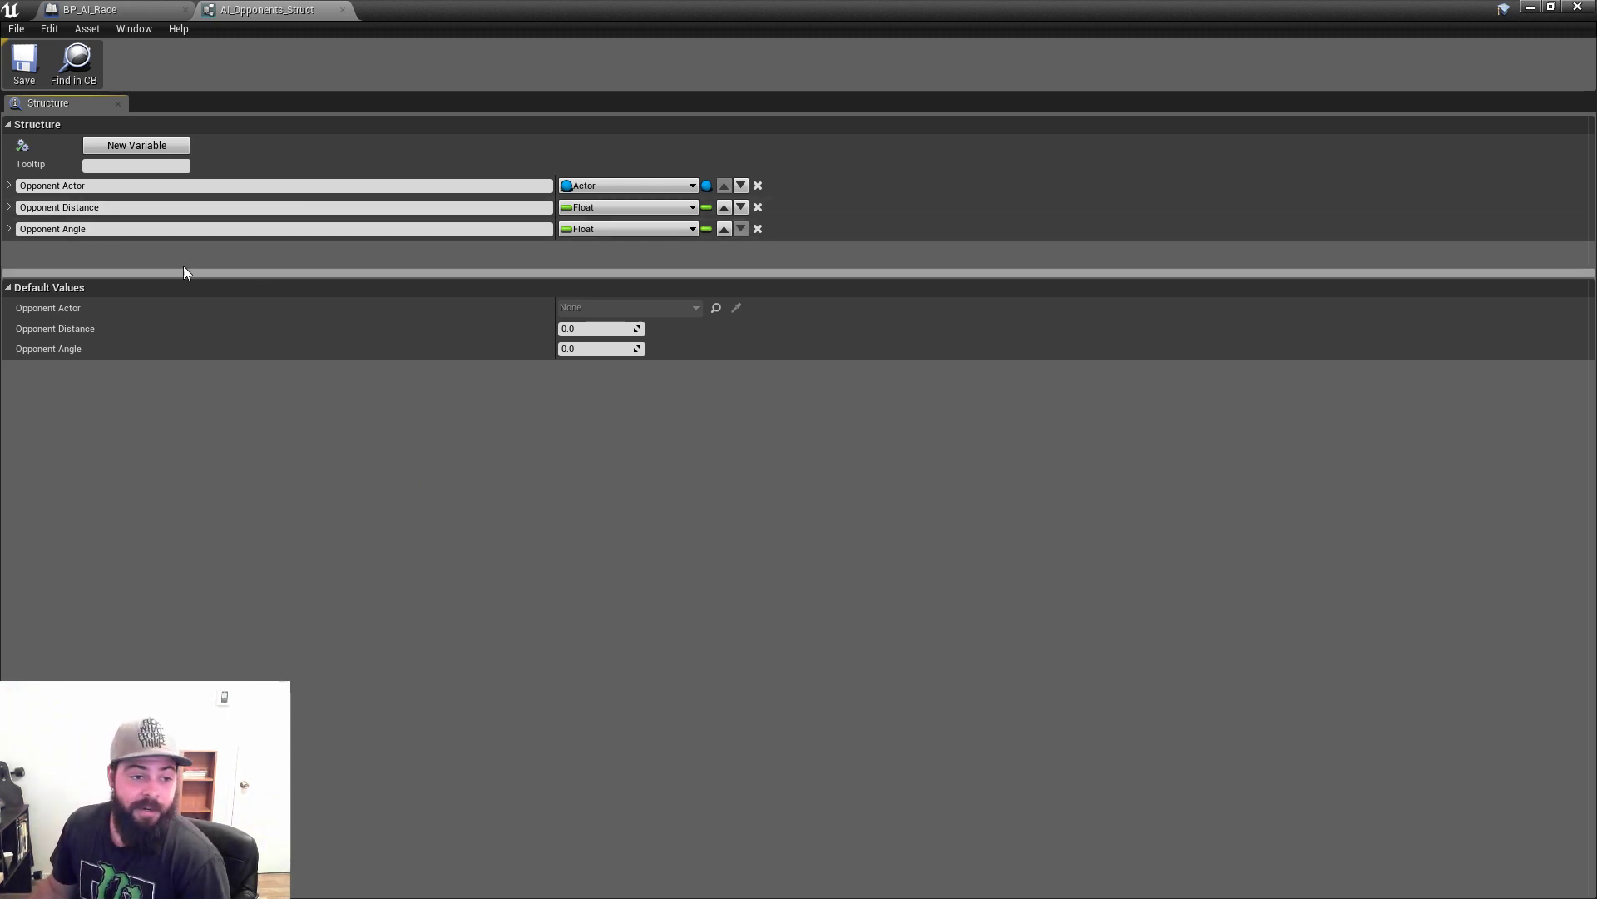
pyautogui.moveTo(176, 204)
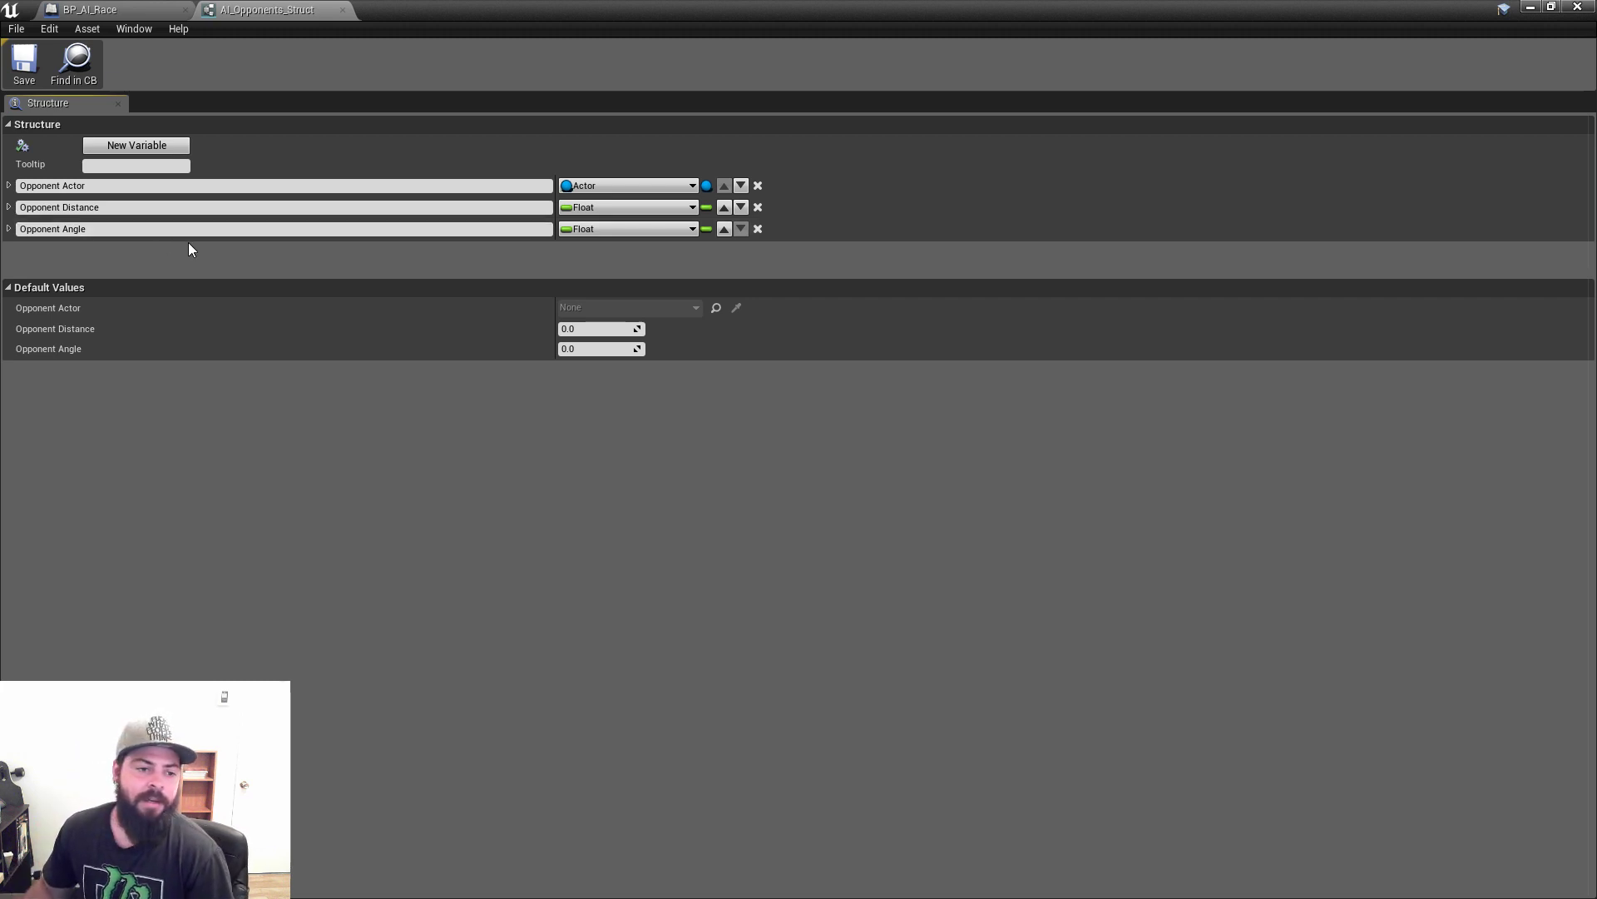
pyautogui.moveTo(345, 20)
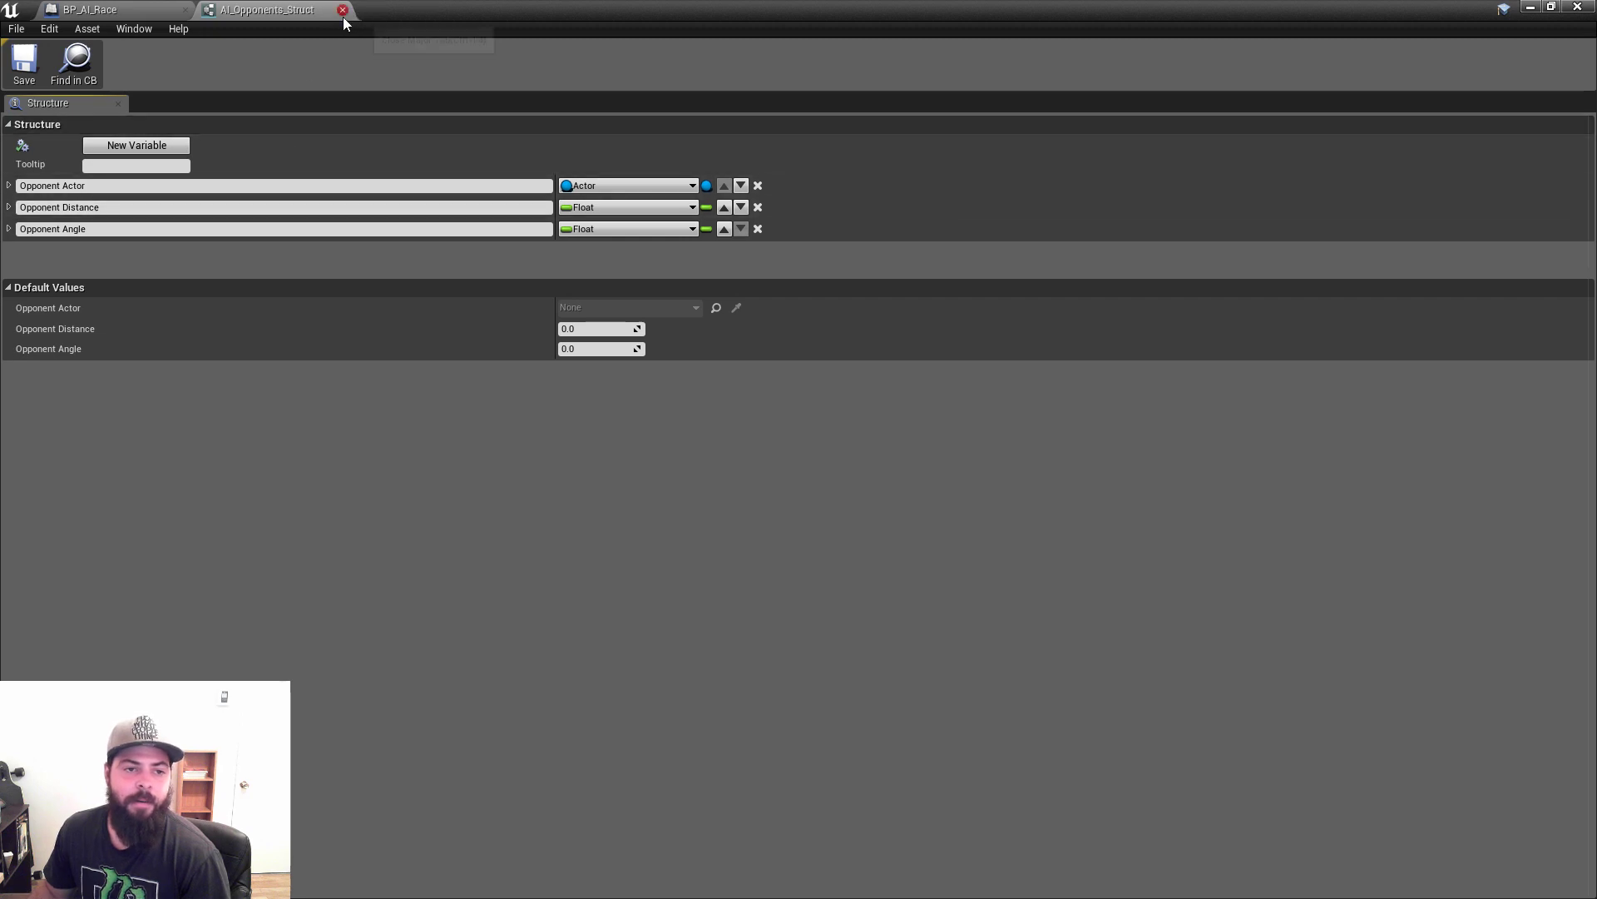
# Close the struct editor and view Opponent Sphere Detection's details, including its 1500 sphere radius.
pyautogui.click(100, 10)
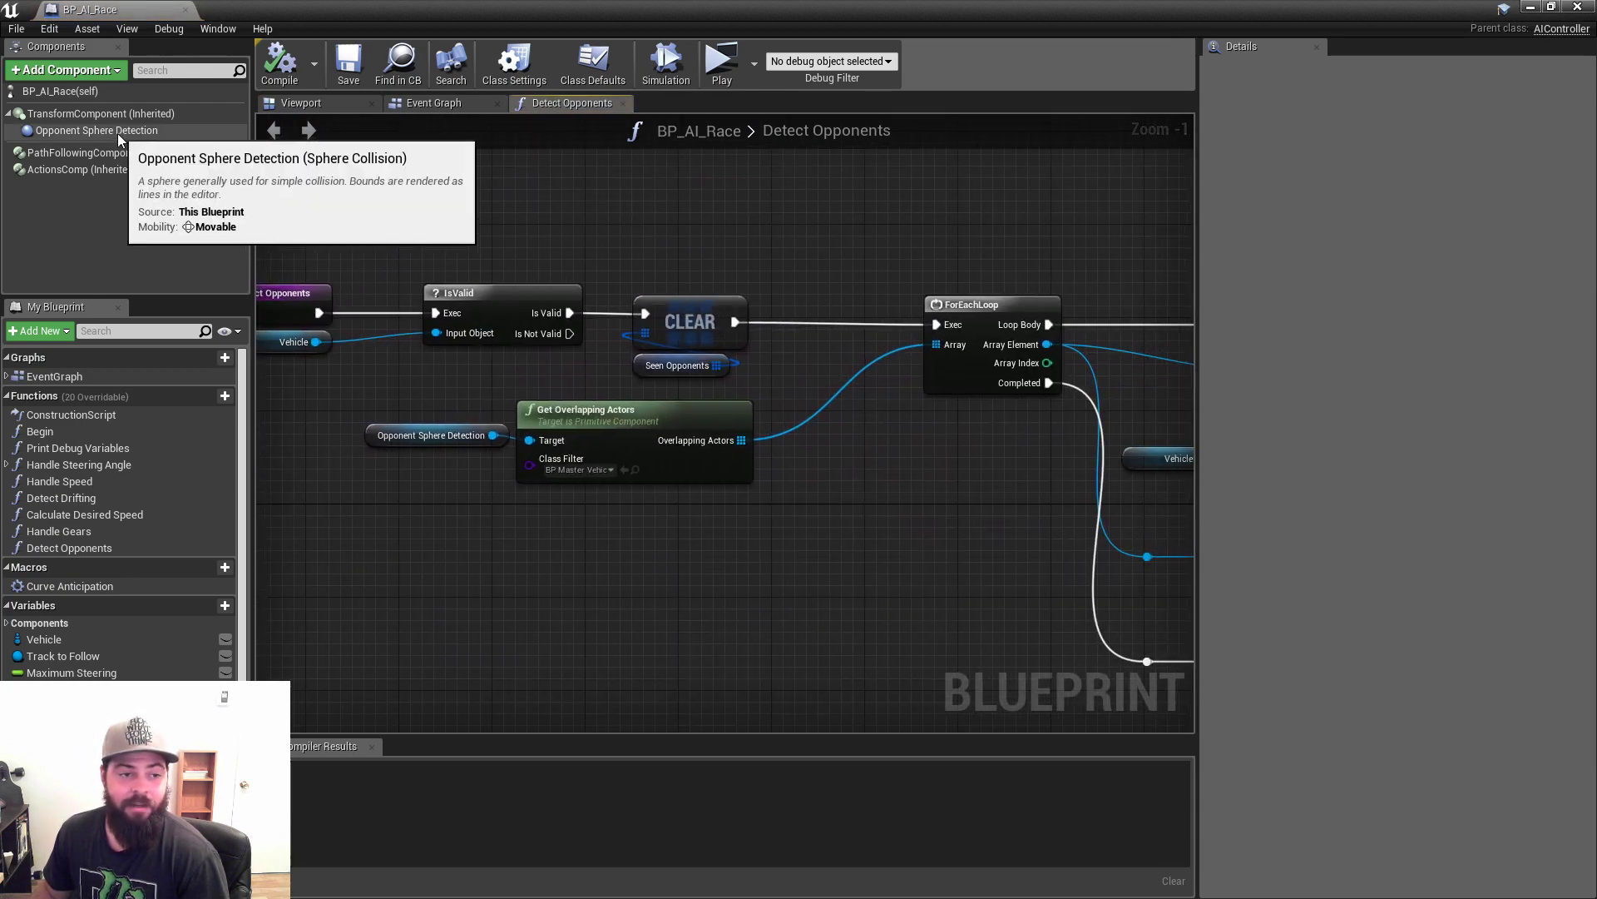
pyautogui.click(96, 130)
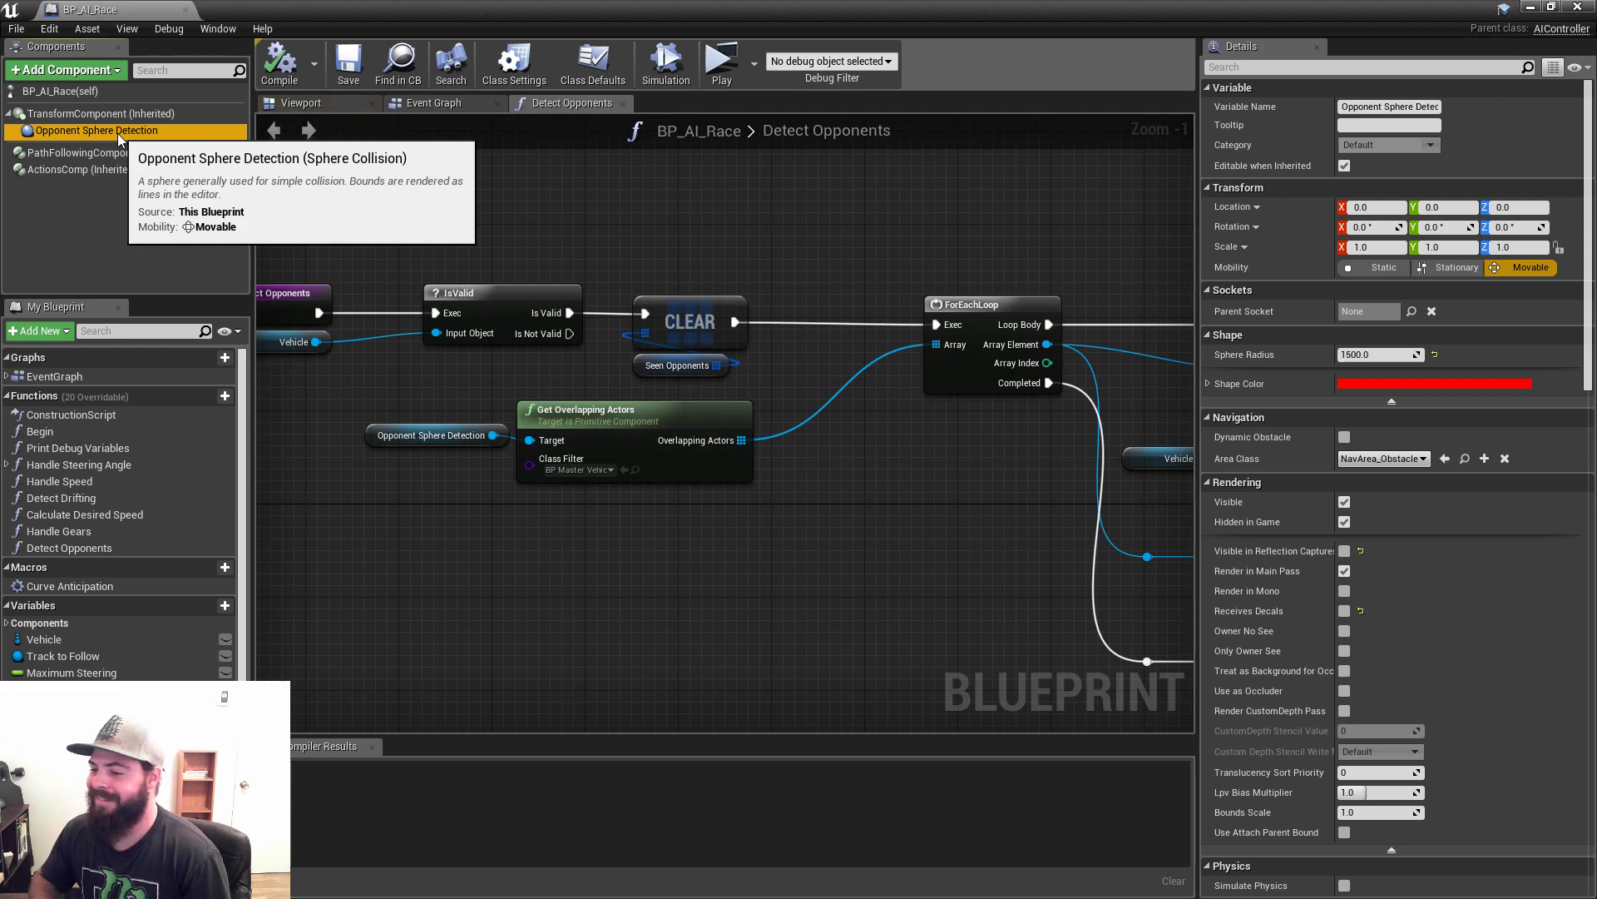
pyautogui.moveTo(1211, 439)
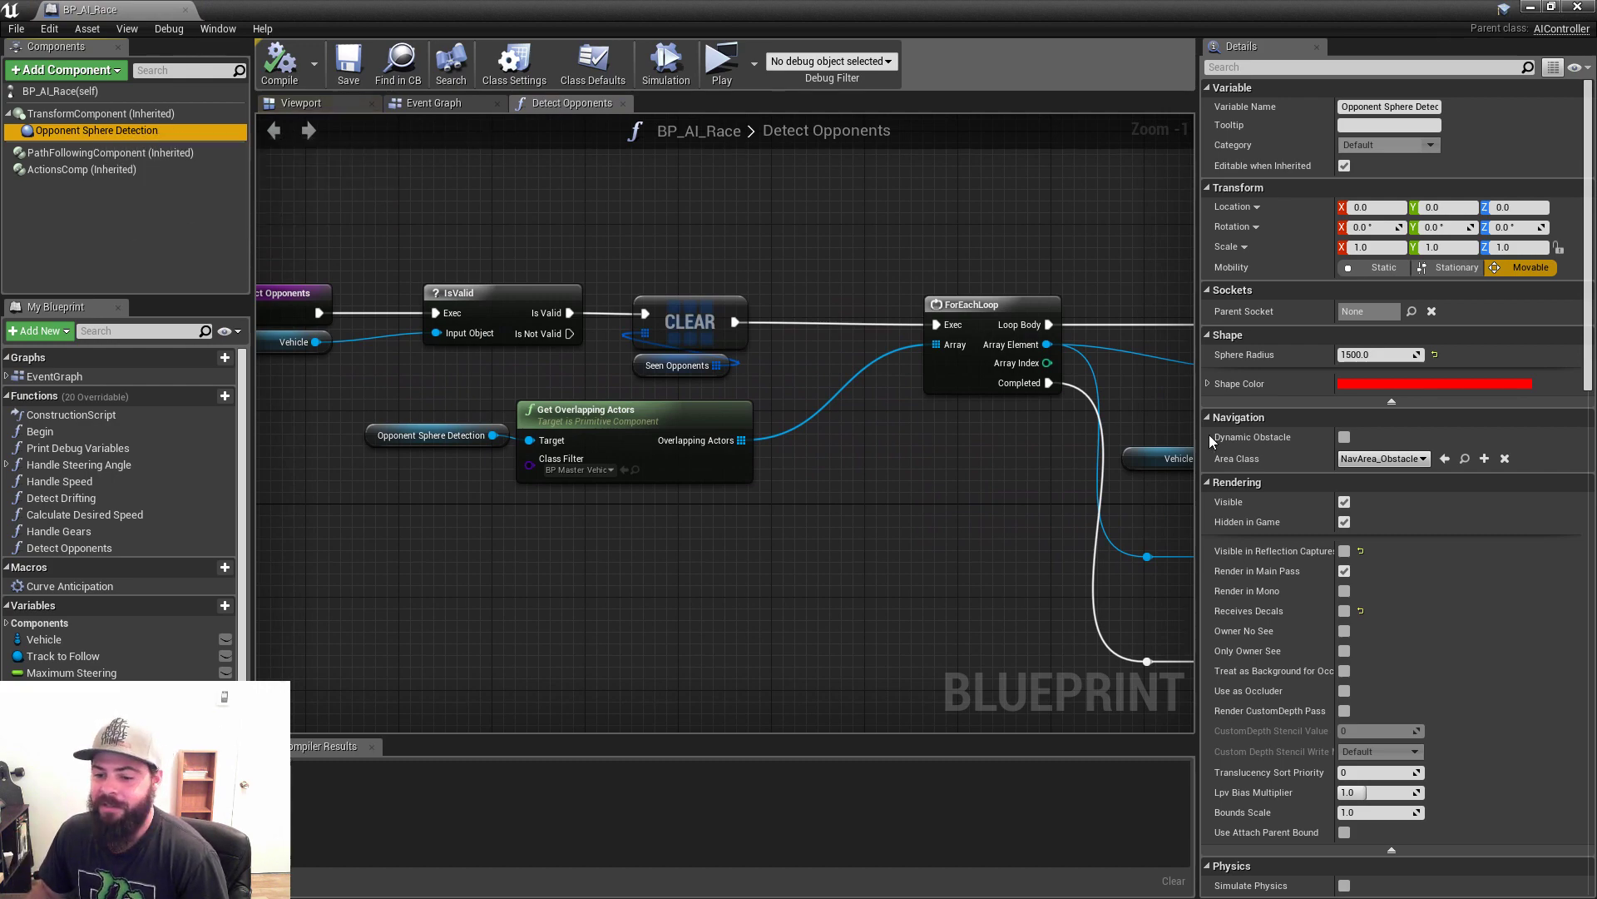
pyautogui.scroll(-3)
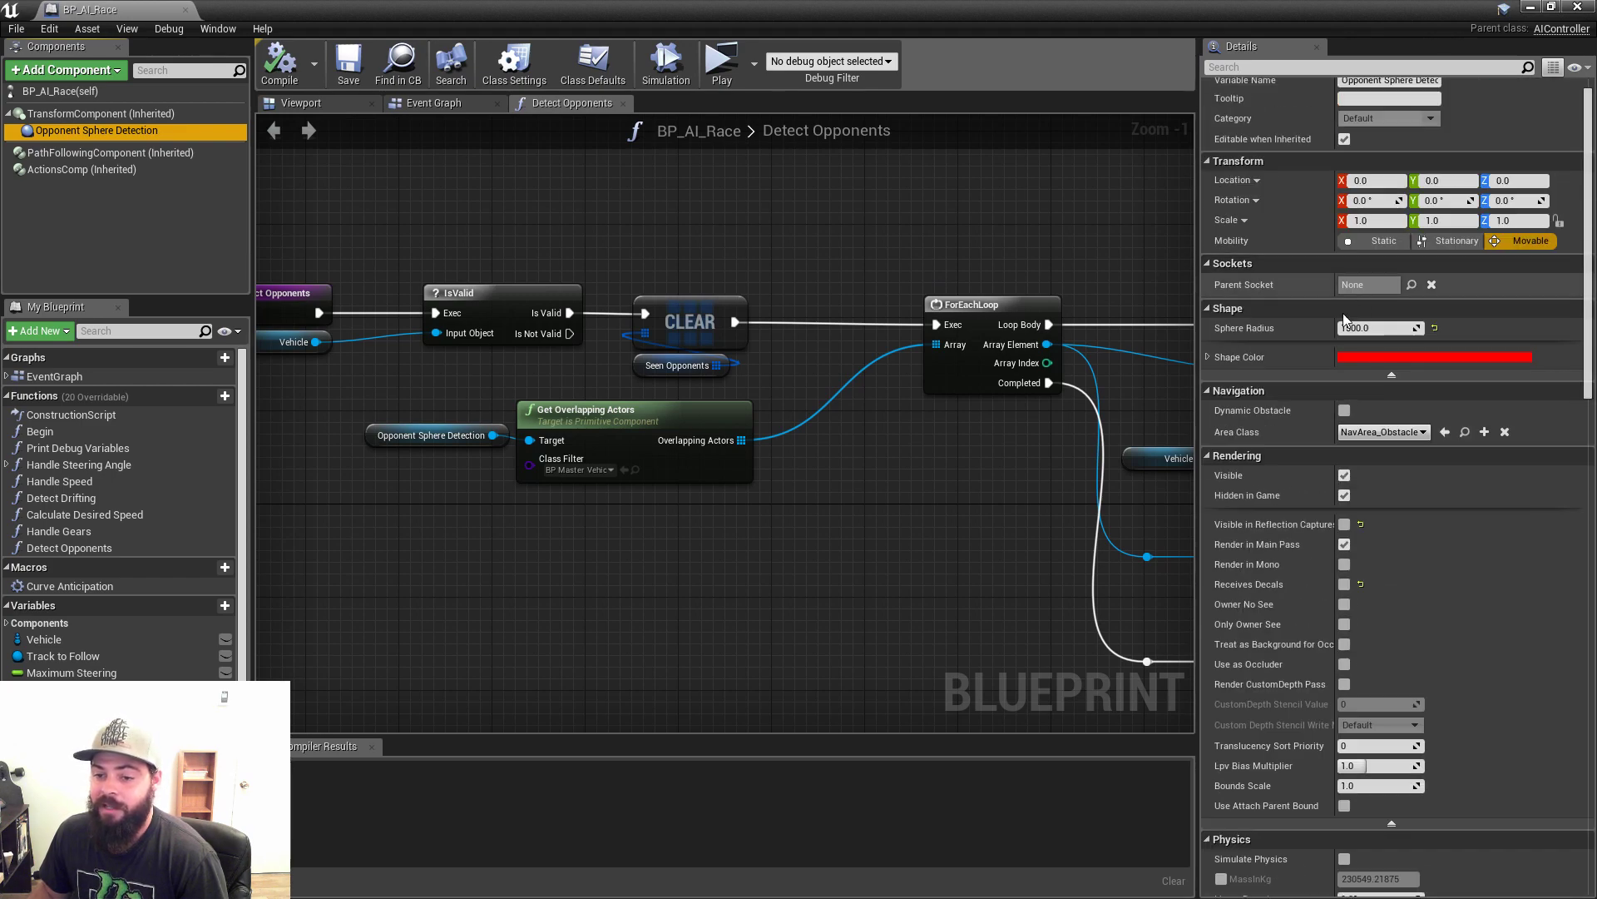
pyautogui.moveTo(1371, 328)
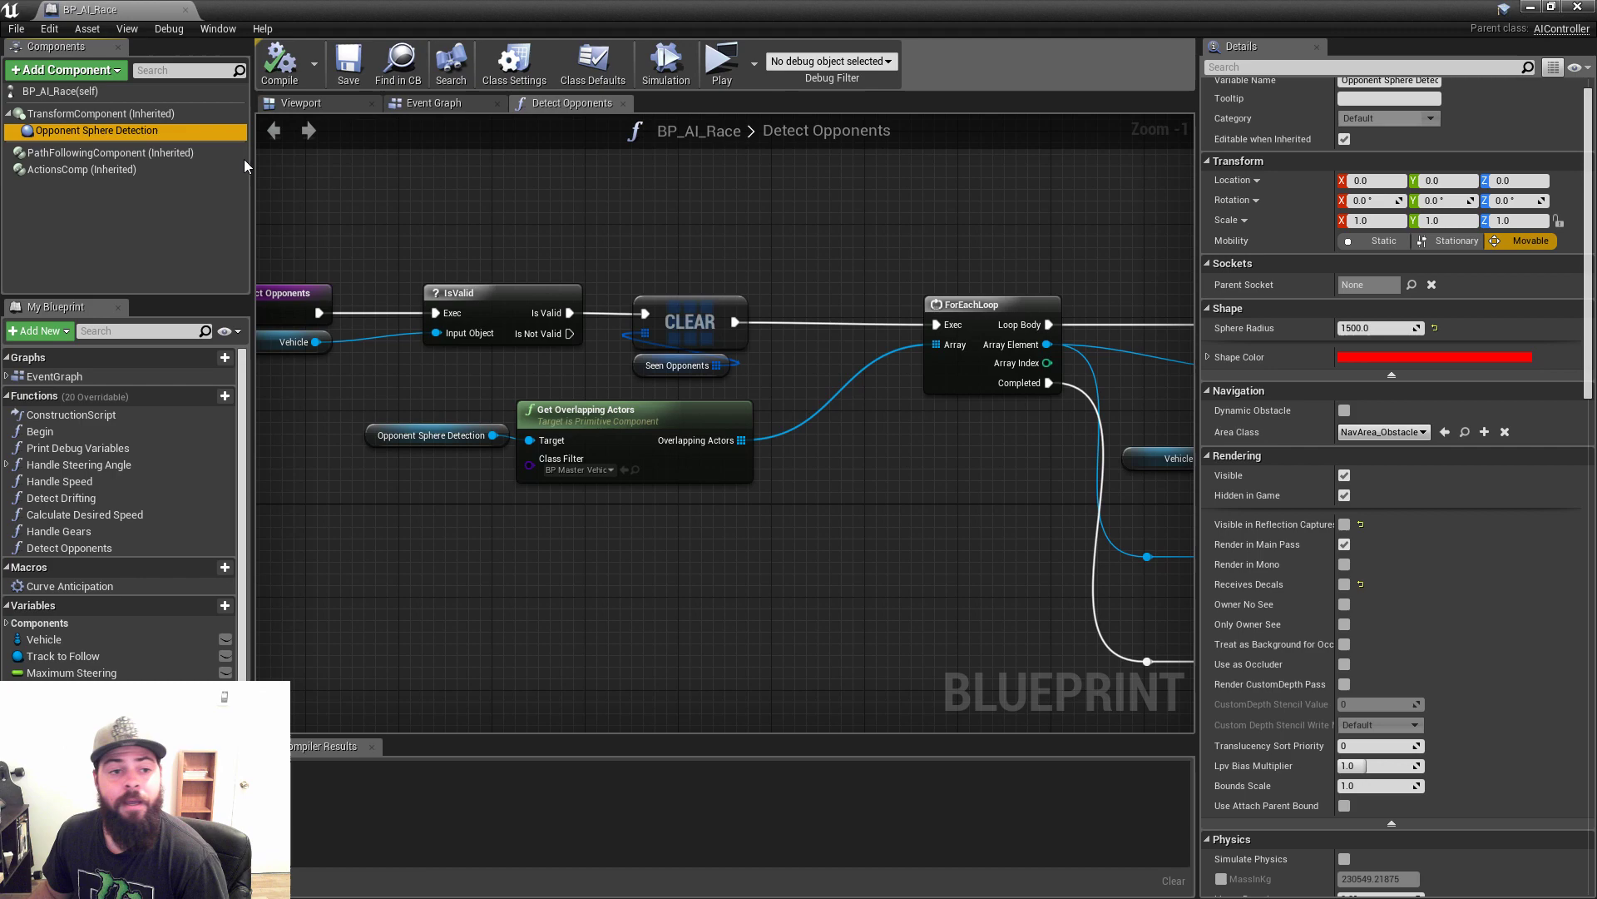
pyautogui.moveTo(517, 197)
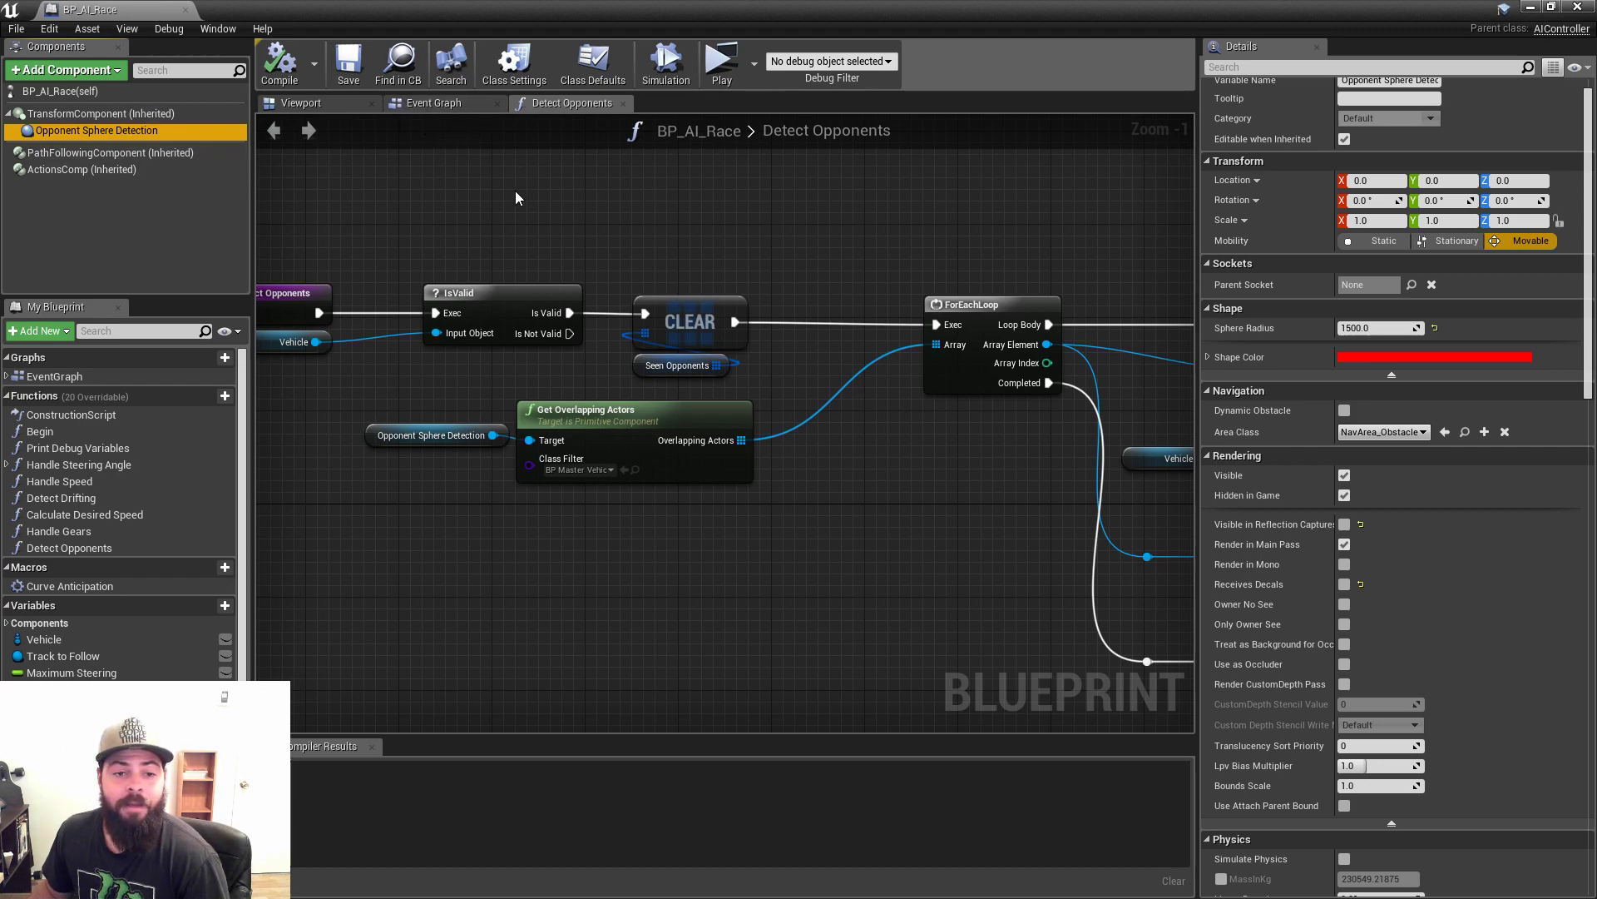
# Open the Begin graph where Opponent Sphere Detection attaches to the vehicle mesh.
pyautogui.click(433, 103)
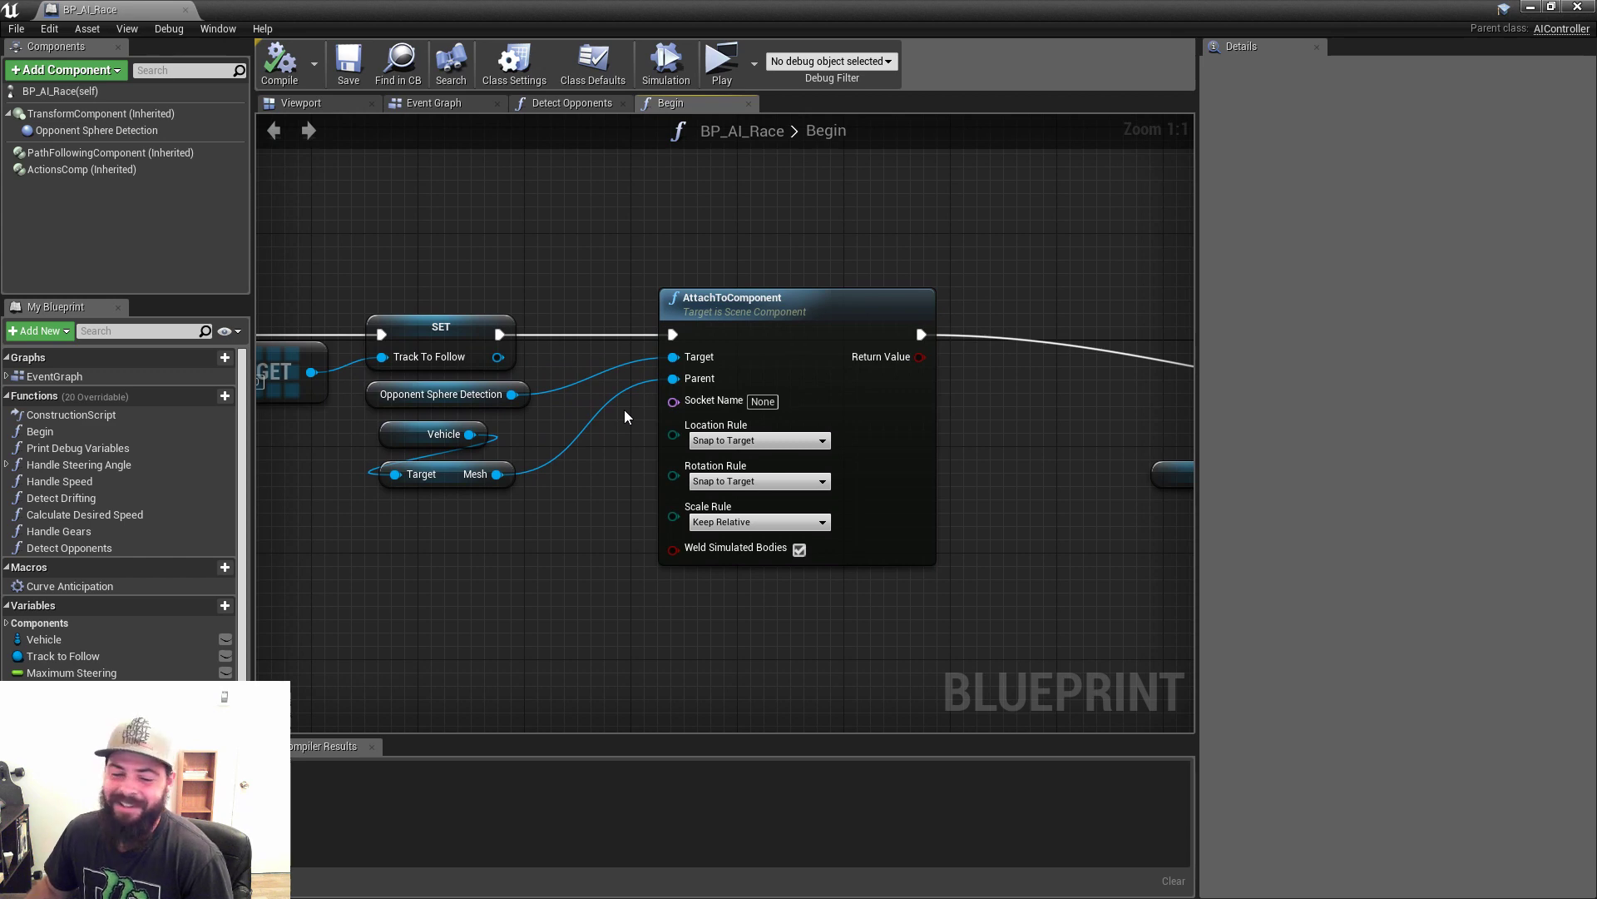
pyautogui.moveTo(491, 203)
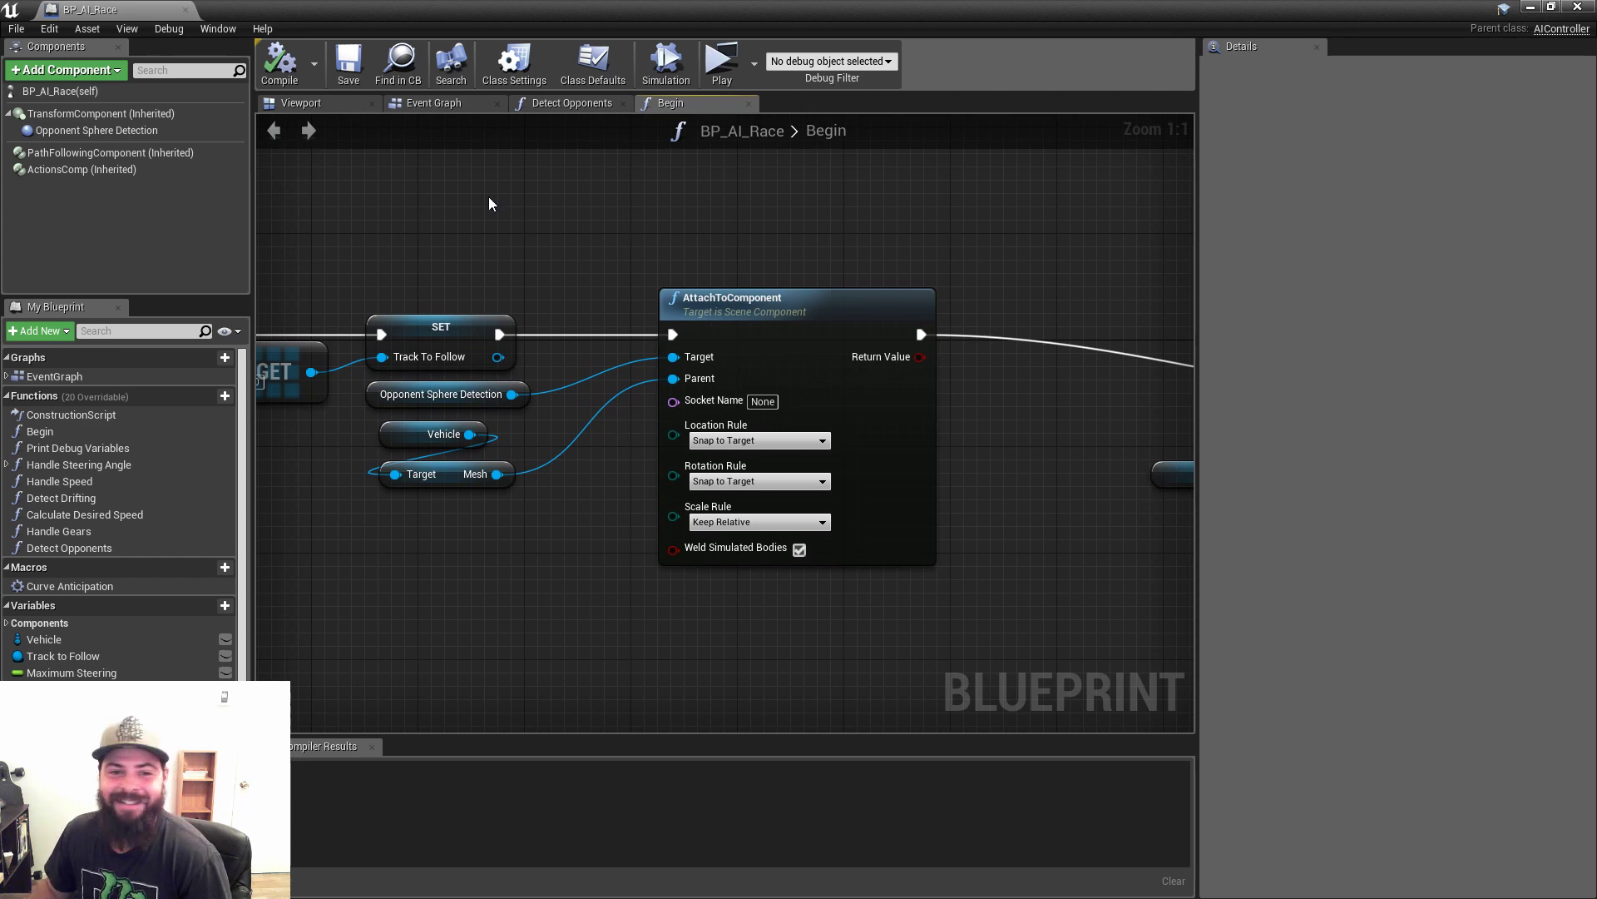
# Go back to Detect Opponents and select the Get Overlapping Actors node feeding the ForEachLoop.
pyautogui.click(570, 103)
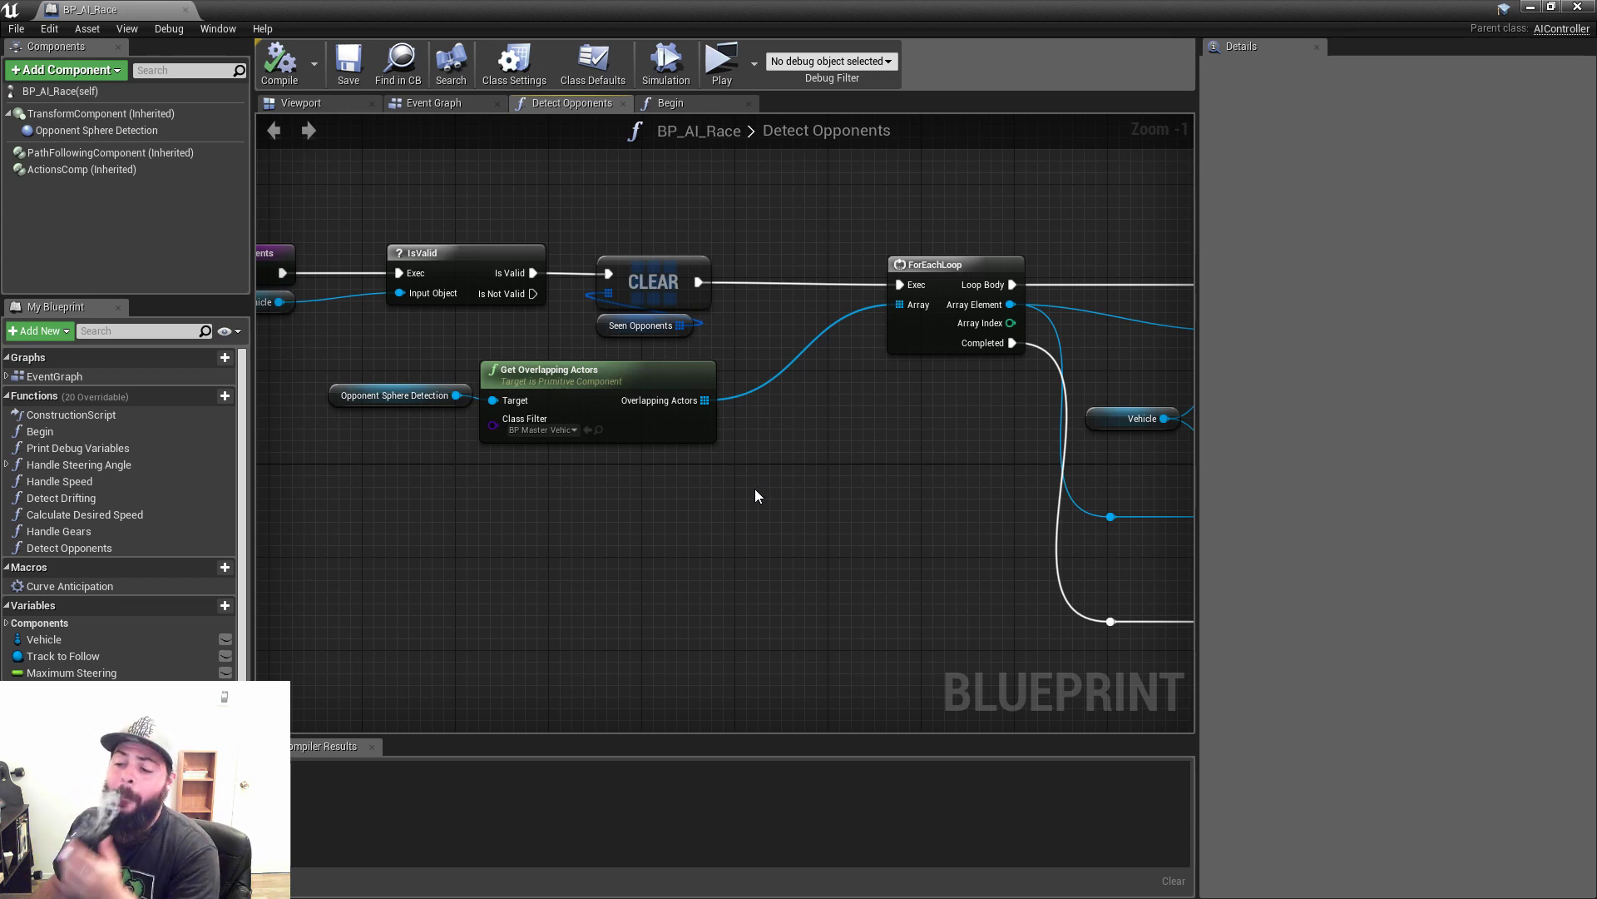
pyautogui.moveTo(718, 516)
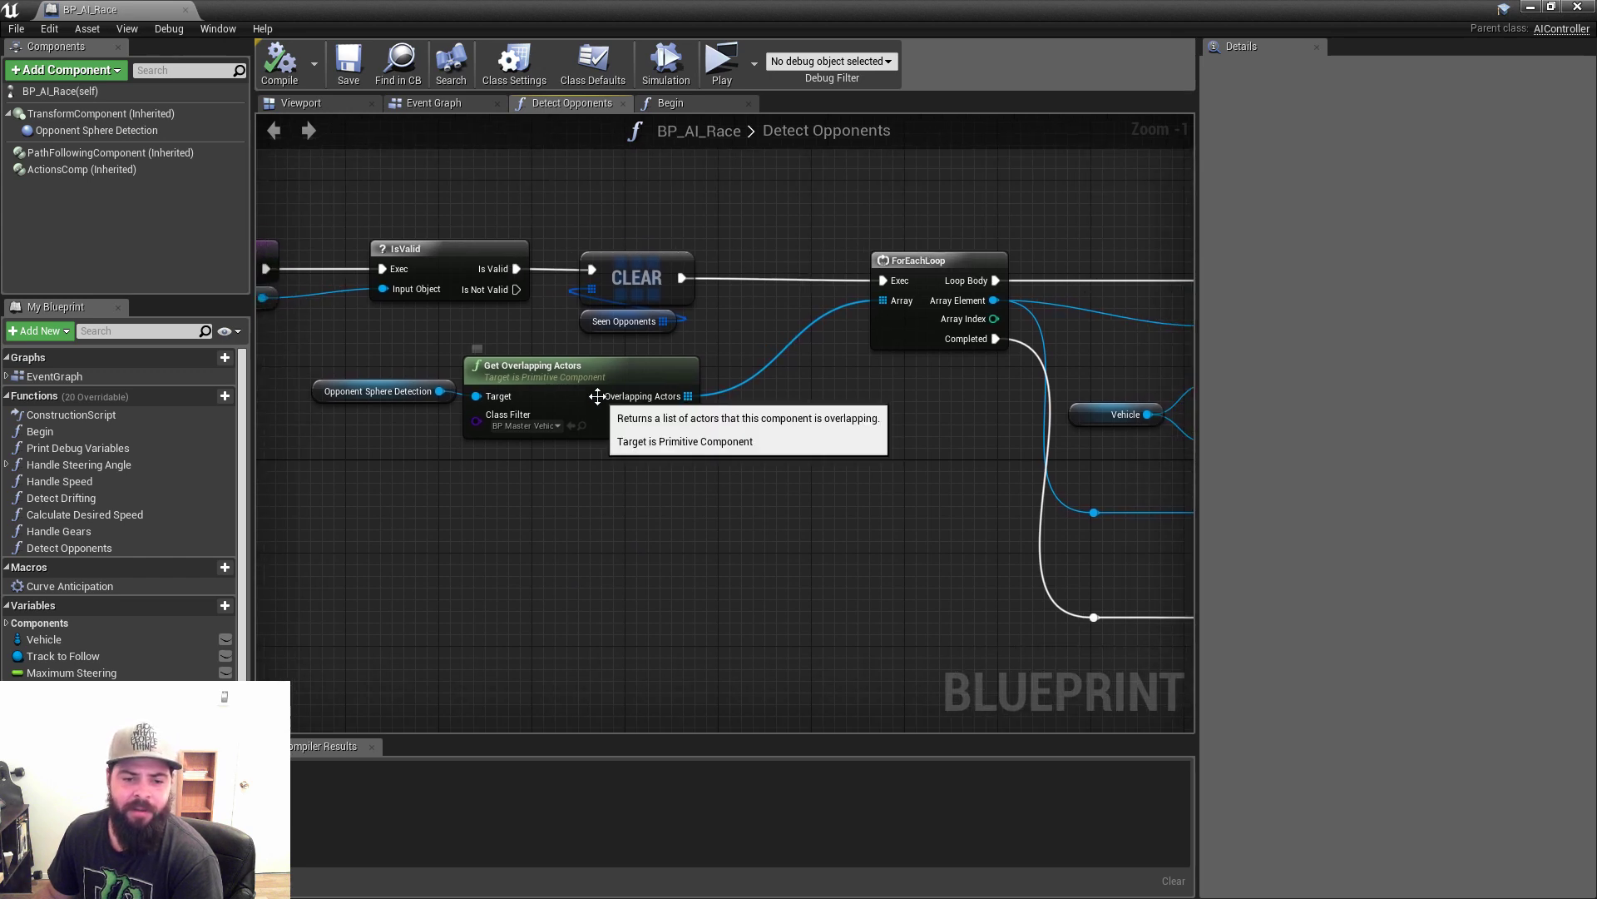
pyautogui.click(547, 366)
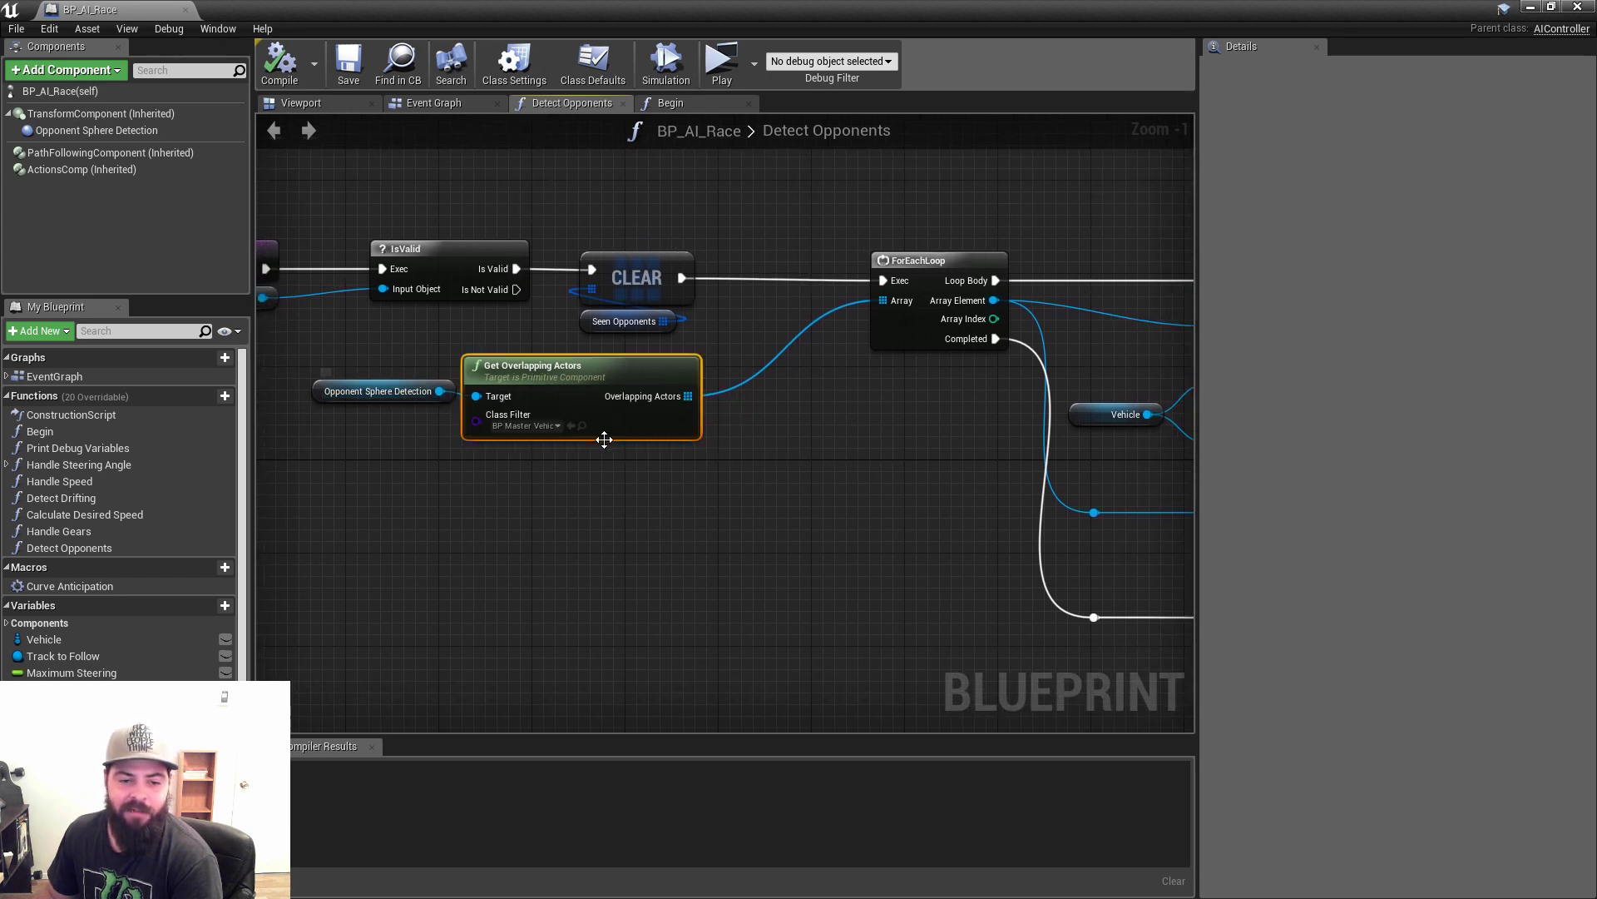
pyautogui.moveTo(737, 476)
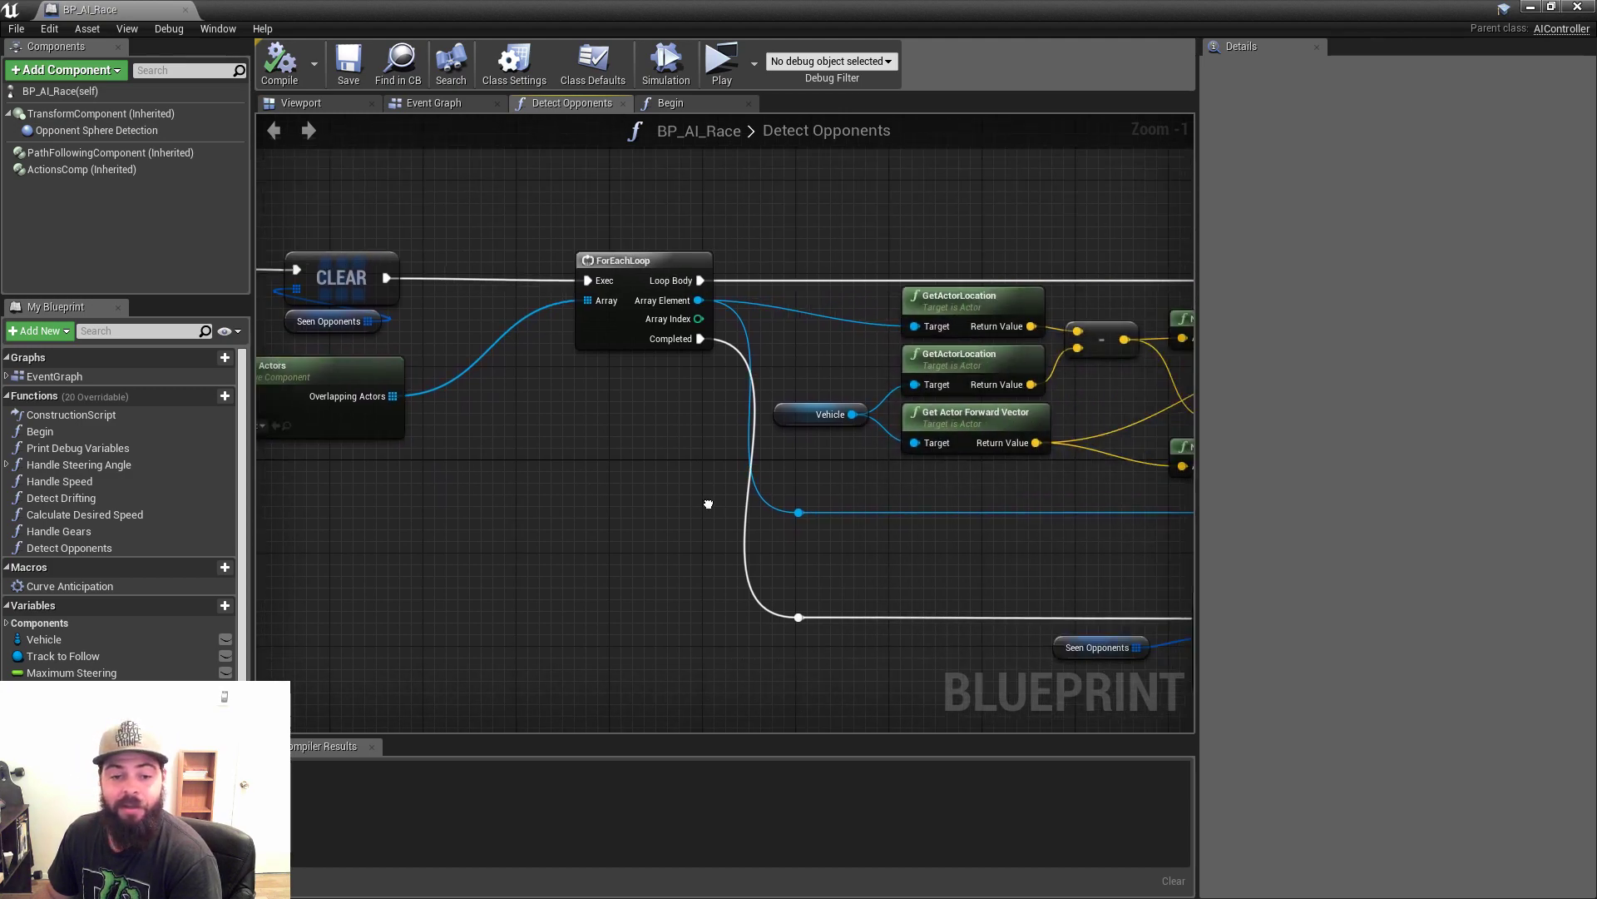
# Scroll through the rest of Detect Opponents, then return to BP_AI_Race's Event Graph.
pyautogui.scroll(-3)
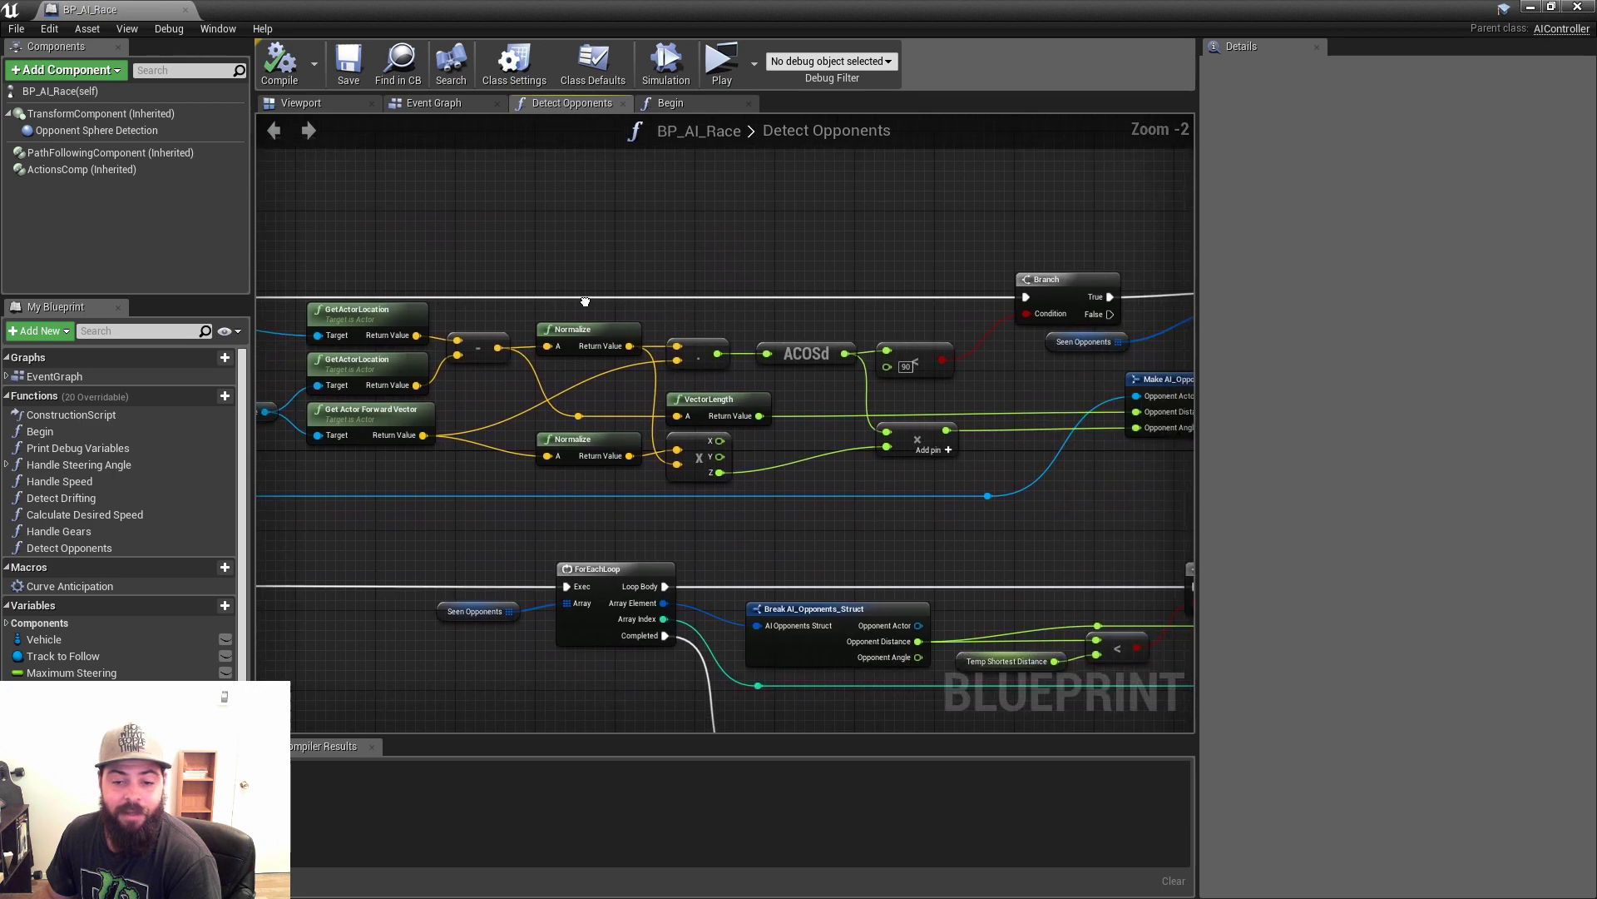
pyautogui.scroll(-3)
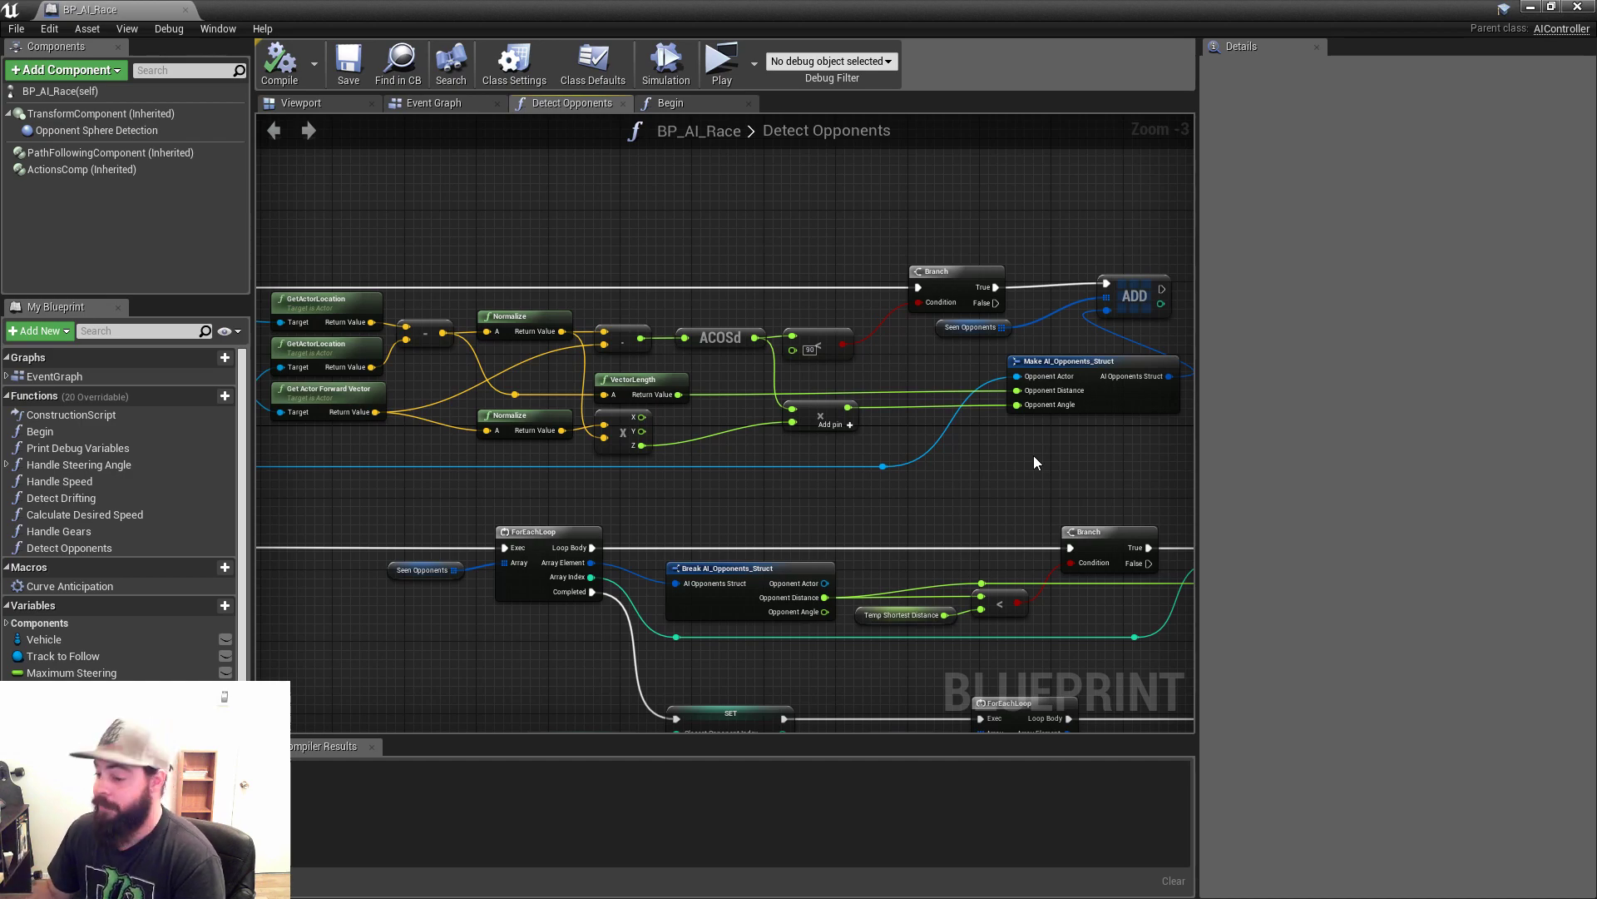
pyautogui.scroll(-3)
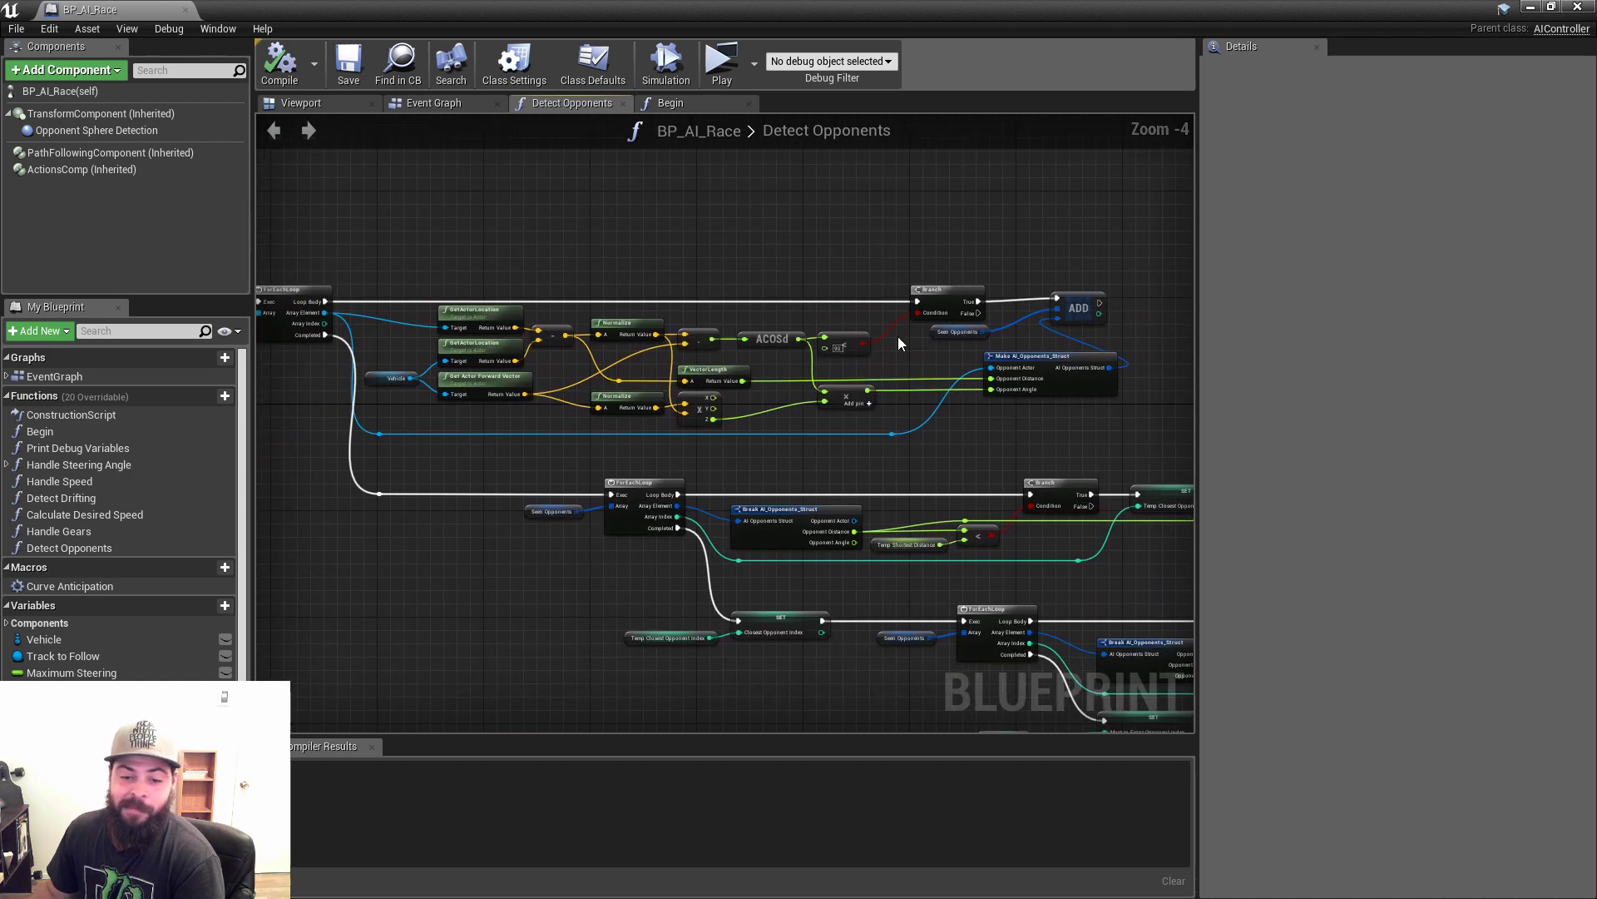
pyautogui.scroll(3)
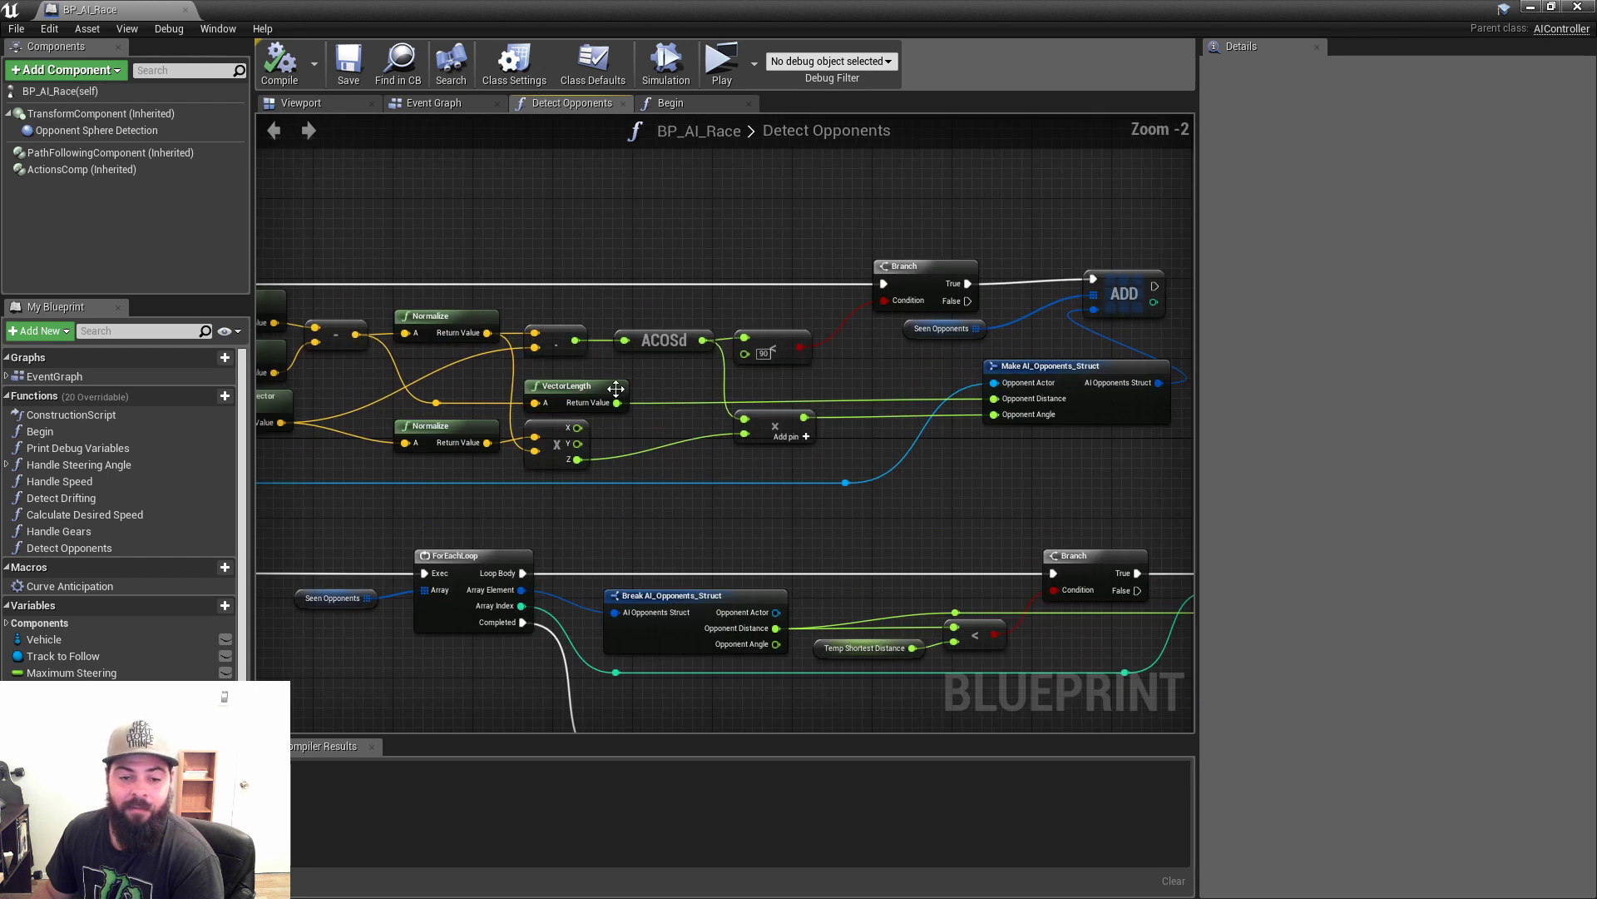
pyautogui.moveTo(993, 484)
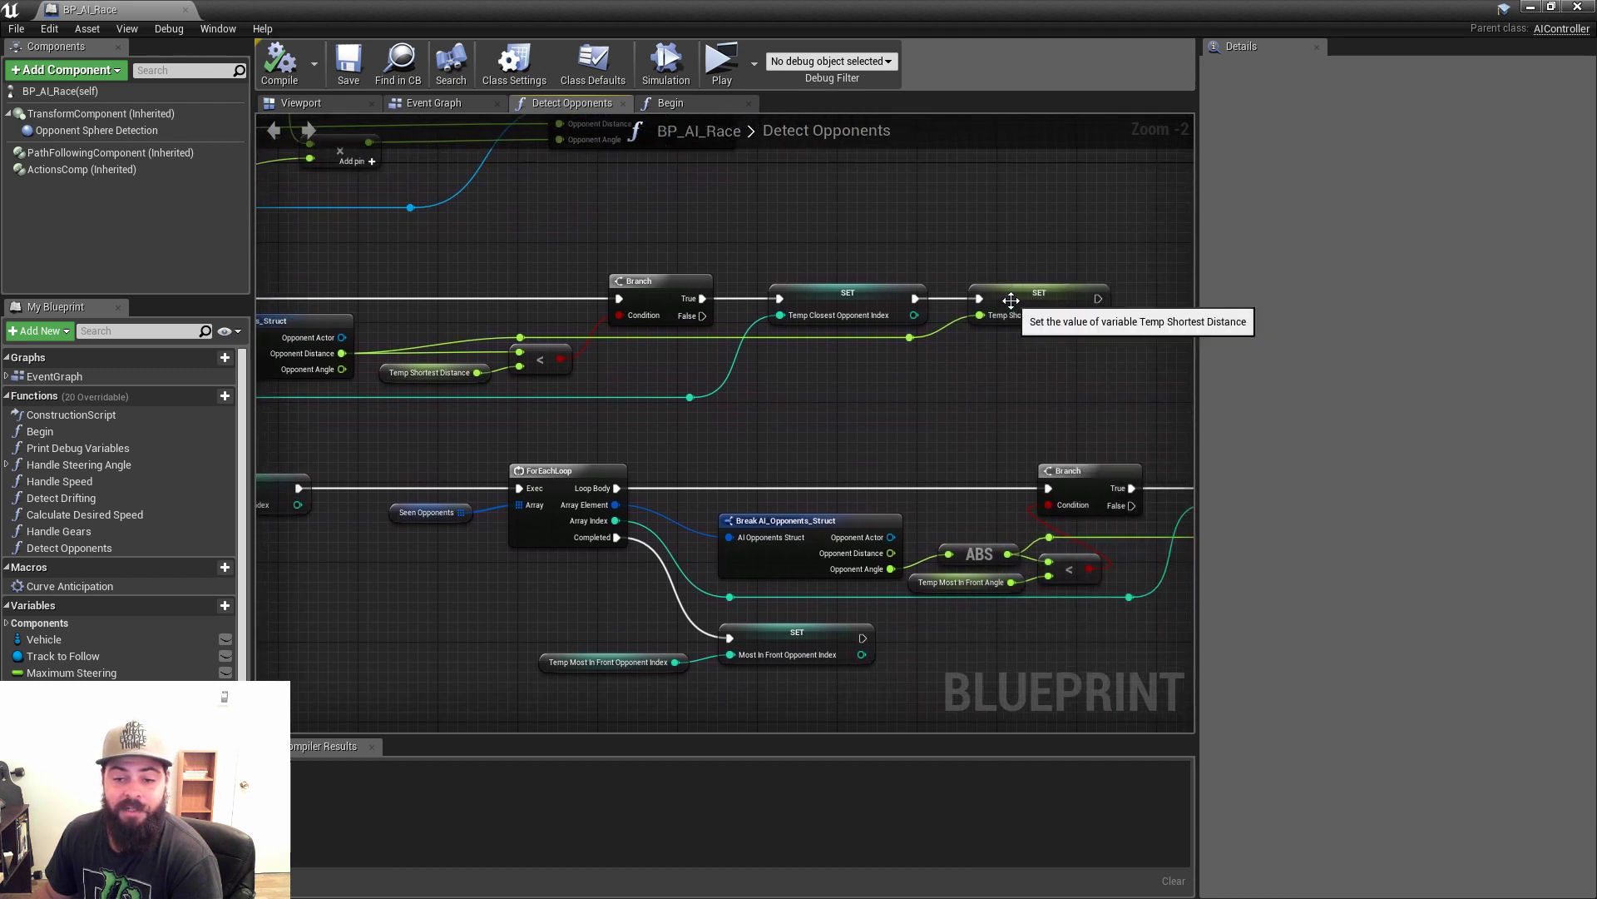
pyautogui.moveTo(916, 409)
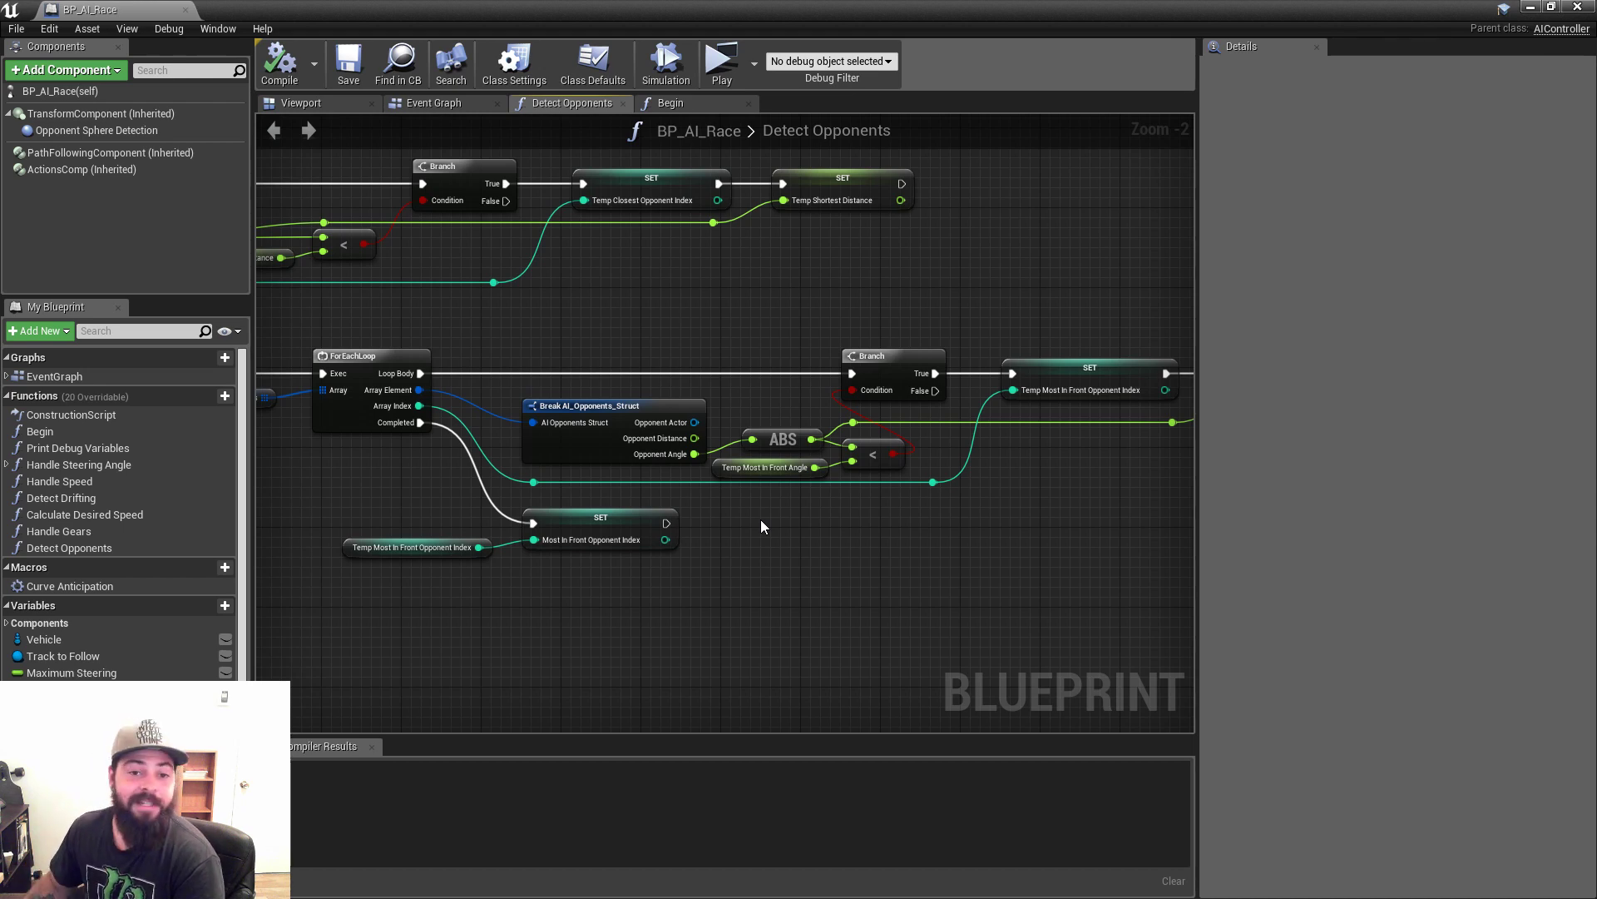
pyautogui.click(436, 104)
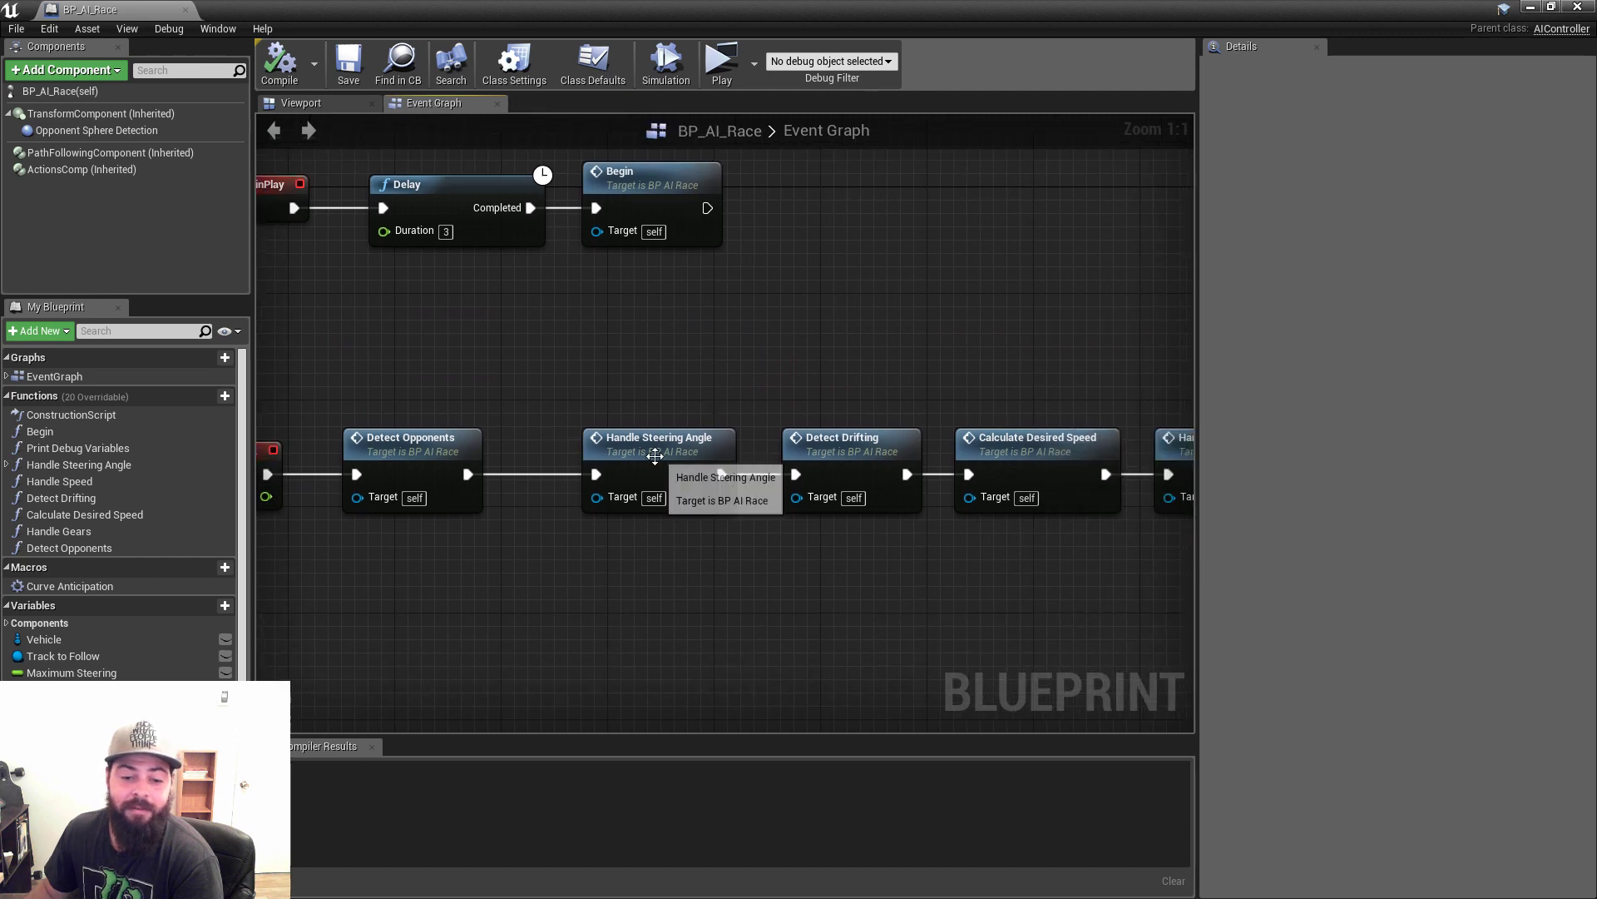
# Open Handle Steering Angle and inspect the SET Steering Angle and Calculate Opponent Avoidance nodes.
pyautogui.doubleClick(655, 444)
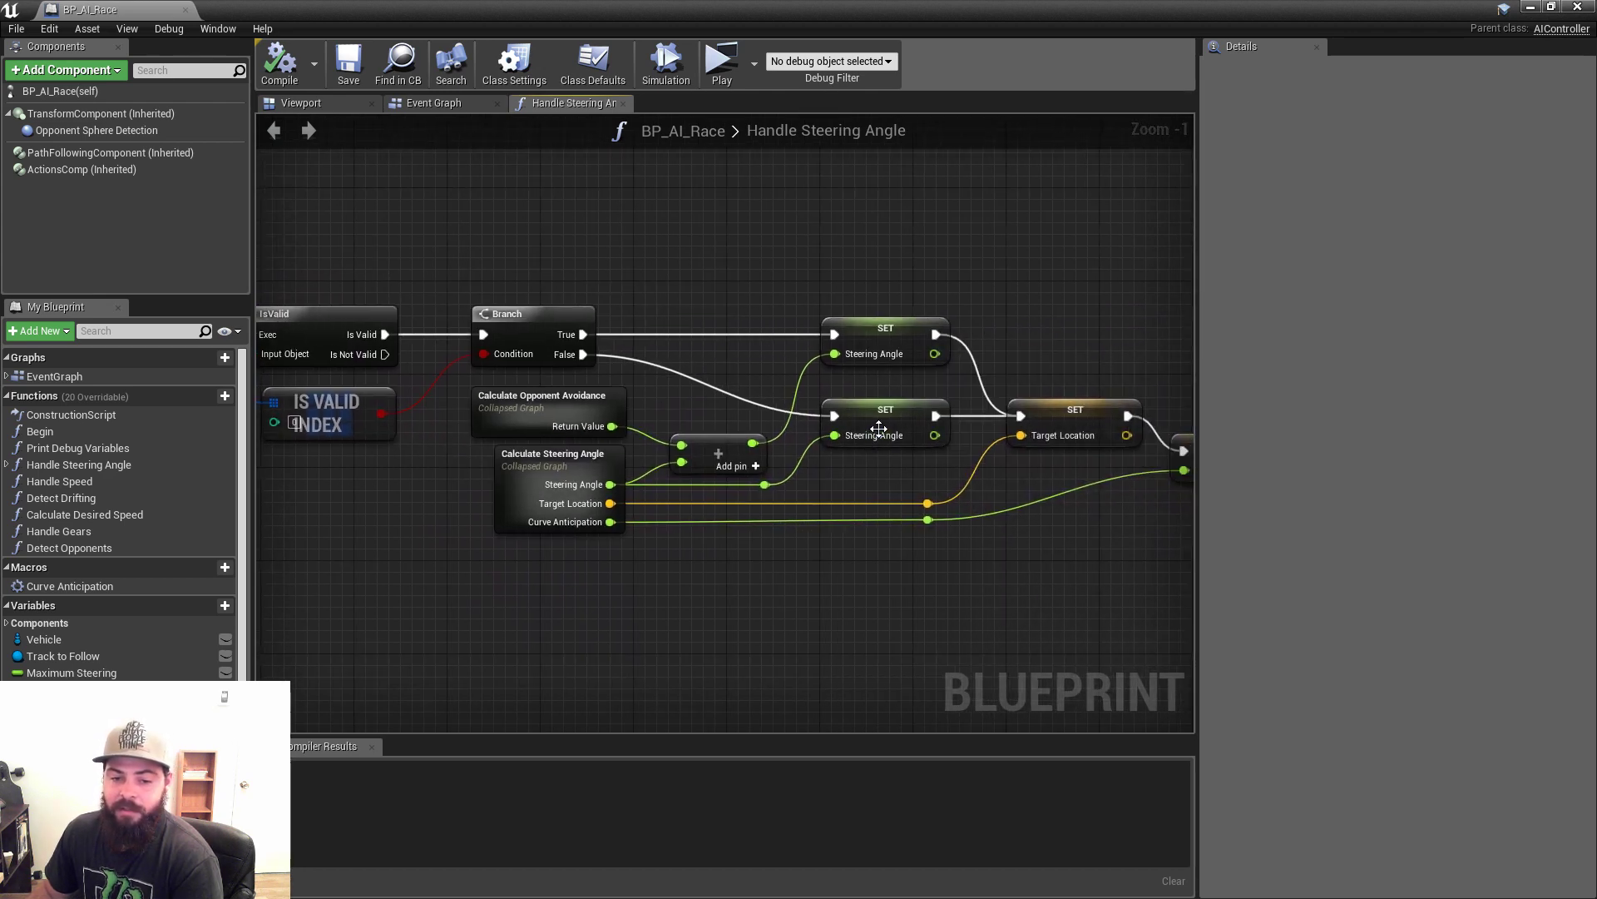
pyautogui.click(886, 421)
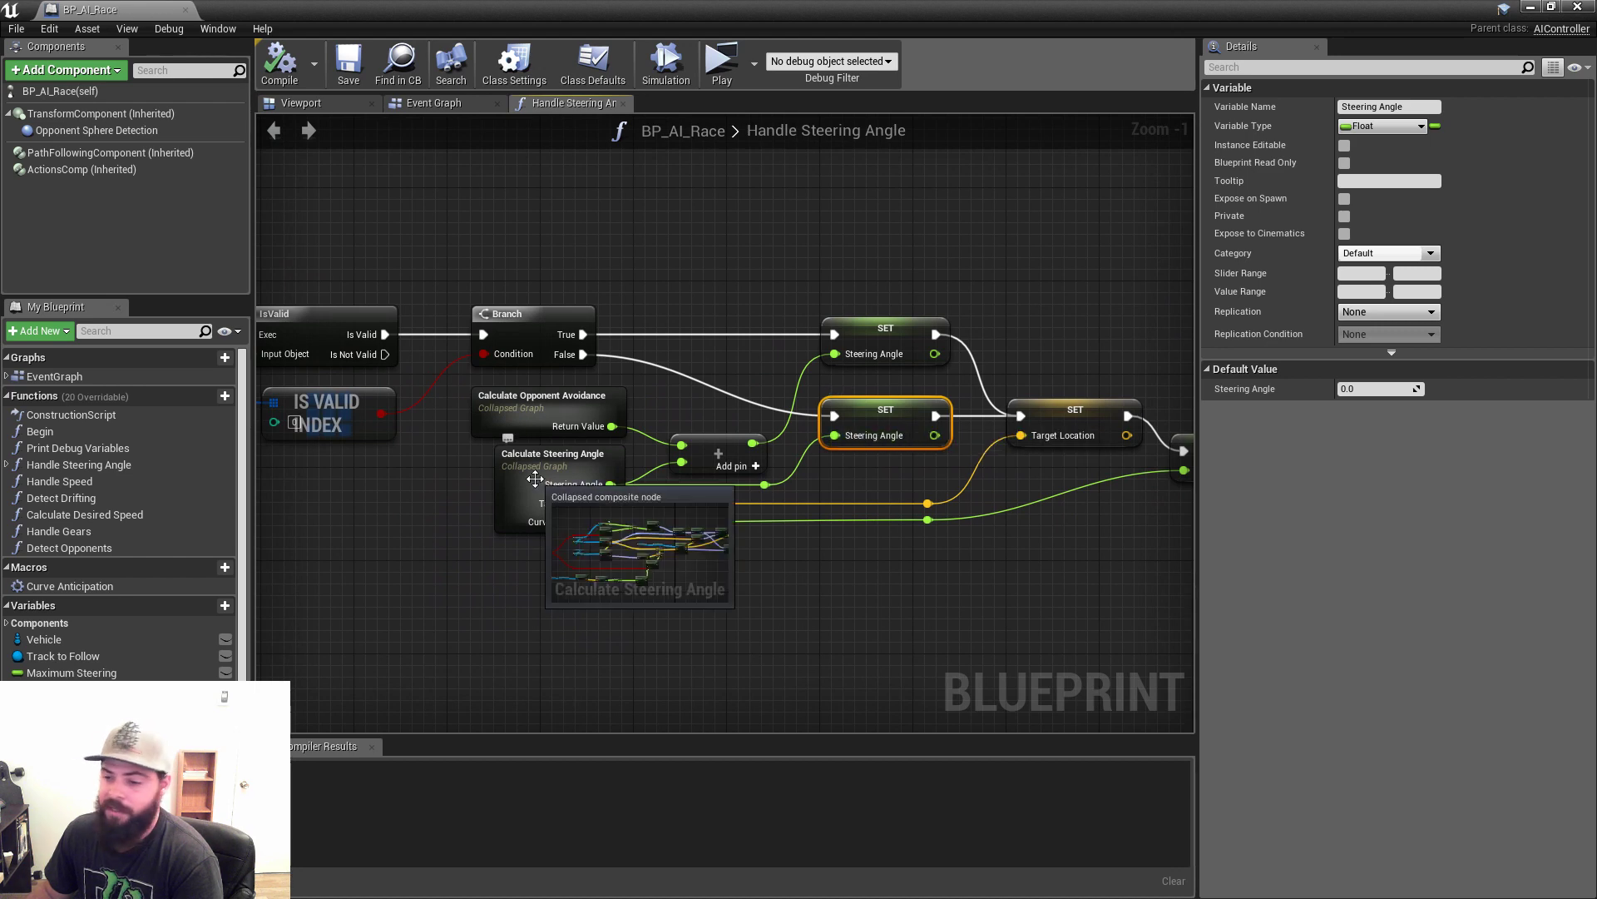
pyautogui.moveTo(375, 428)
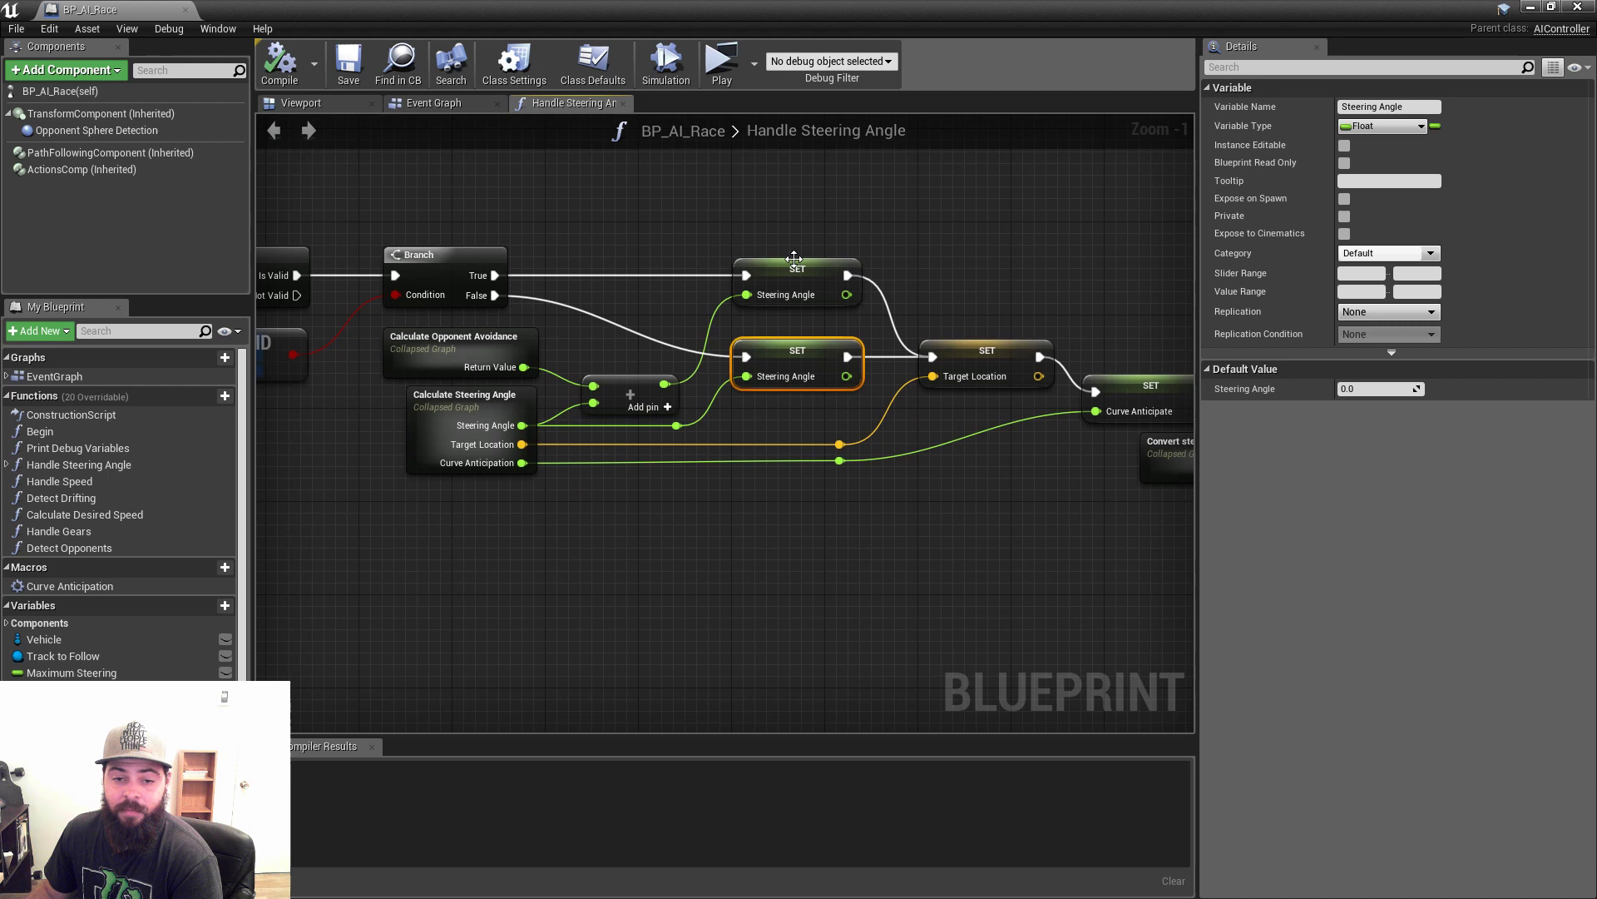
pyautogui.moveTo(457, 402)
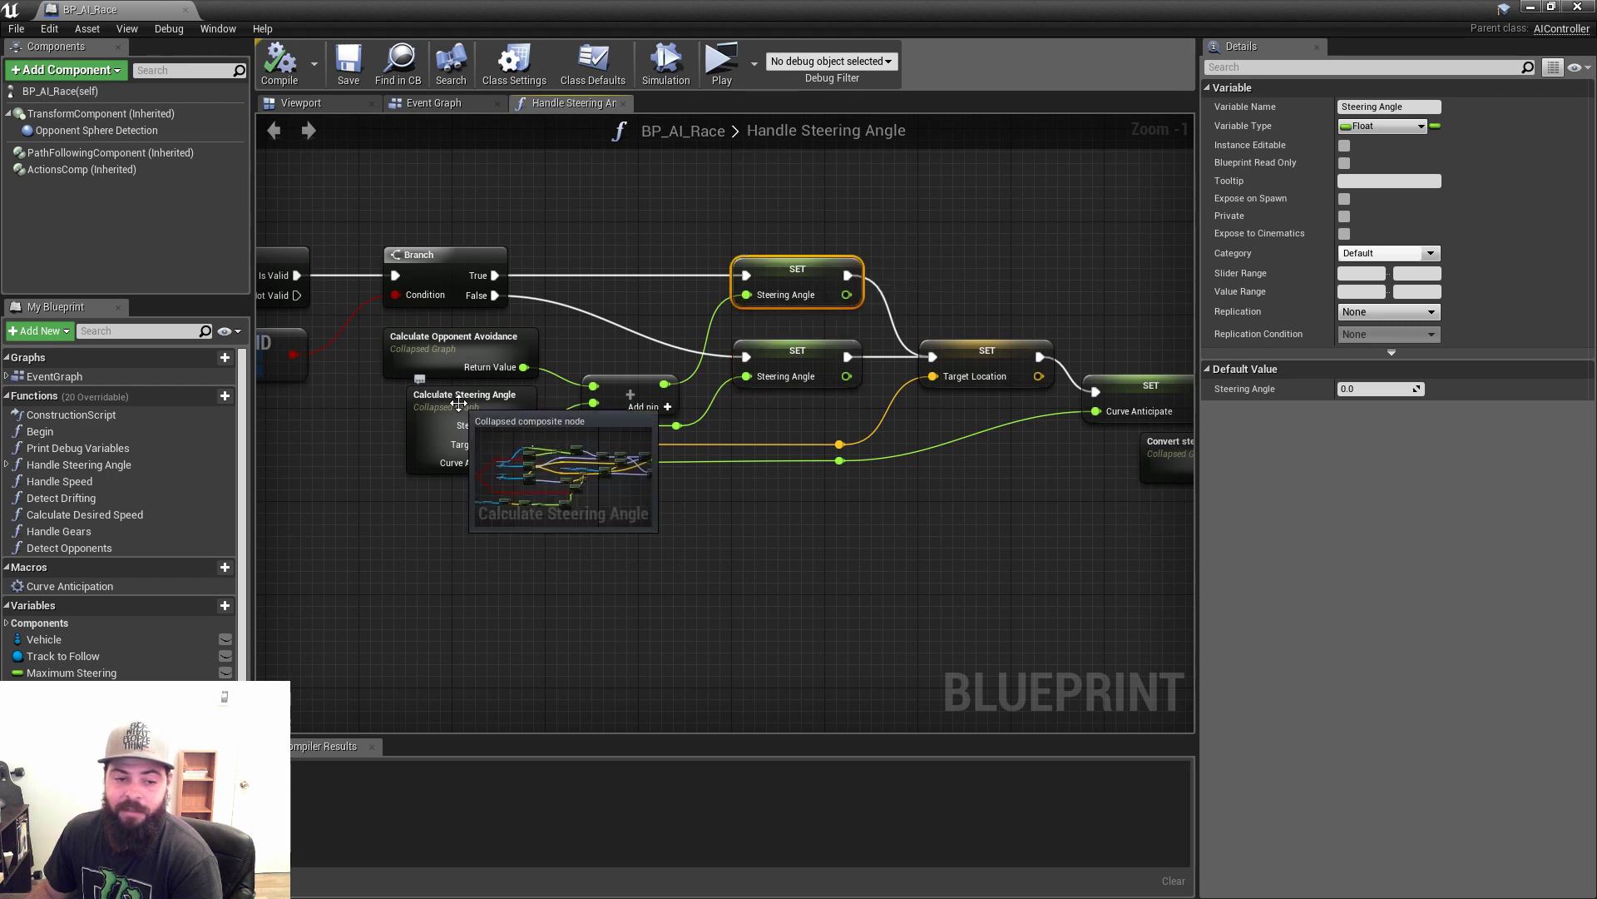
pyautogui.moveTo(479, 370)
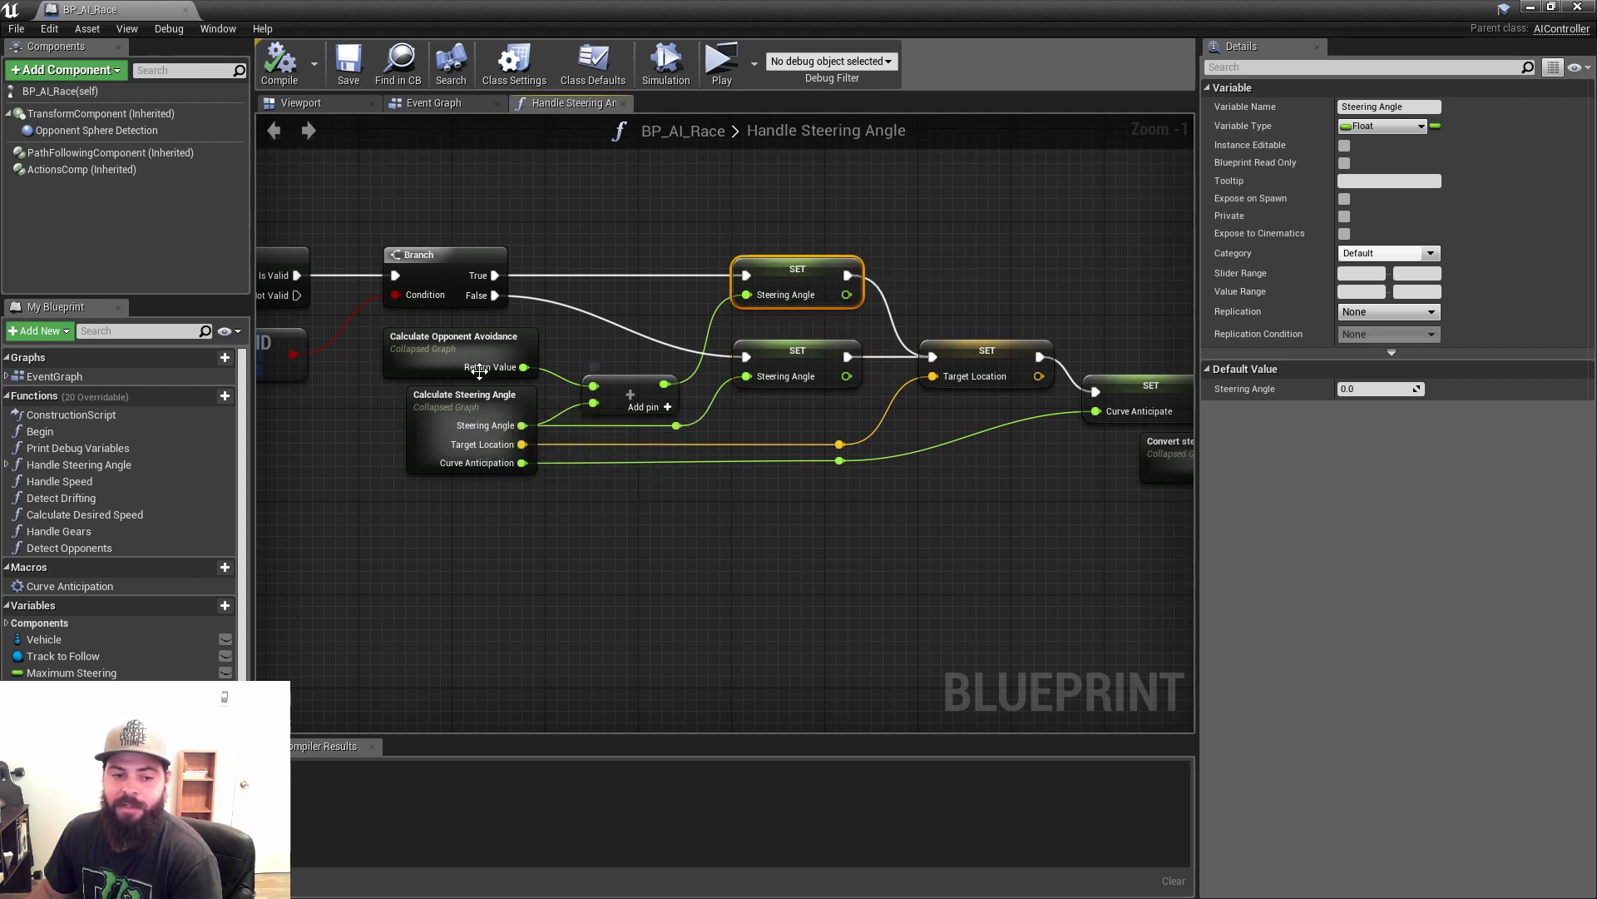
pyautogui.click(453, 336)
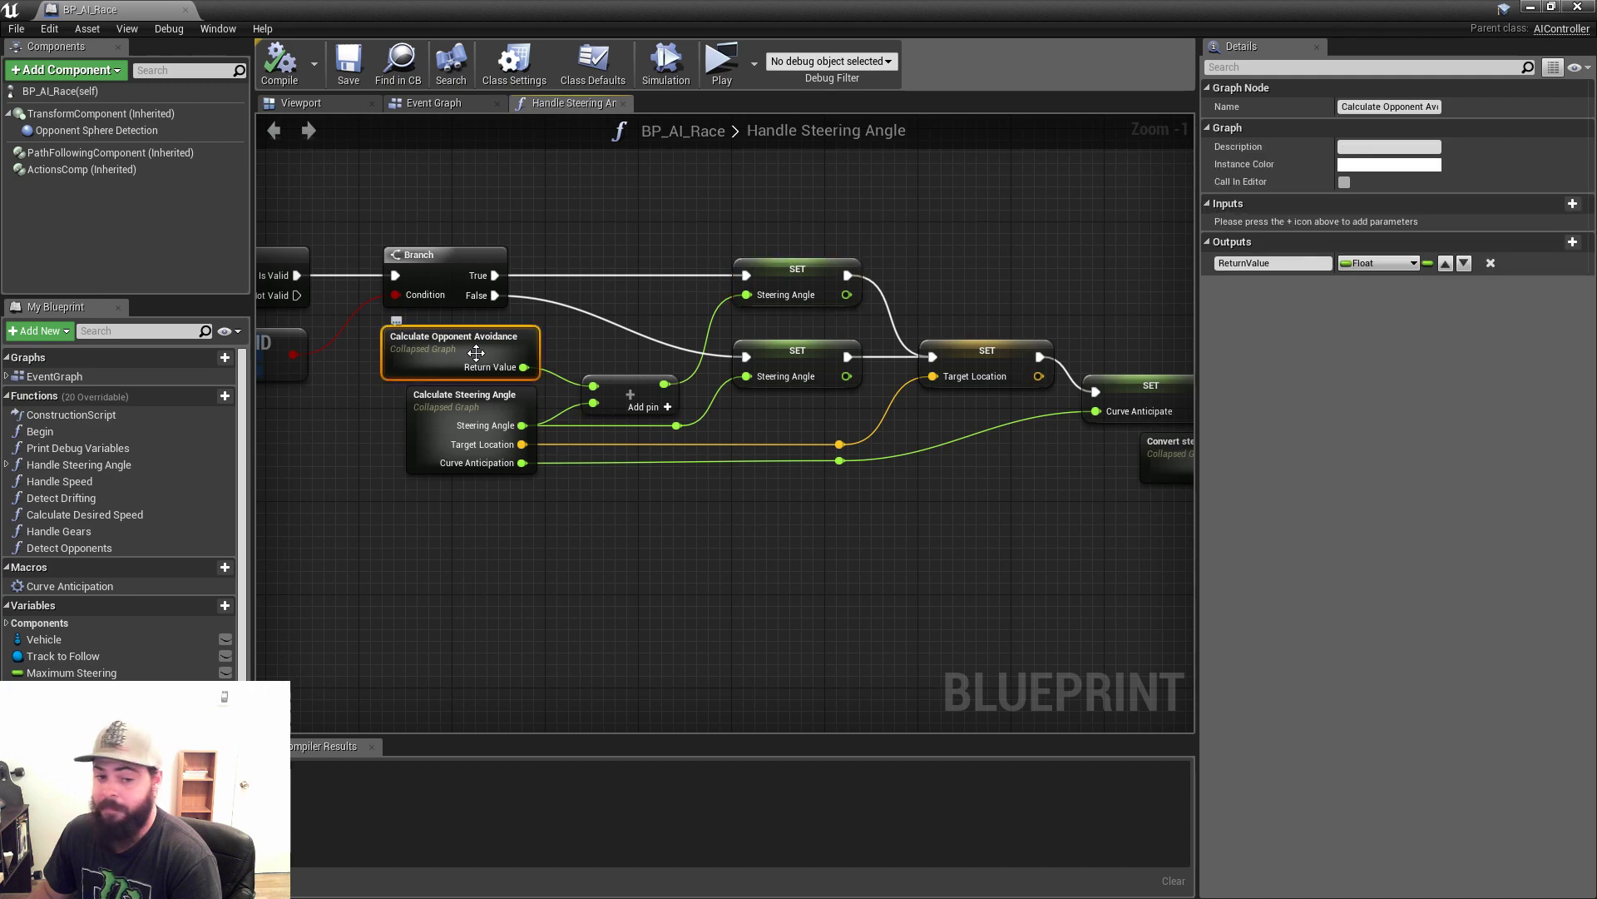
pyautogui.doubleClick(459, 350)
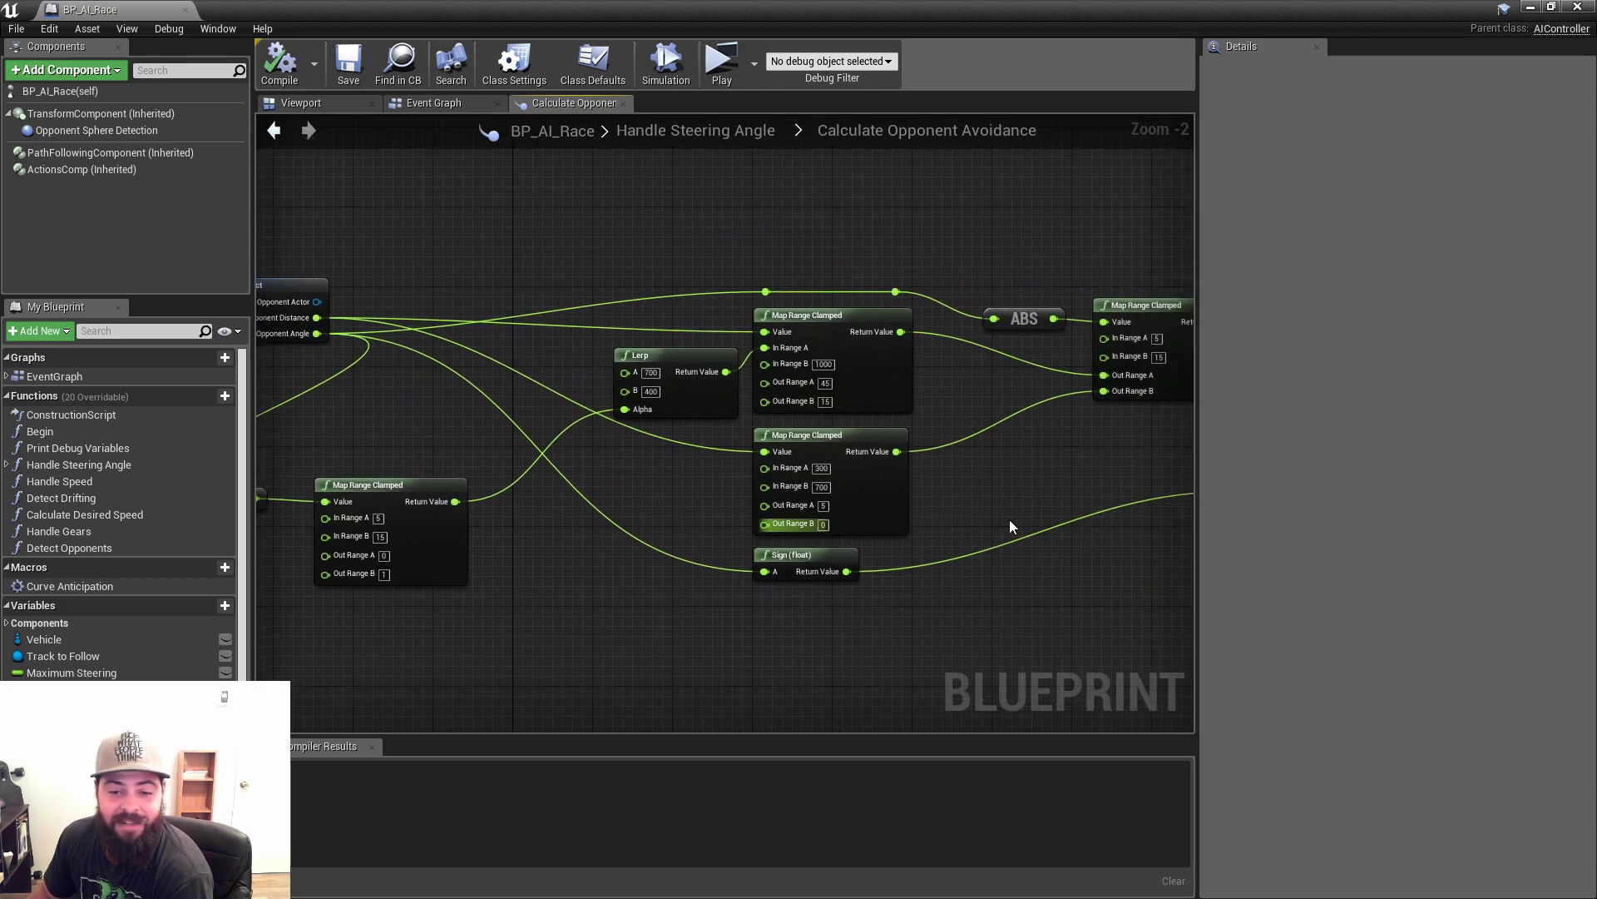
pyautogui.moveTo(1011, 527); pyautogui.dragTo(861, 490)
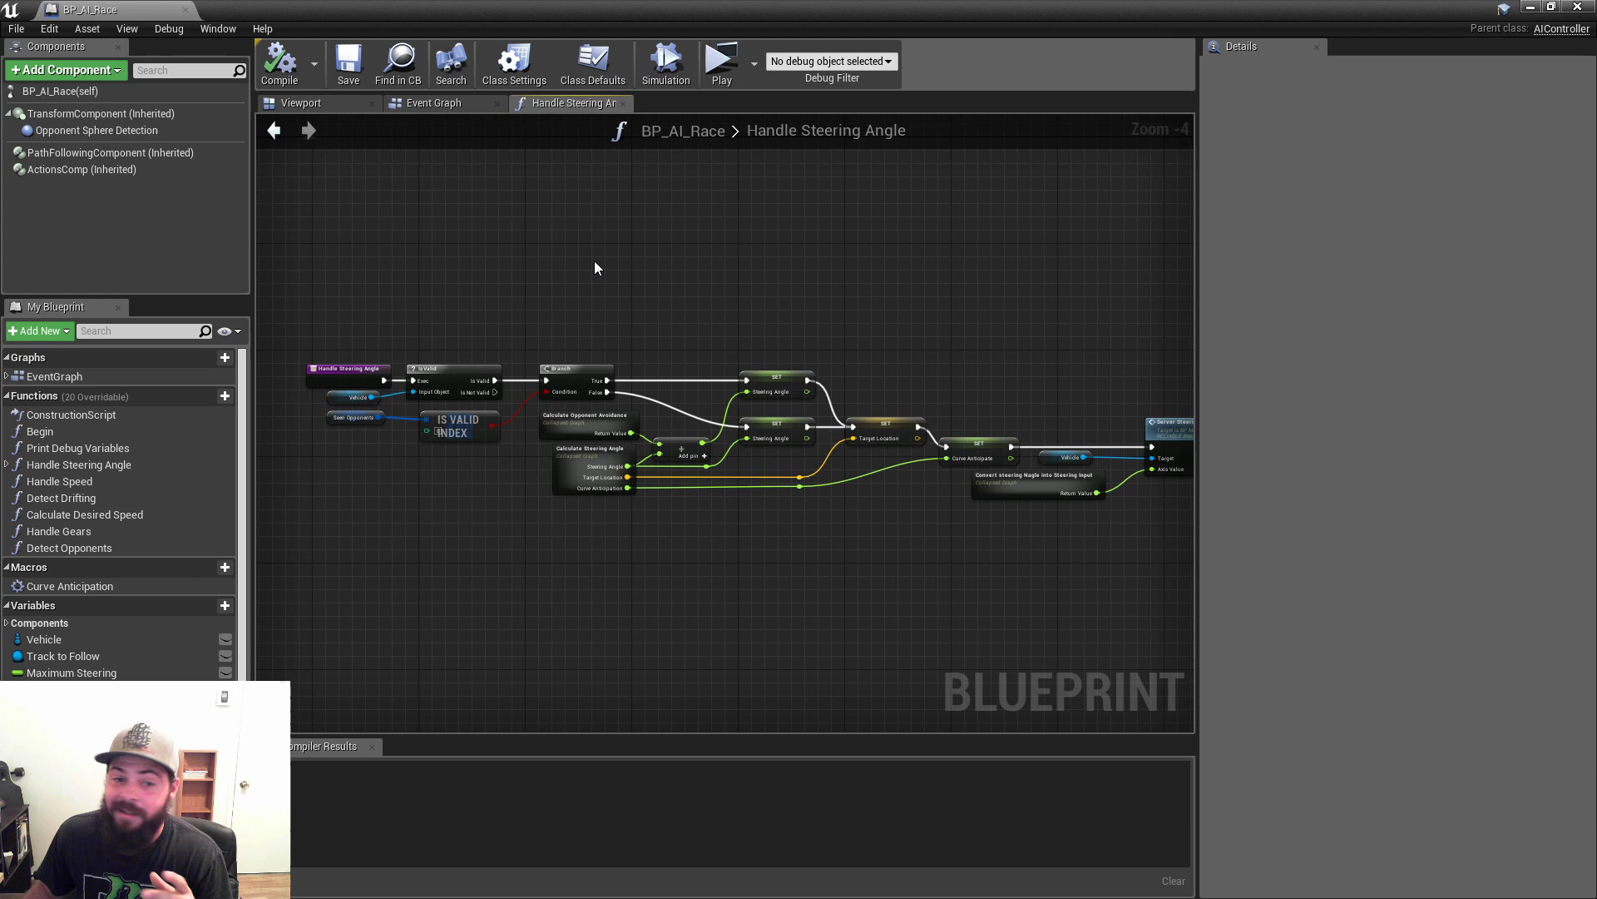
# Open Calculate Desired Speed and pan across its speed calculation nodes.
pyautogui.click(432, 103)
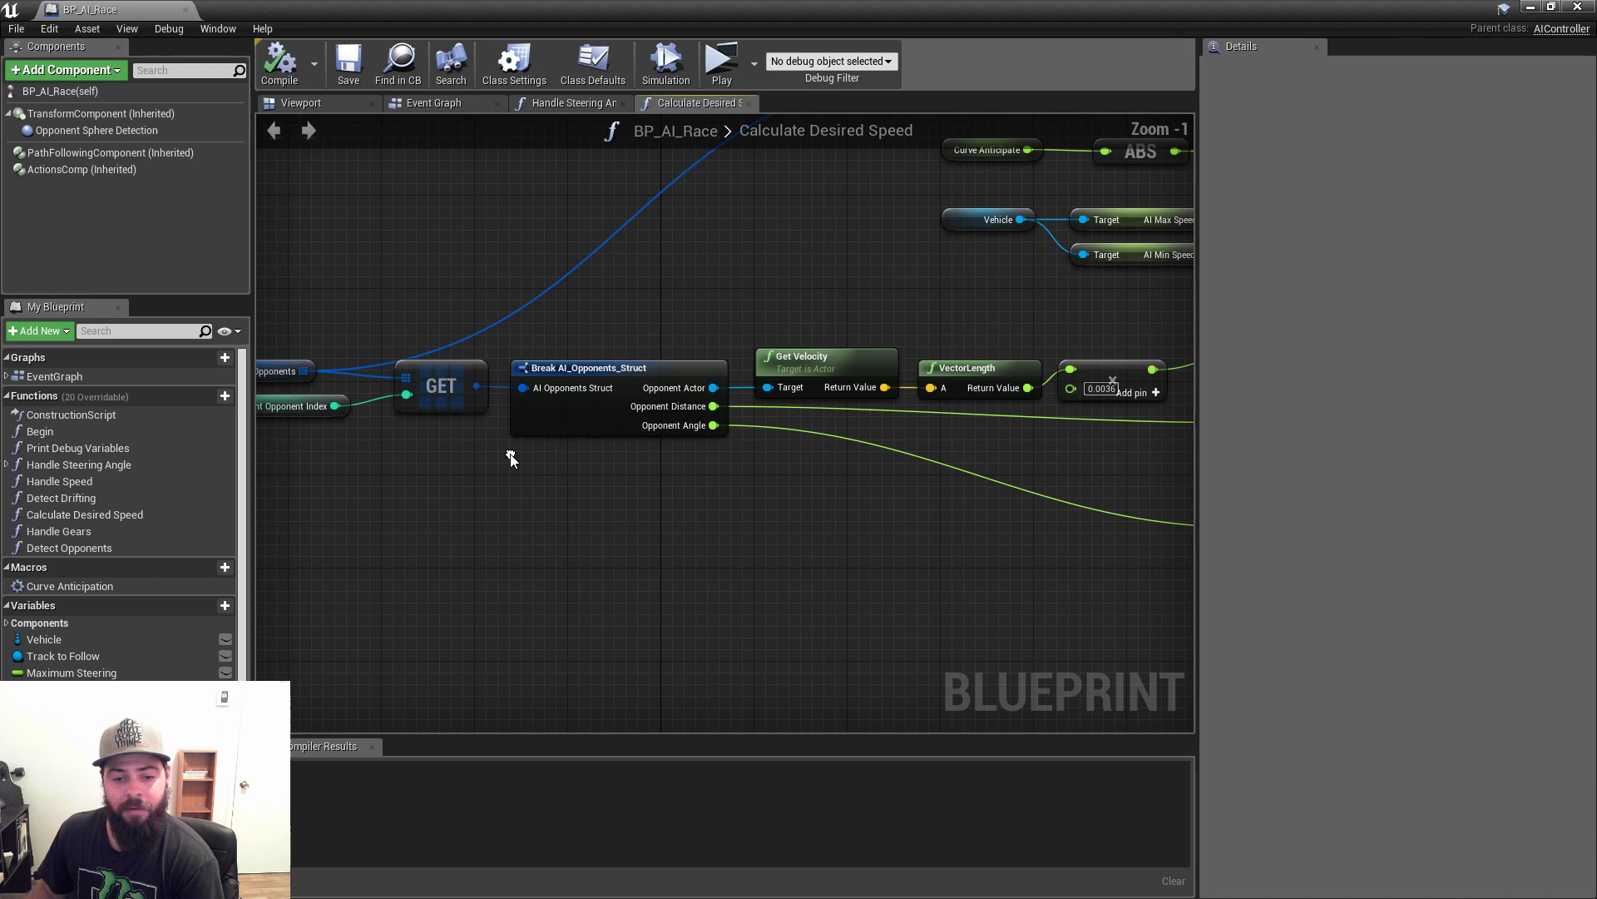
pyautogui.moveTo(526, 455)
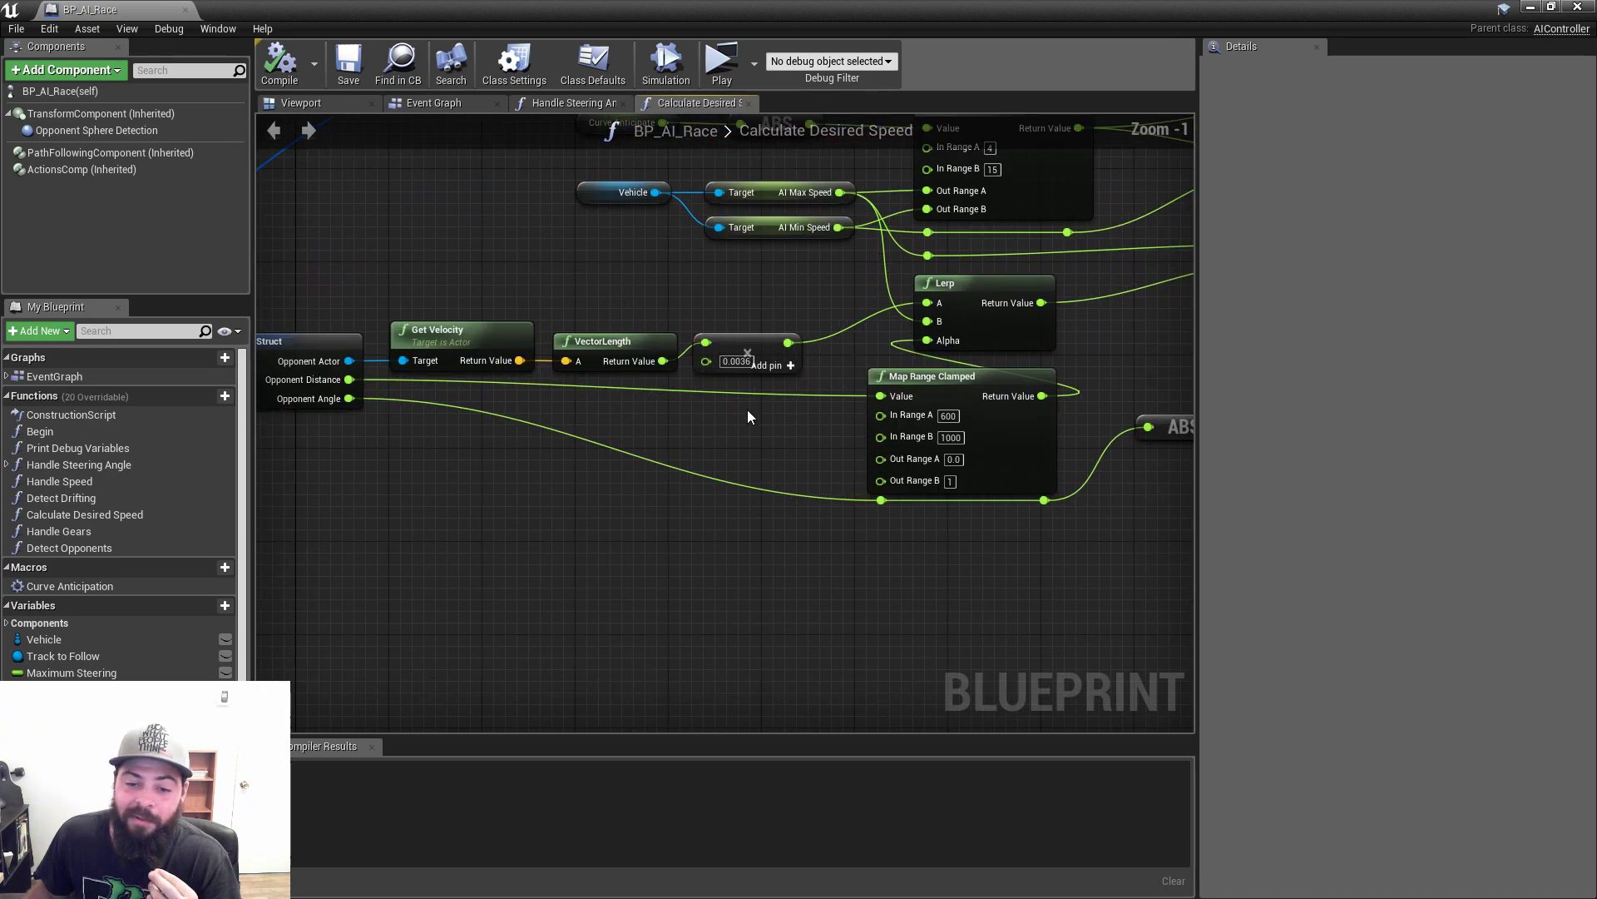
pyautogui.moveTo(743, 428)
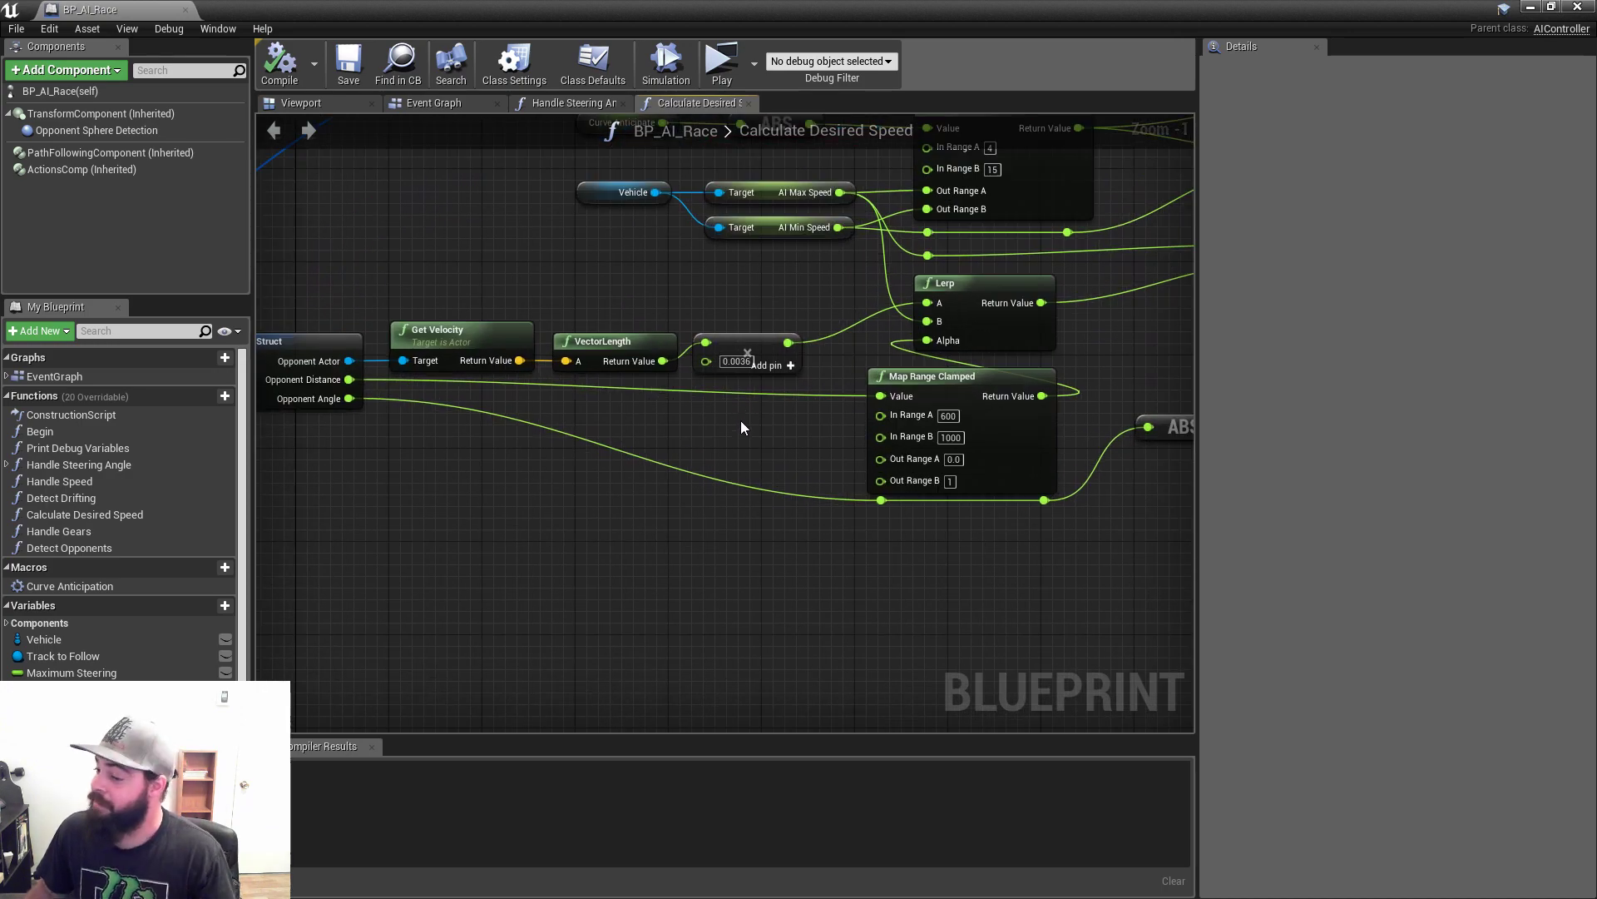
pyautogui.moveTo(438, 290); pyautogui.dragTo(749, 433)
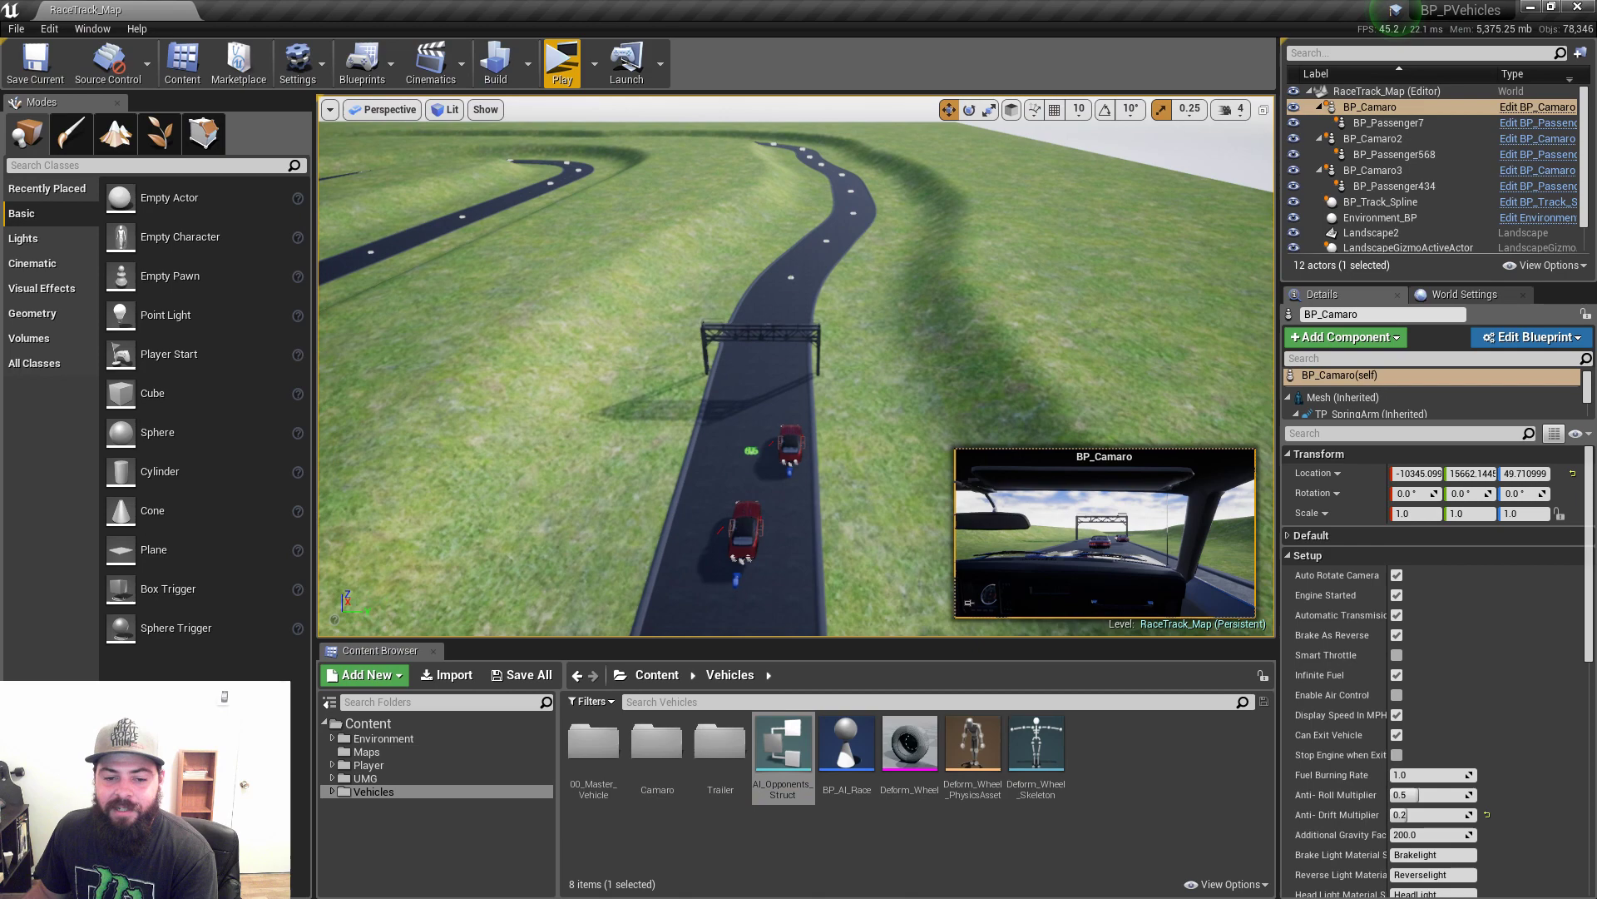
# Play RaceTrack_Map, restarting and relaunching the simulation to watch AI cars detect each other.
pyautogui.click(1377, 169)
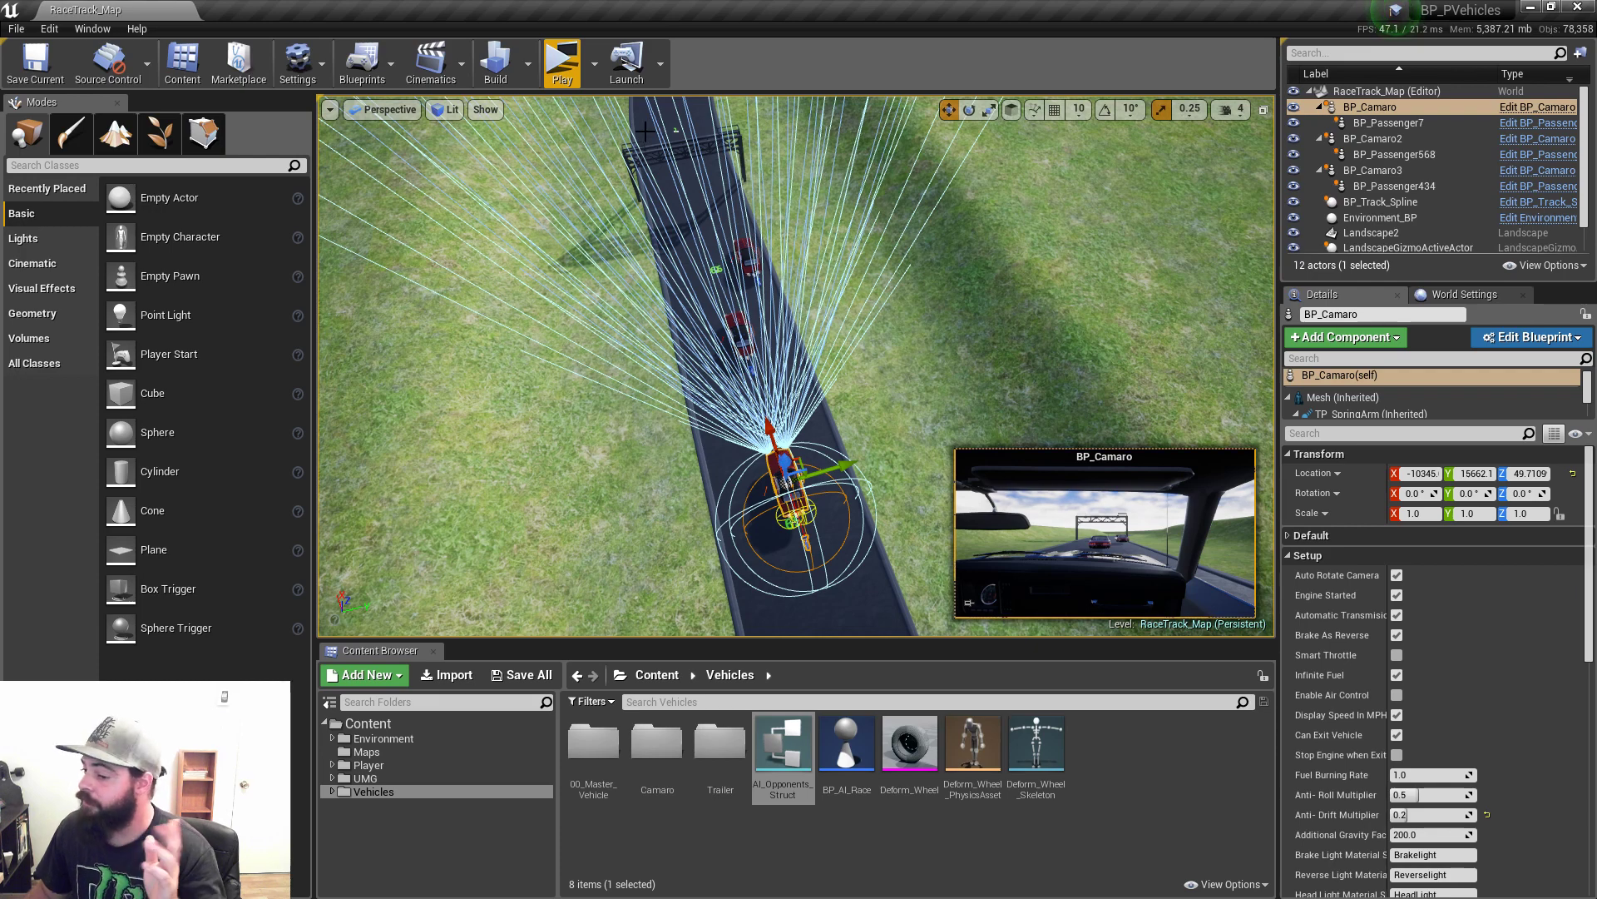
pyautogui.moveTo(825, 381)
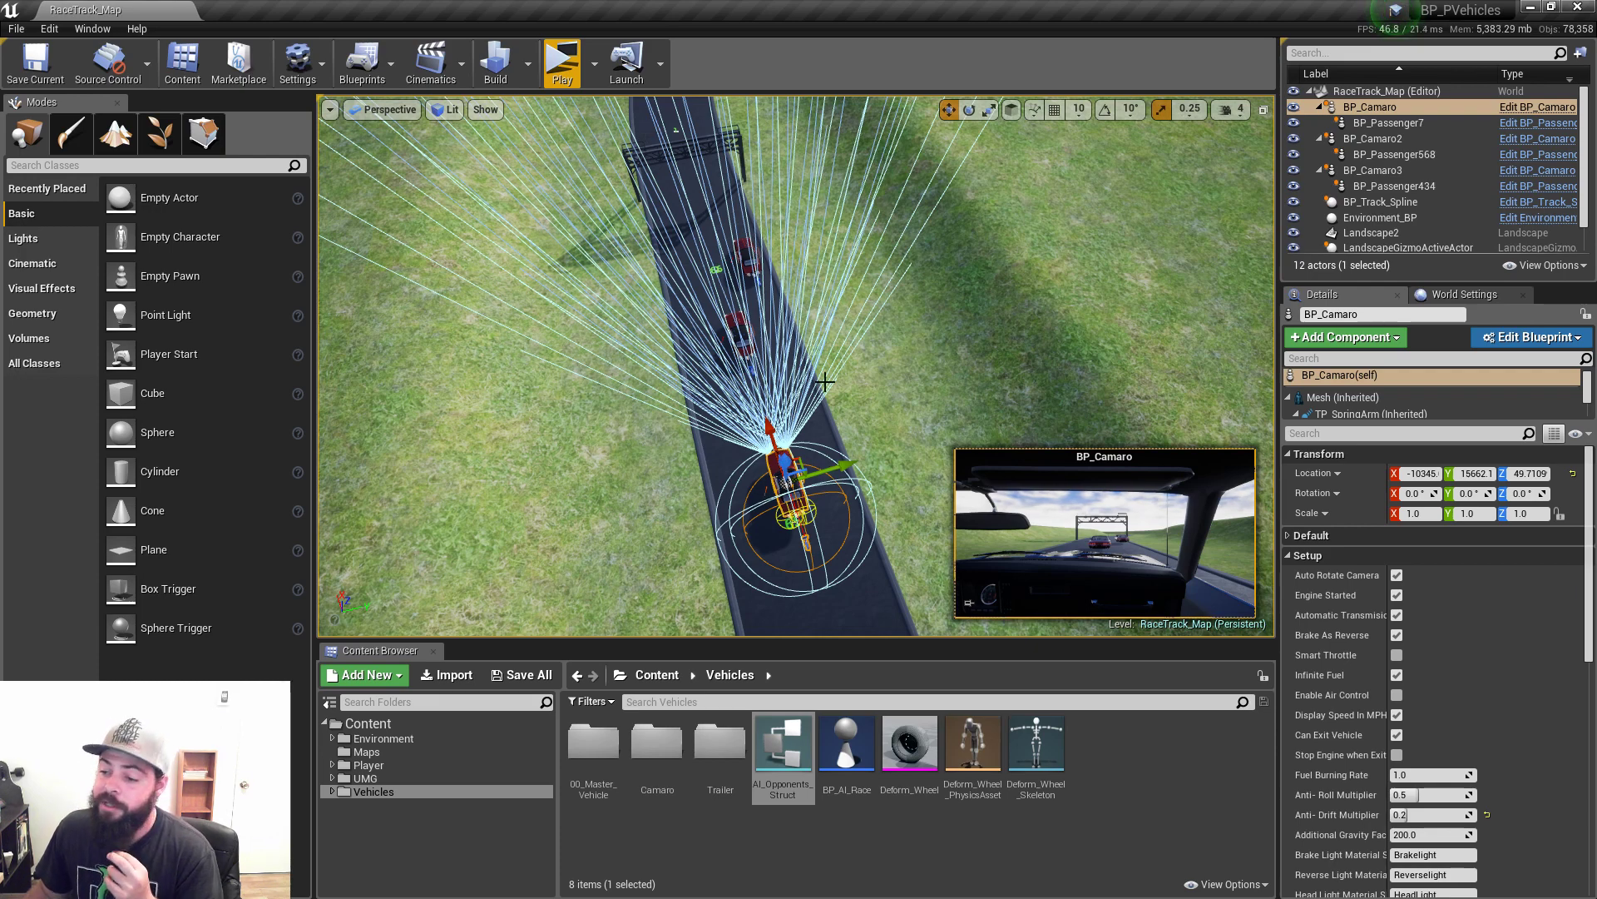
pyautogui.moveTo(574, 62)
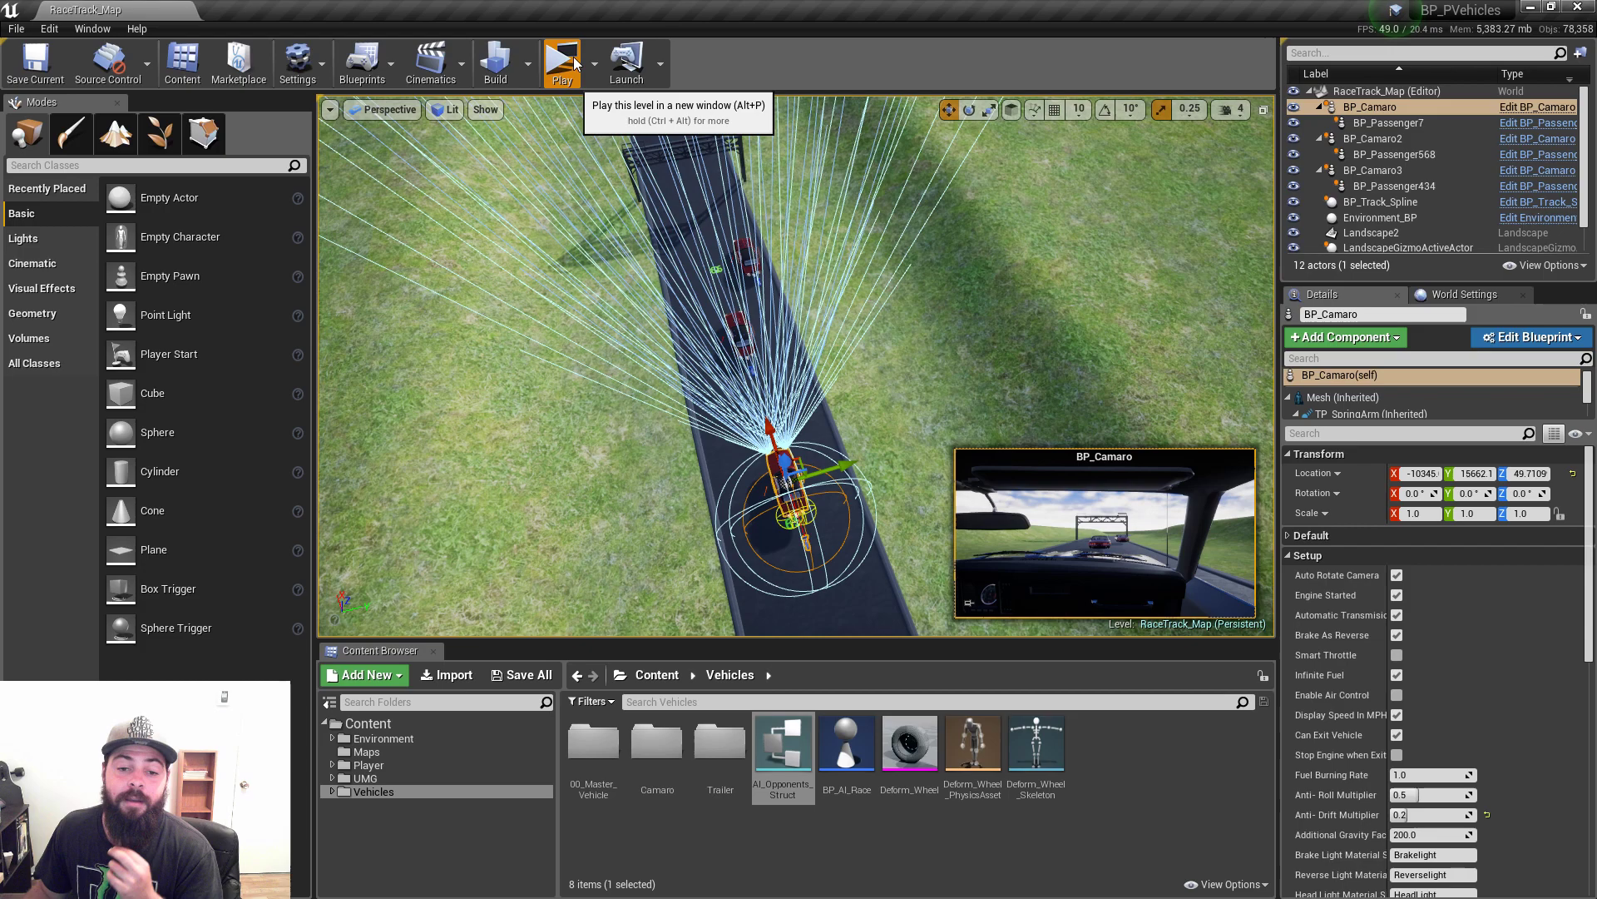
pyautogui.click(562, 59)
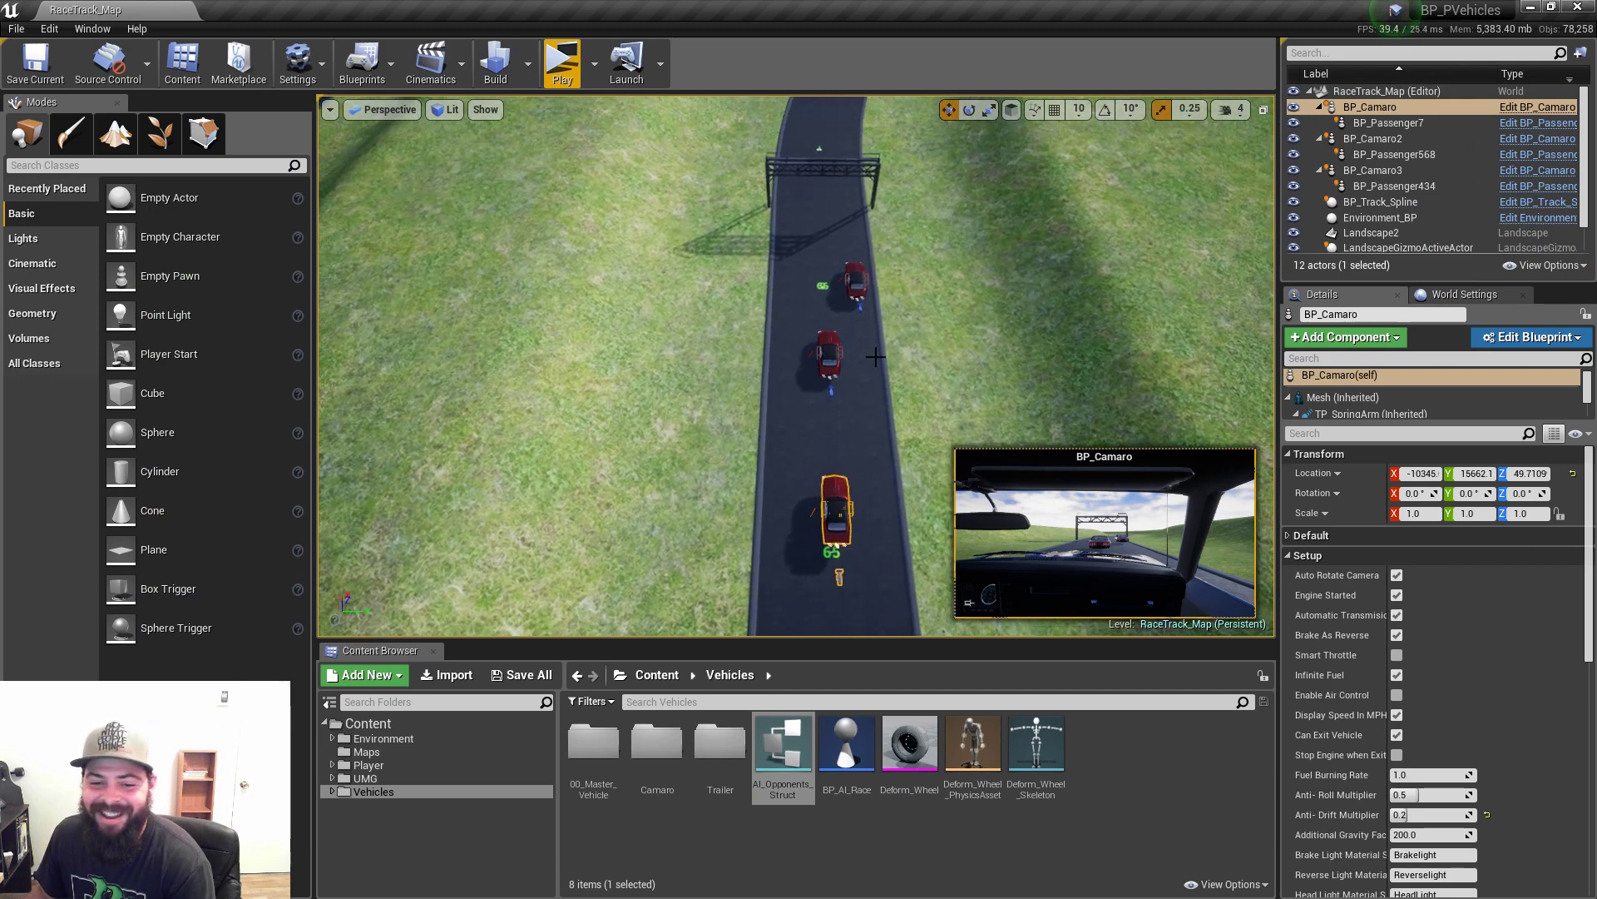
pyautogui.click(1373, 170)
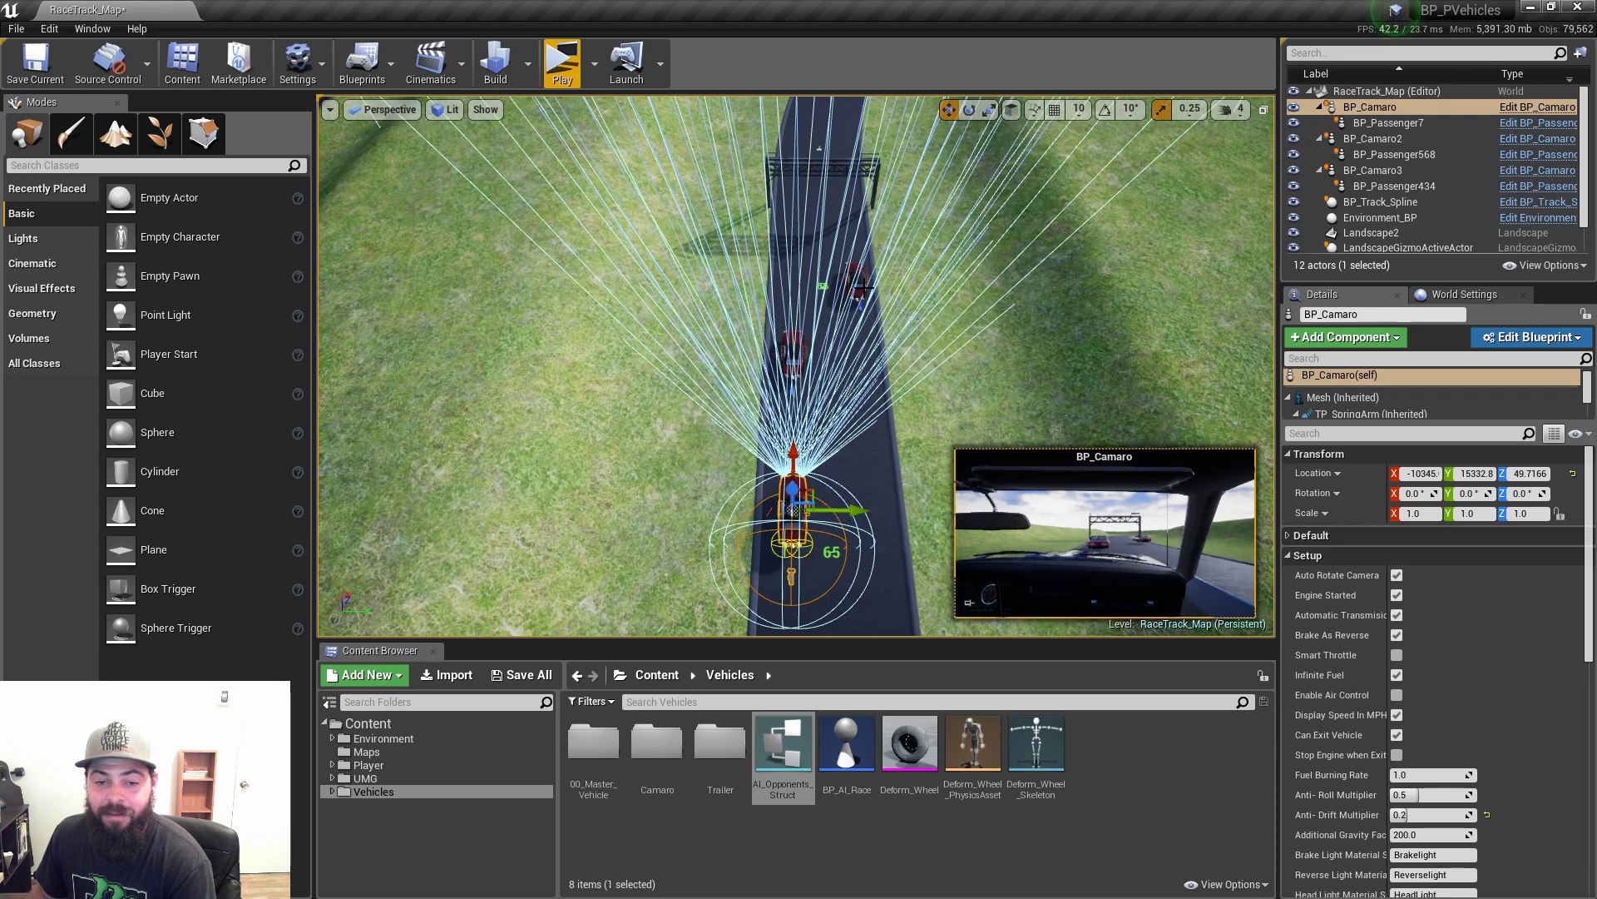
# Rerun the race and watch an AI car pull alongside the lead car to pass.
pyautogui.click(1369, 138)
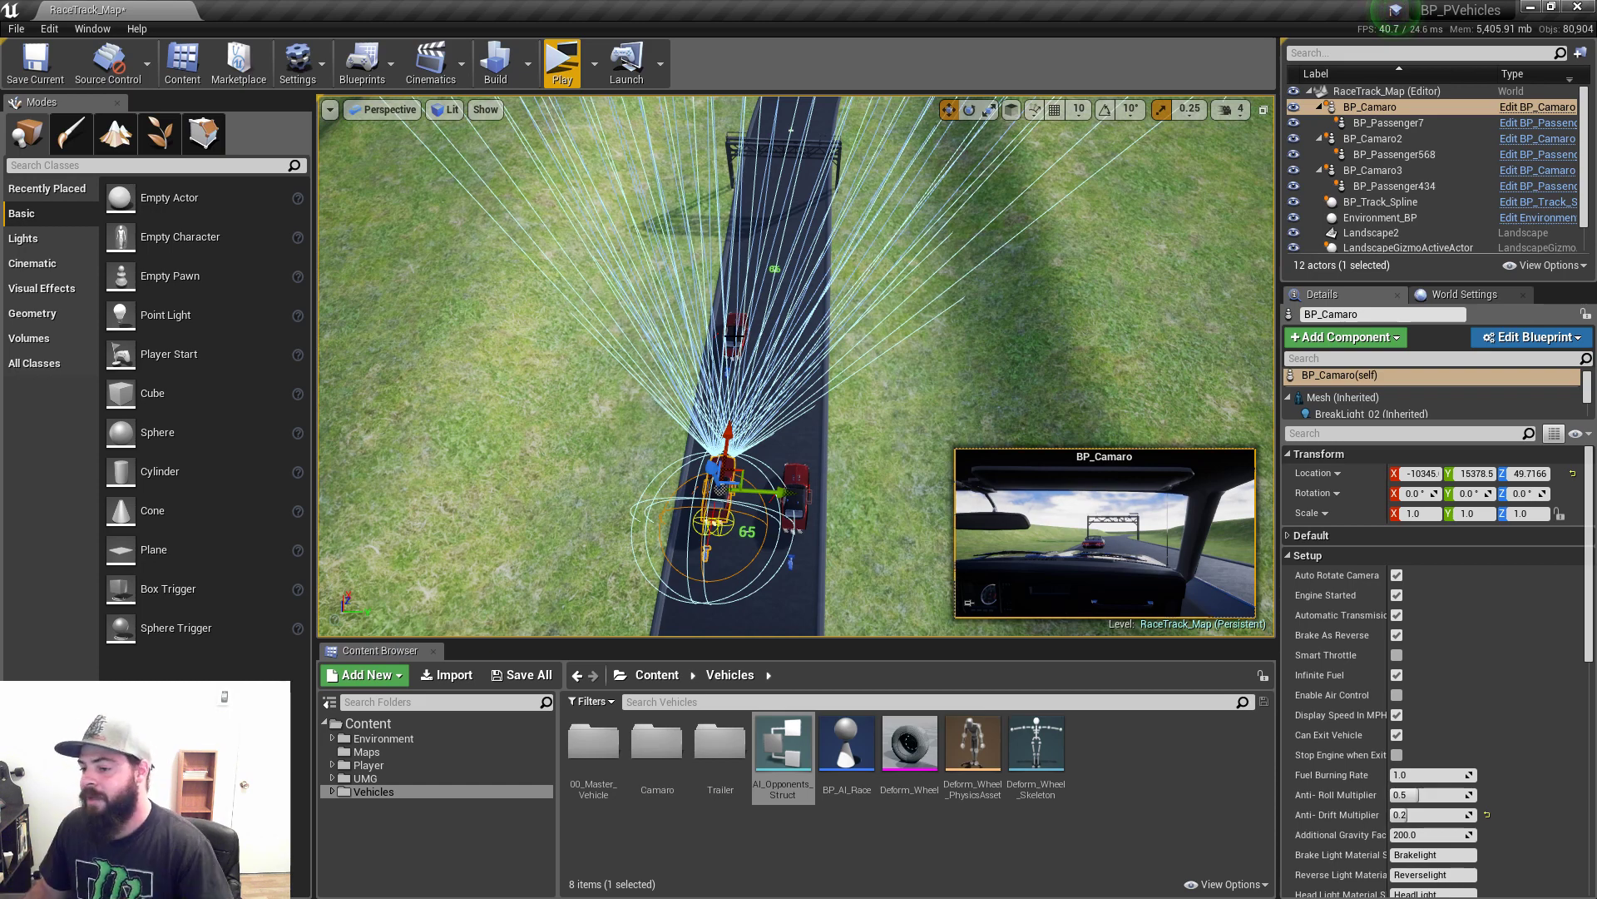
pyautogui.moveTo(863, 433)
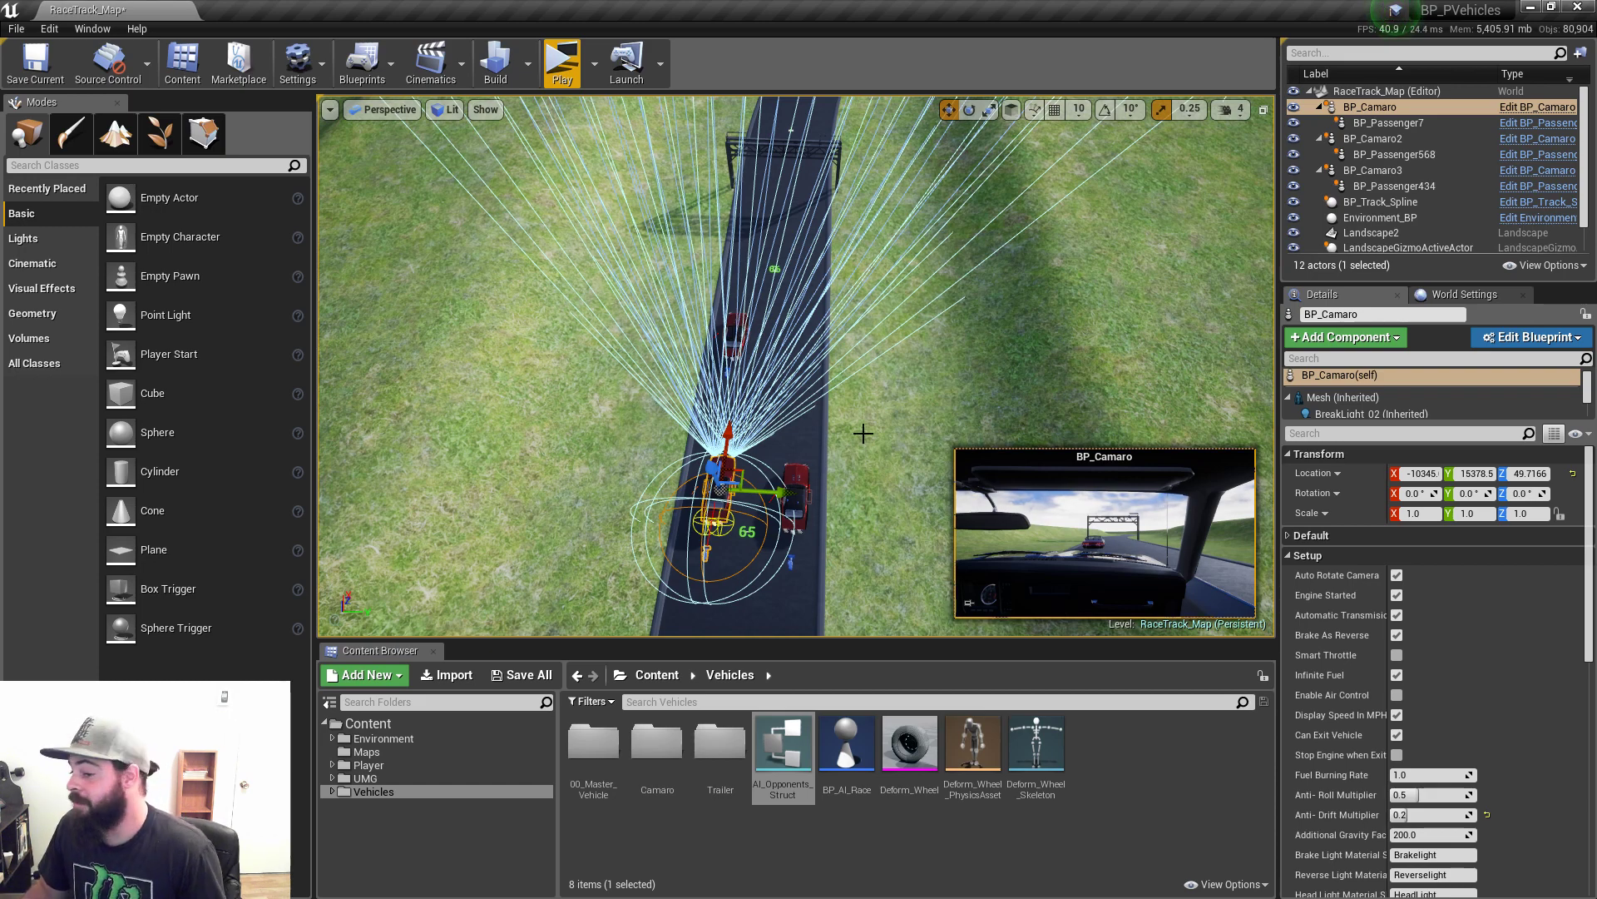
pyautogui.moveTo(567, 76)
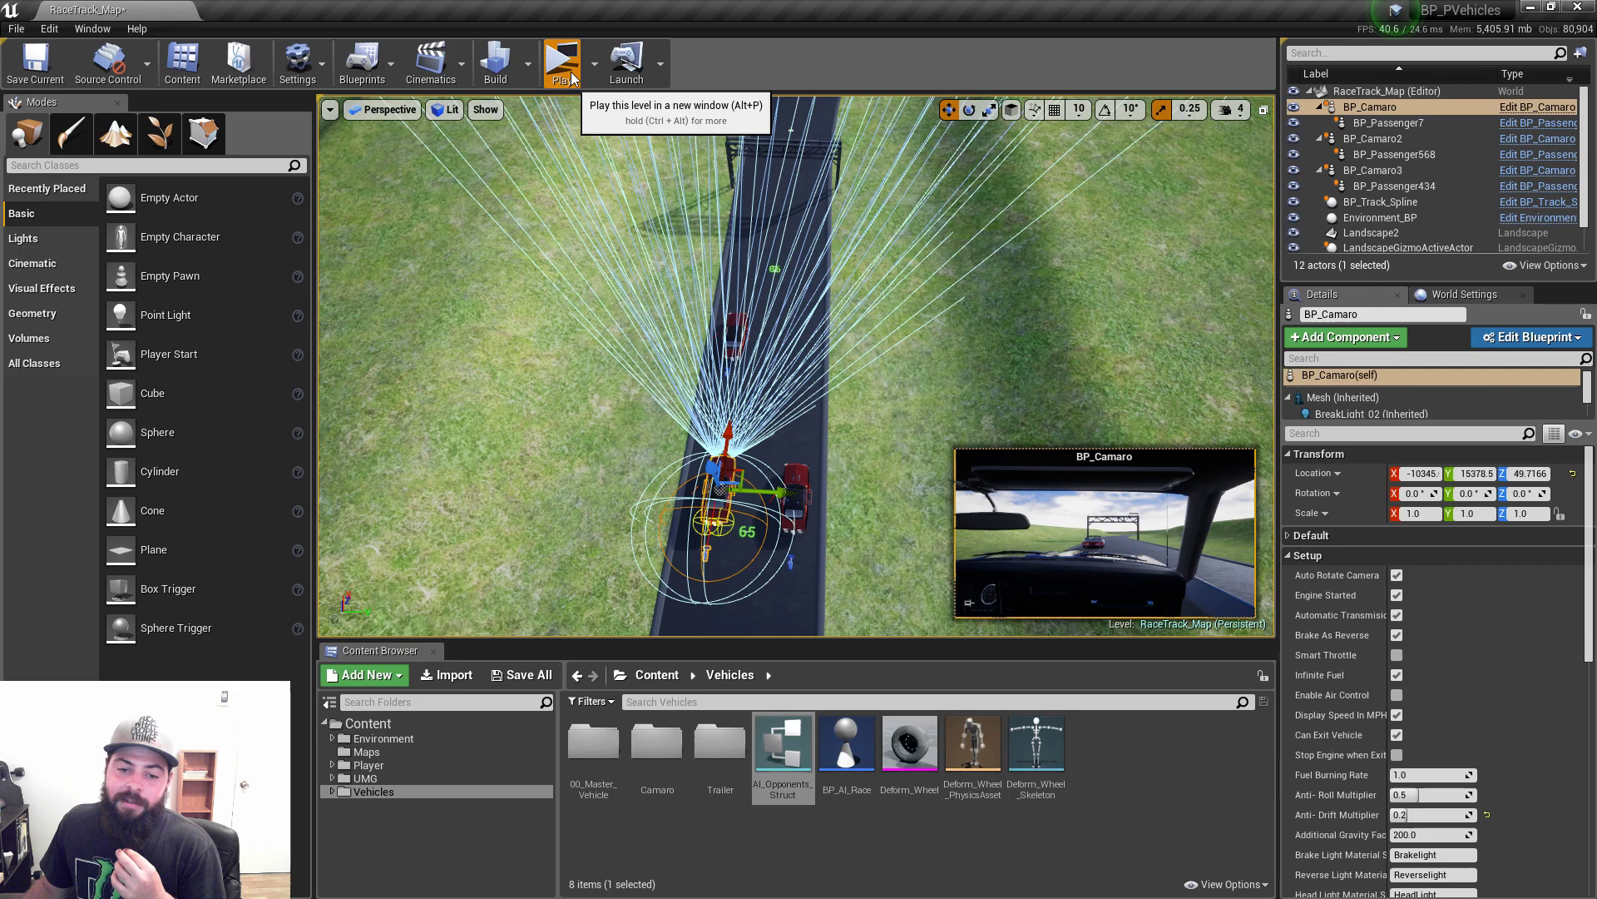
pyautogui.click(561, 58)
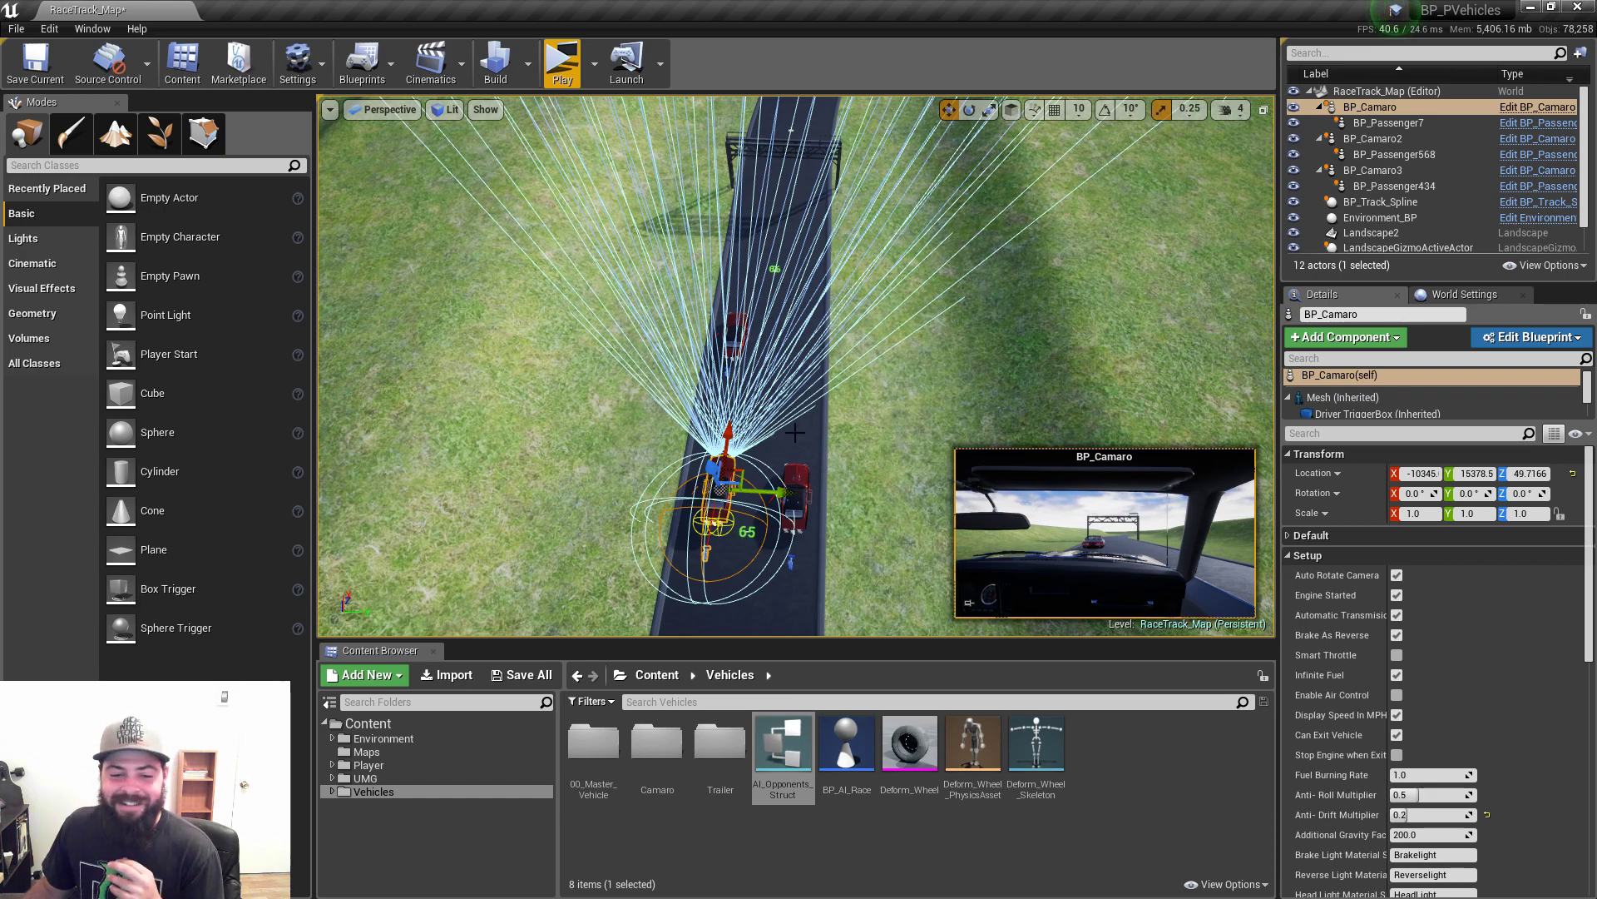
pyautogui.click(1381, 138)
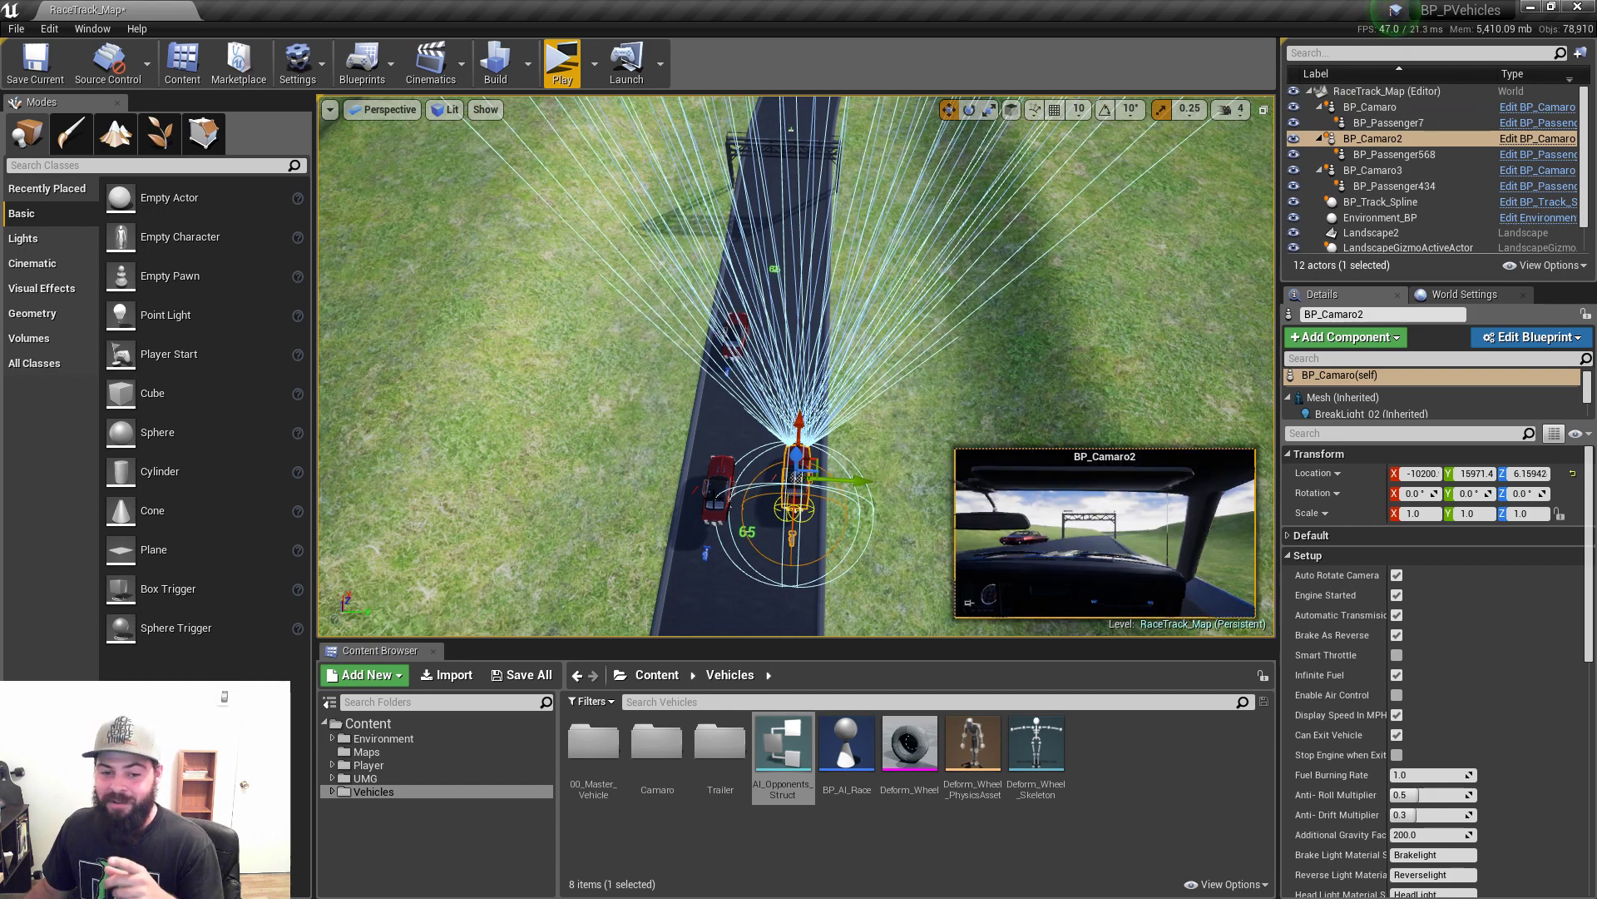
# Select BP_Camaro to view its 0.2 anti-drift multiplier, then launch a standalone race preview.
pyautogui.click(1360, 107)
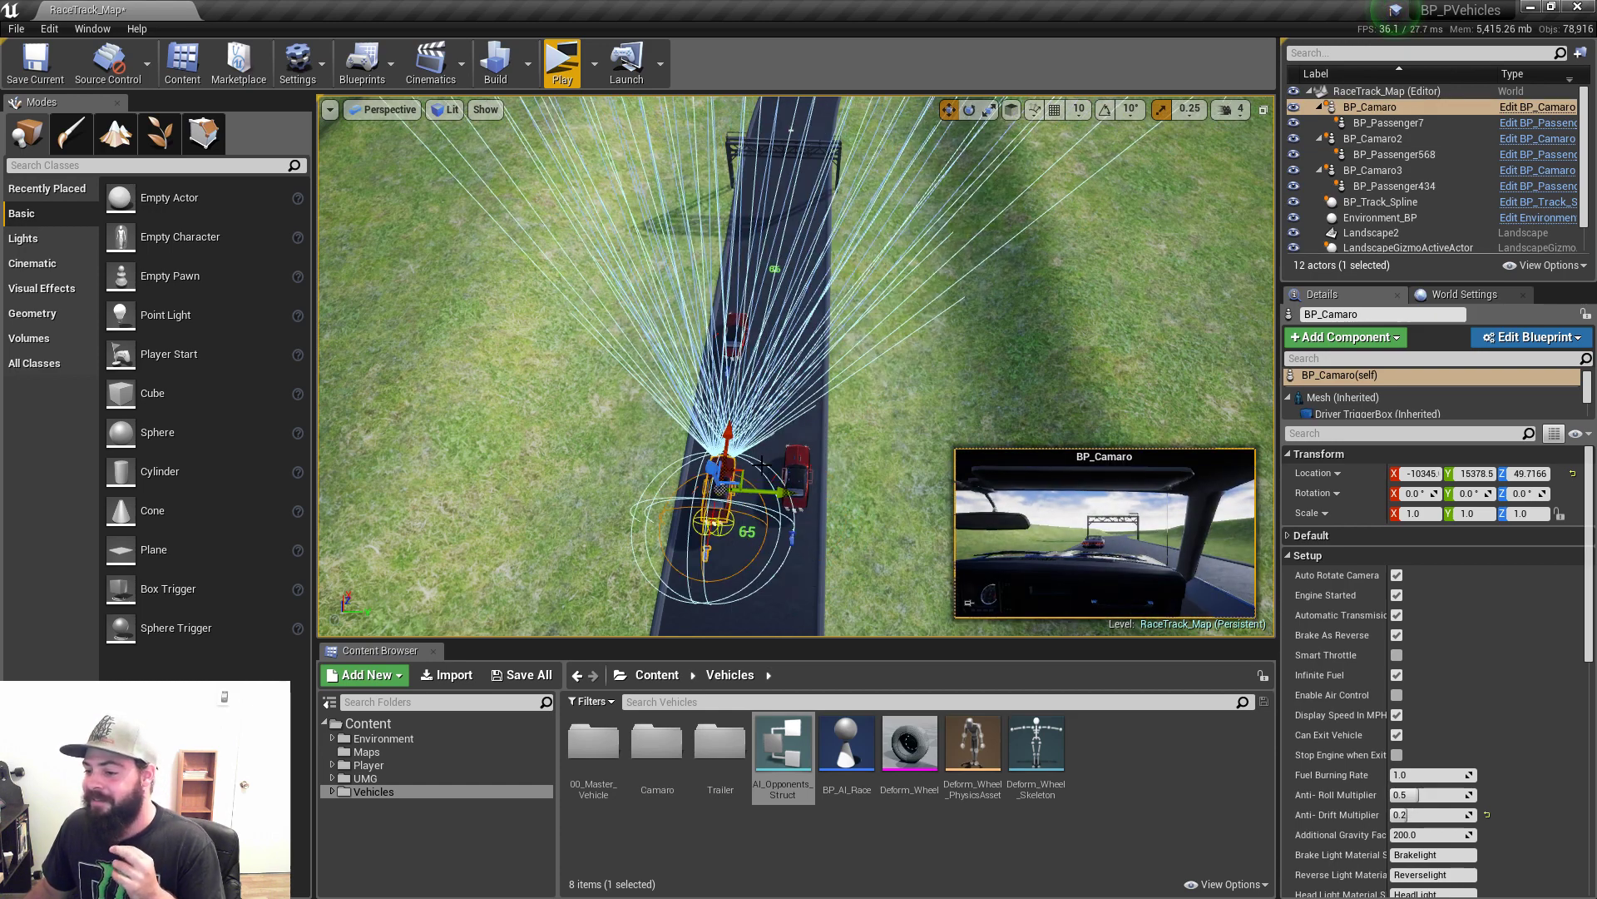
pyautogui.click(562, 60)
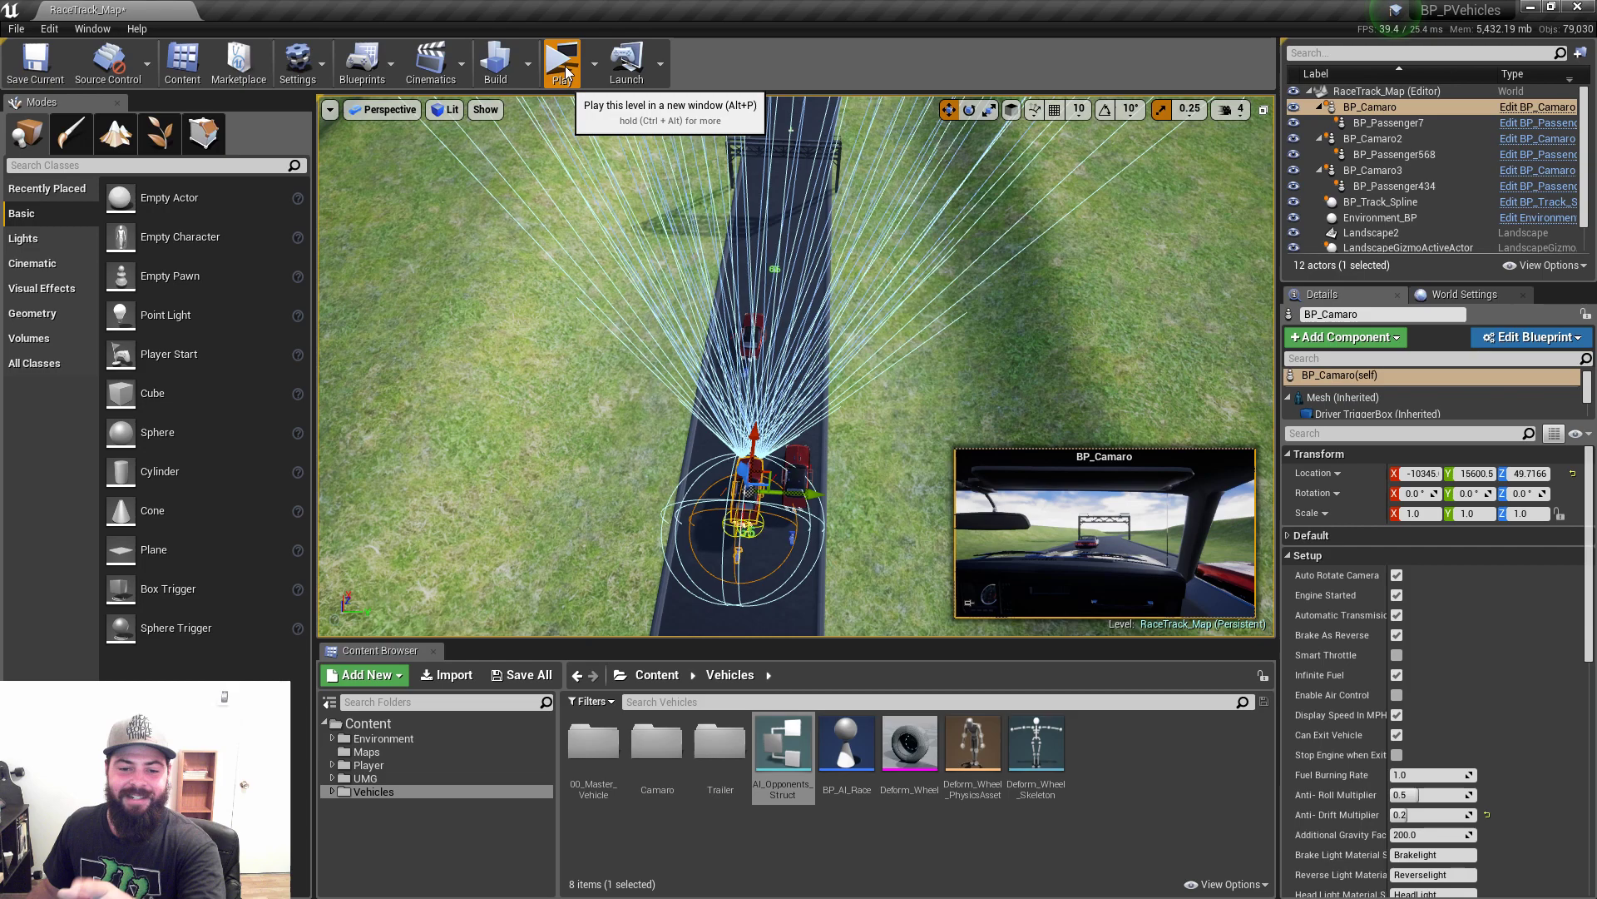
pyautogui.click(562, 56)
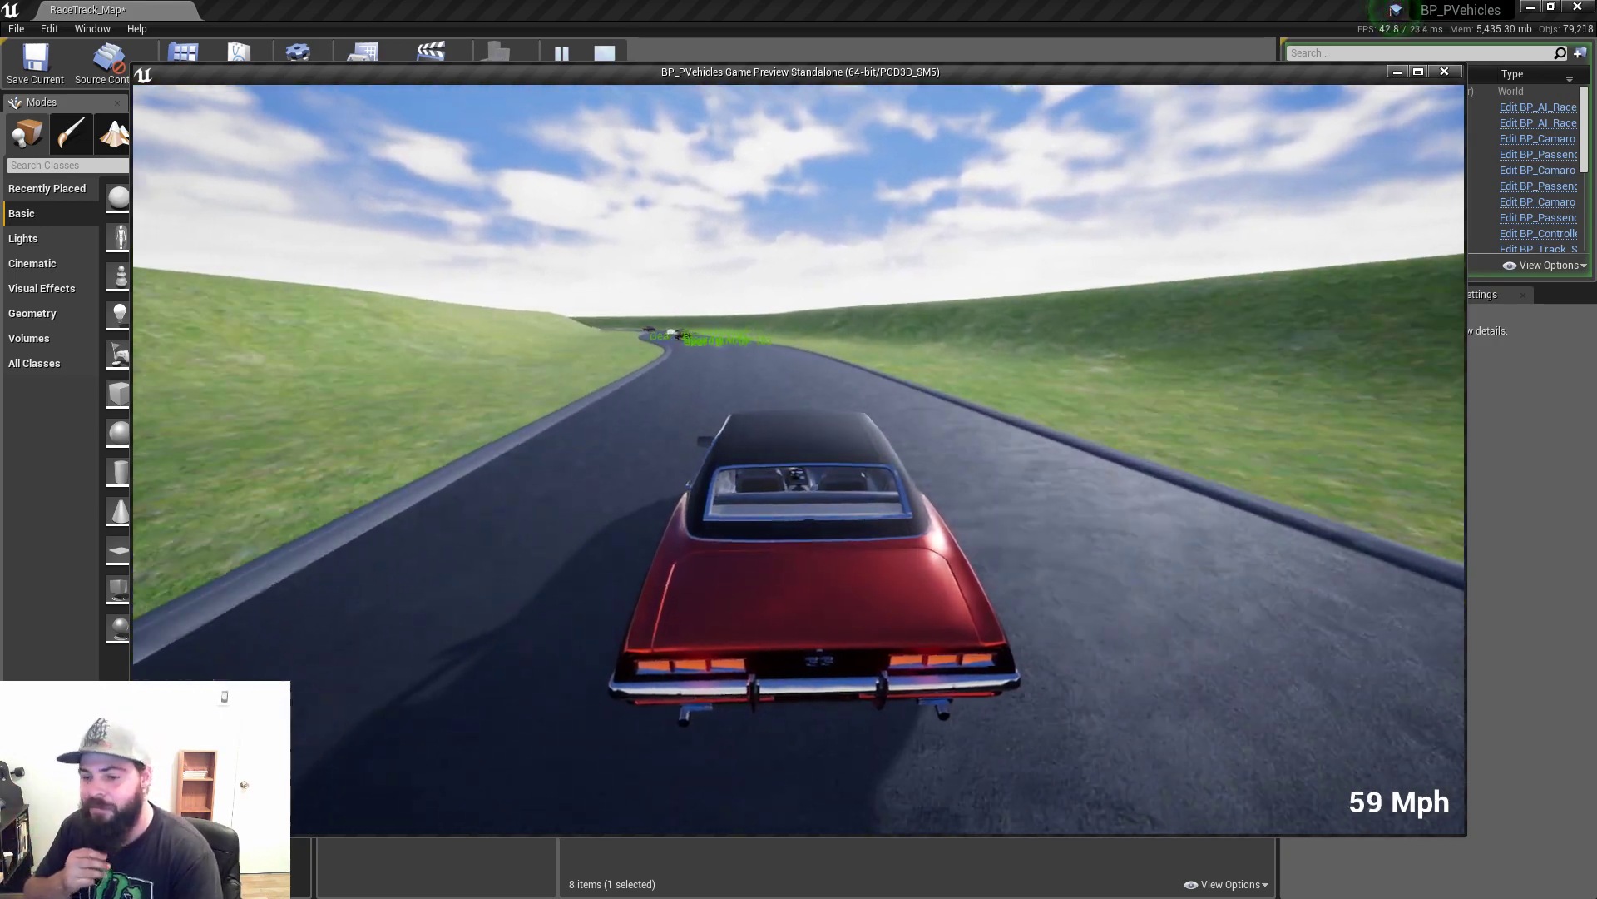
# End the standalone test drive and select BP_Camaro3 to show its 0.3 anti-drift settings.
pyautogui.click(1445, 72)
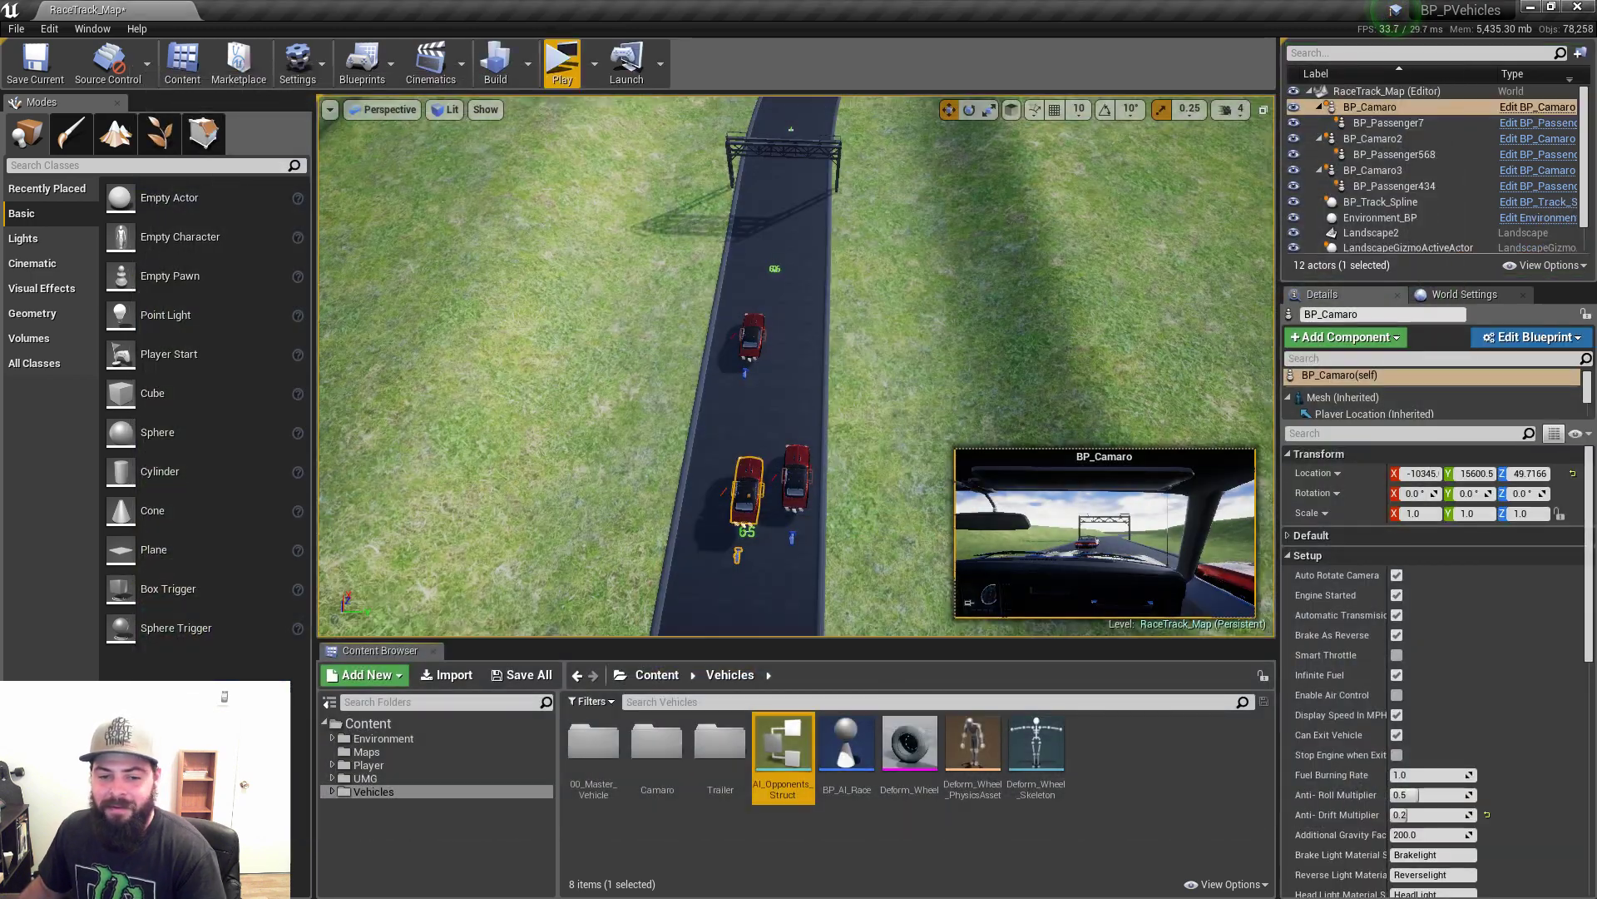
pyautogui.moveTo(741, 422)
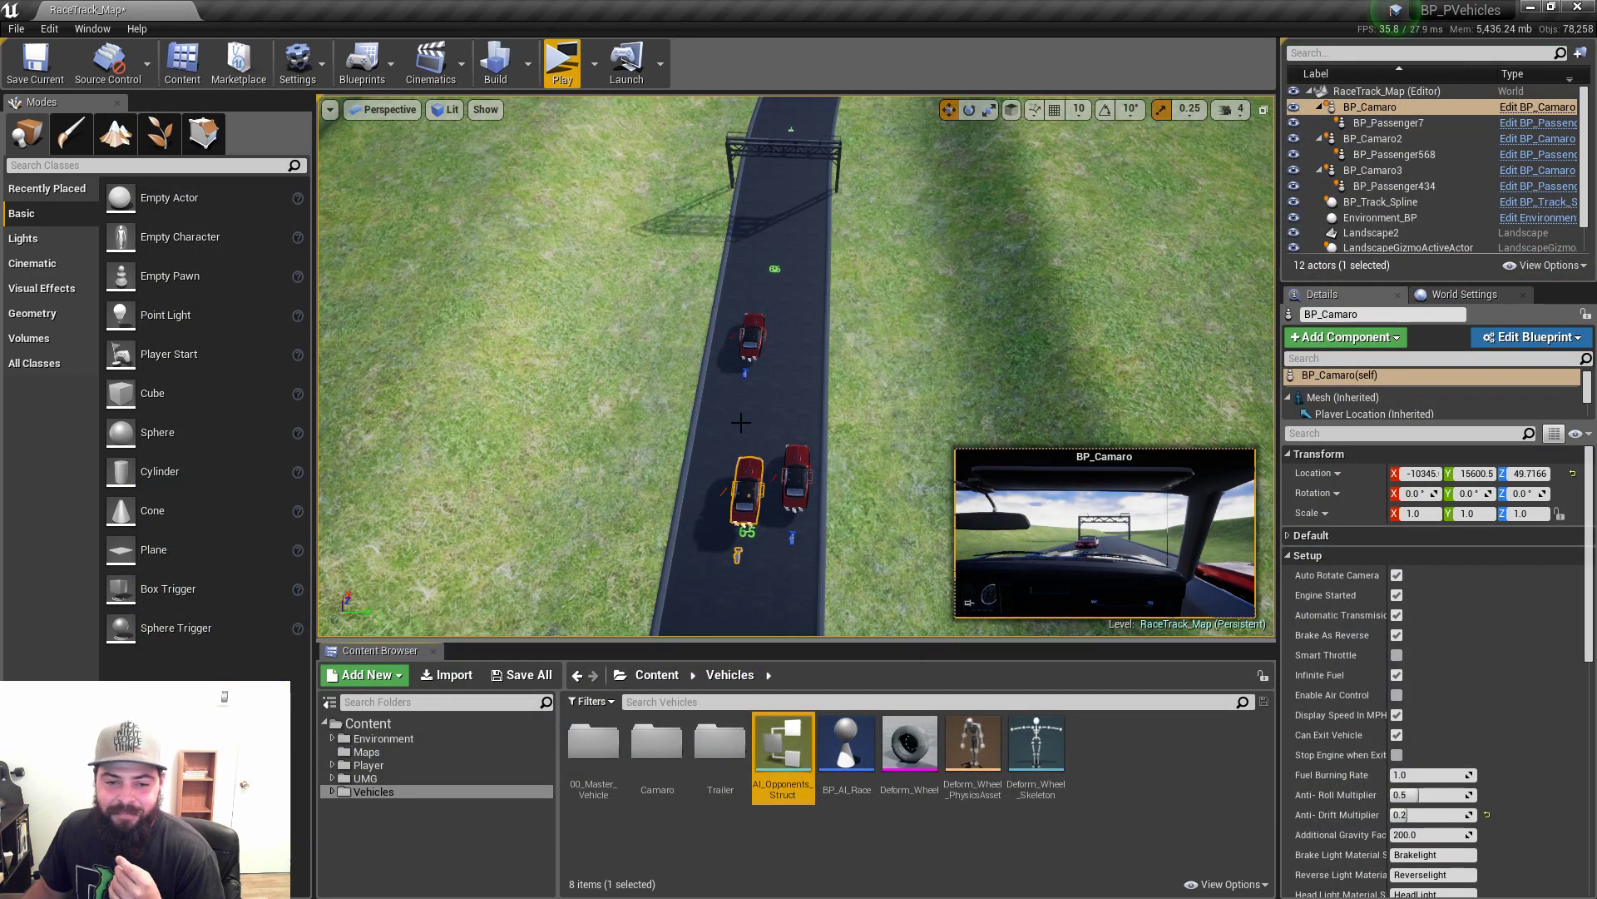
pyautogui.moveTo(756, 379)
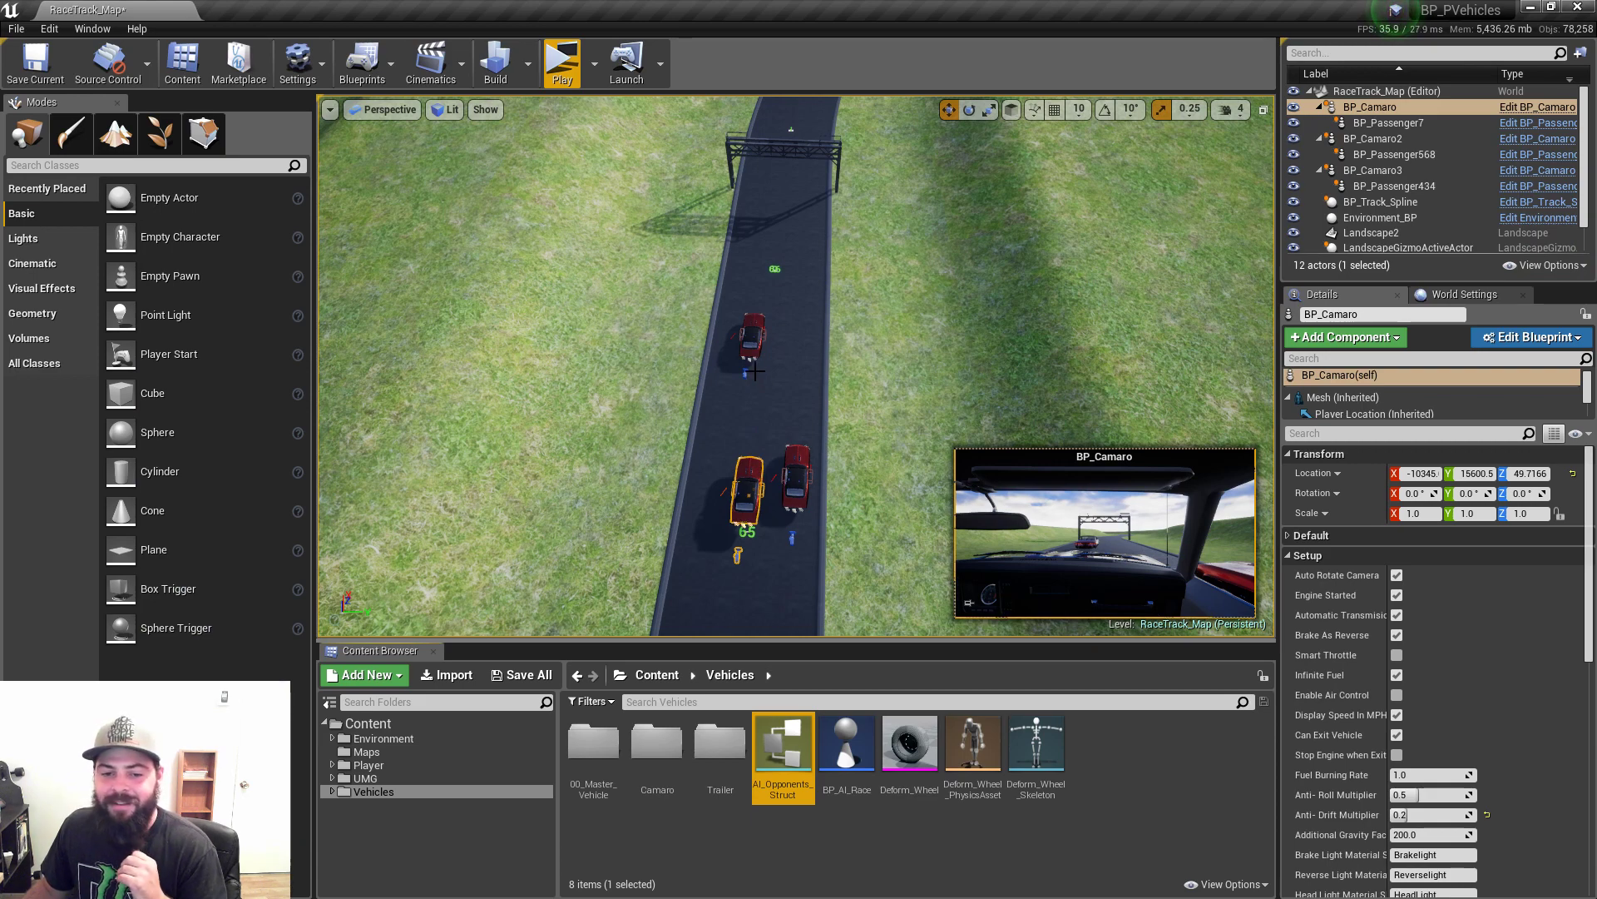
pyautogui.click(1373, 138)
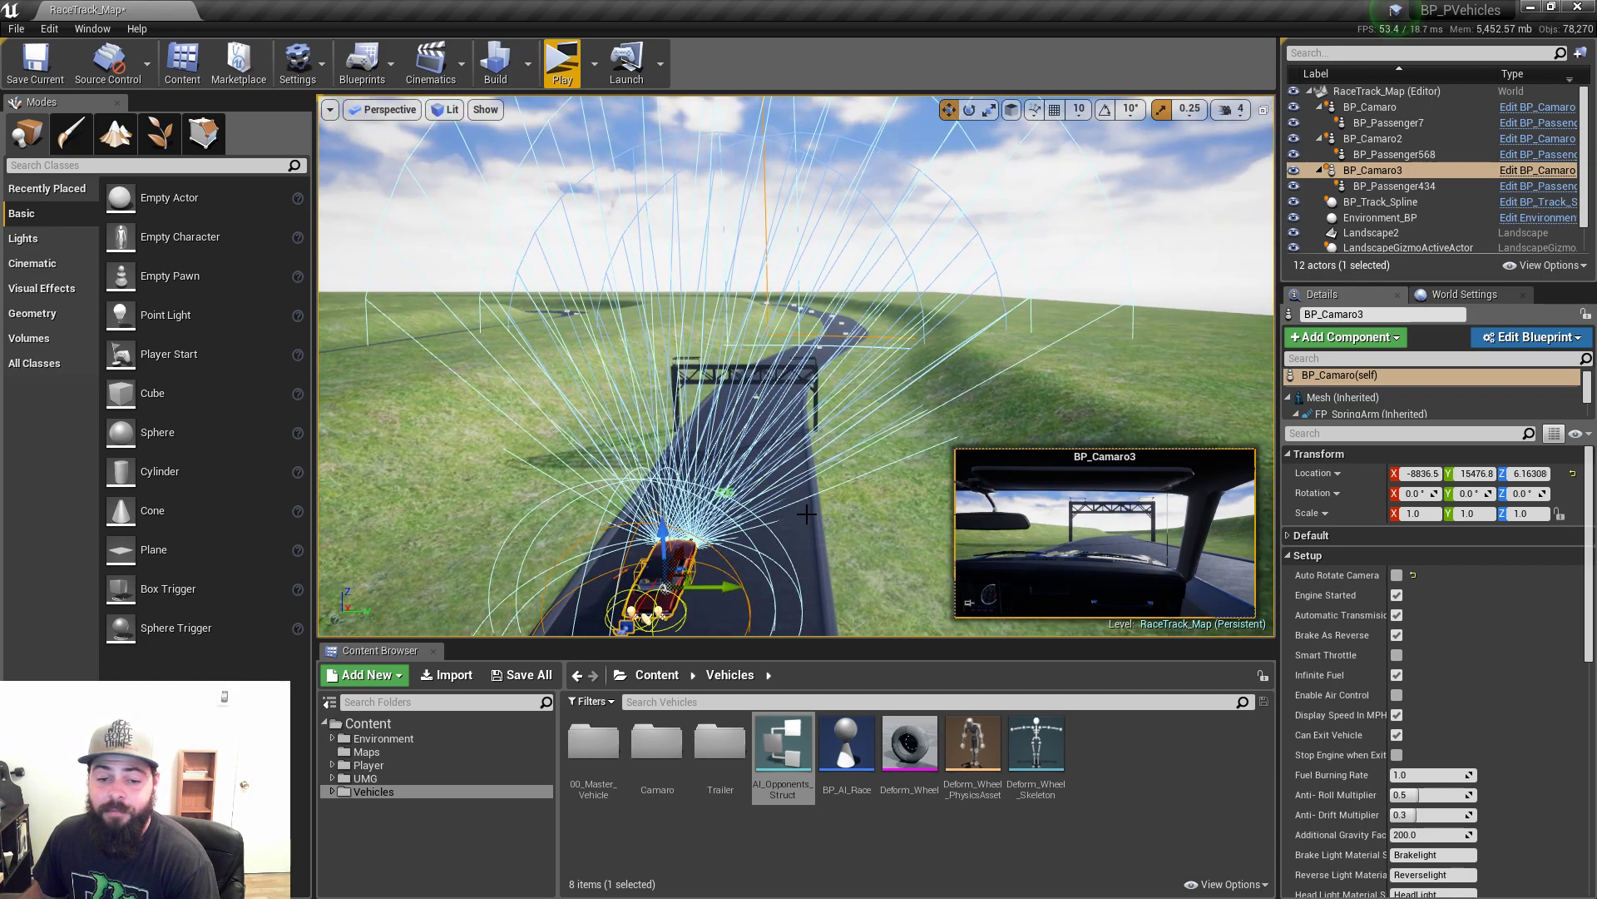
# Select BP_Track_Spline in the World Outliner to show its road spline and Details.
pyautogui.click(1380, 202)
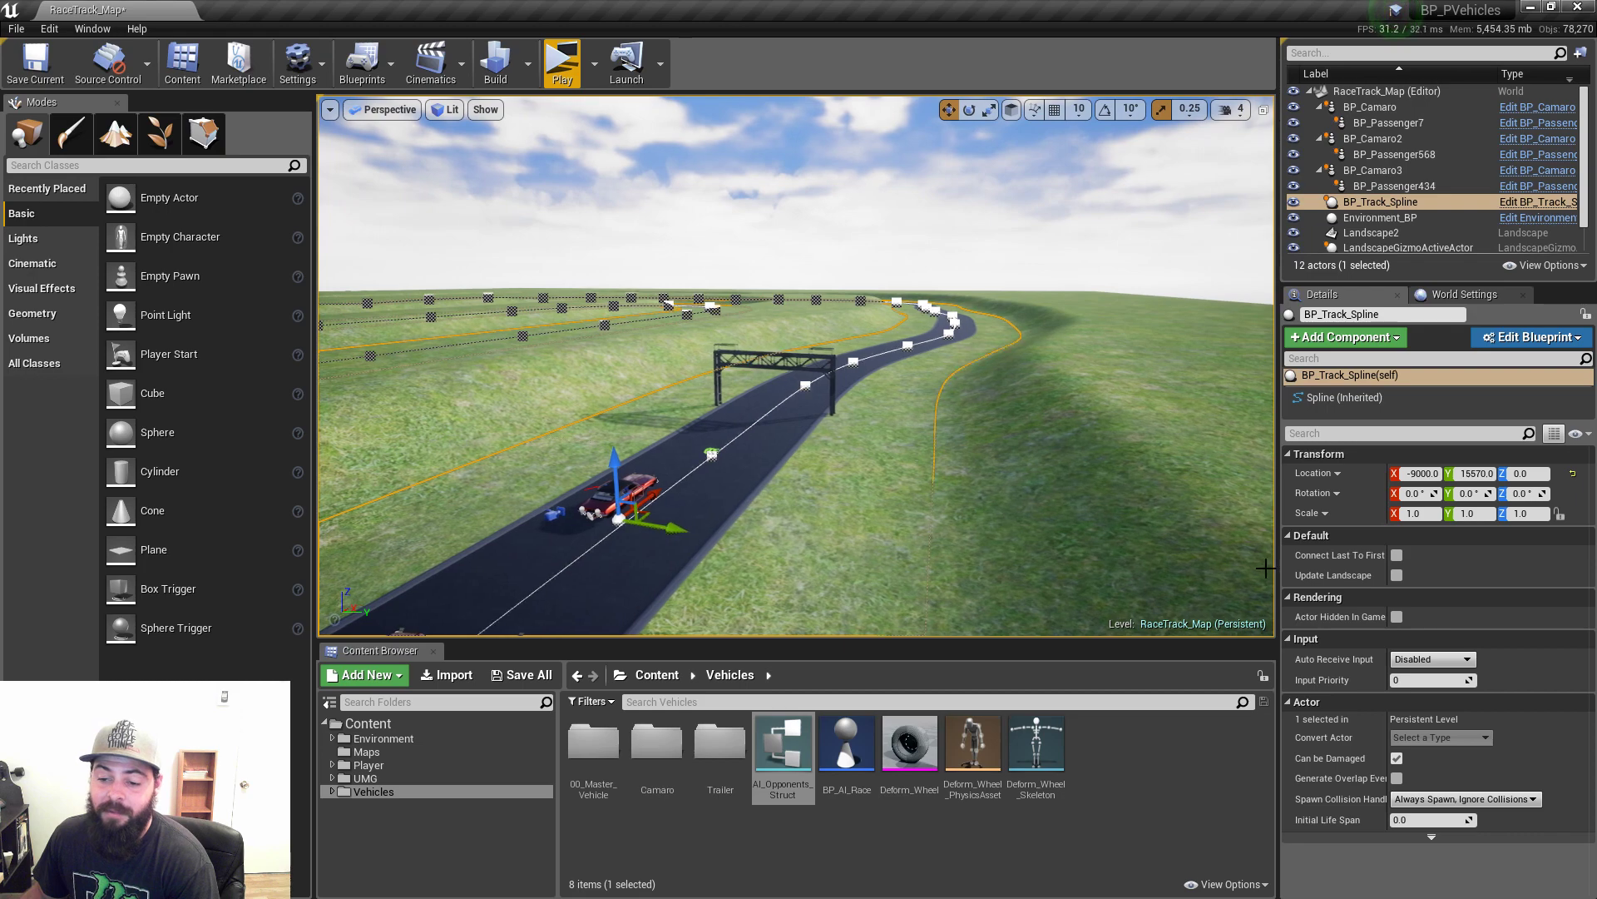
pyautogui.moveTo(1366, 586)
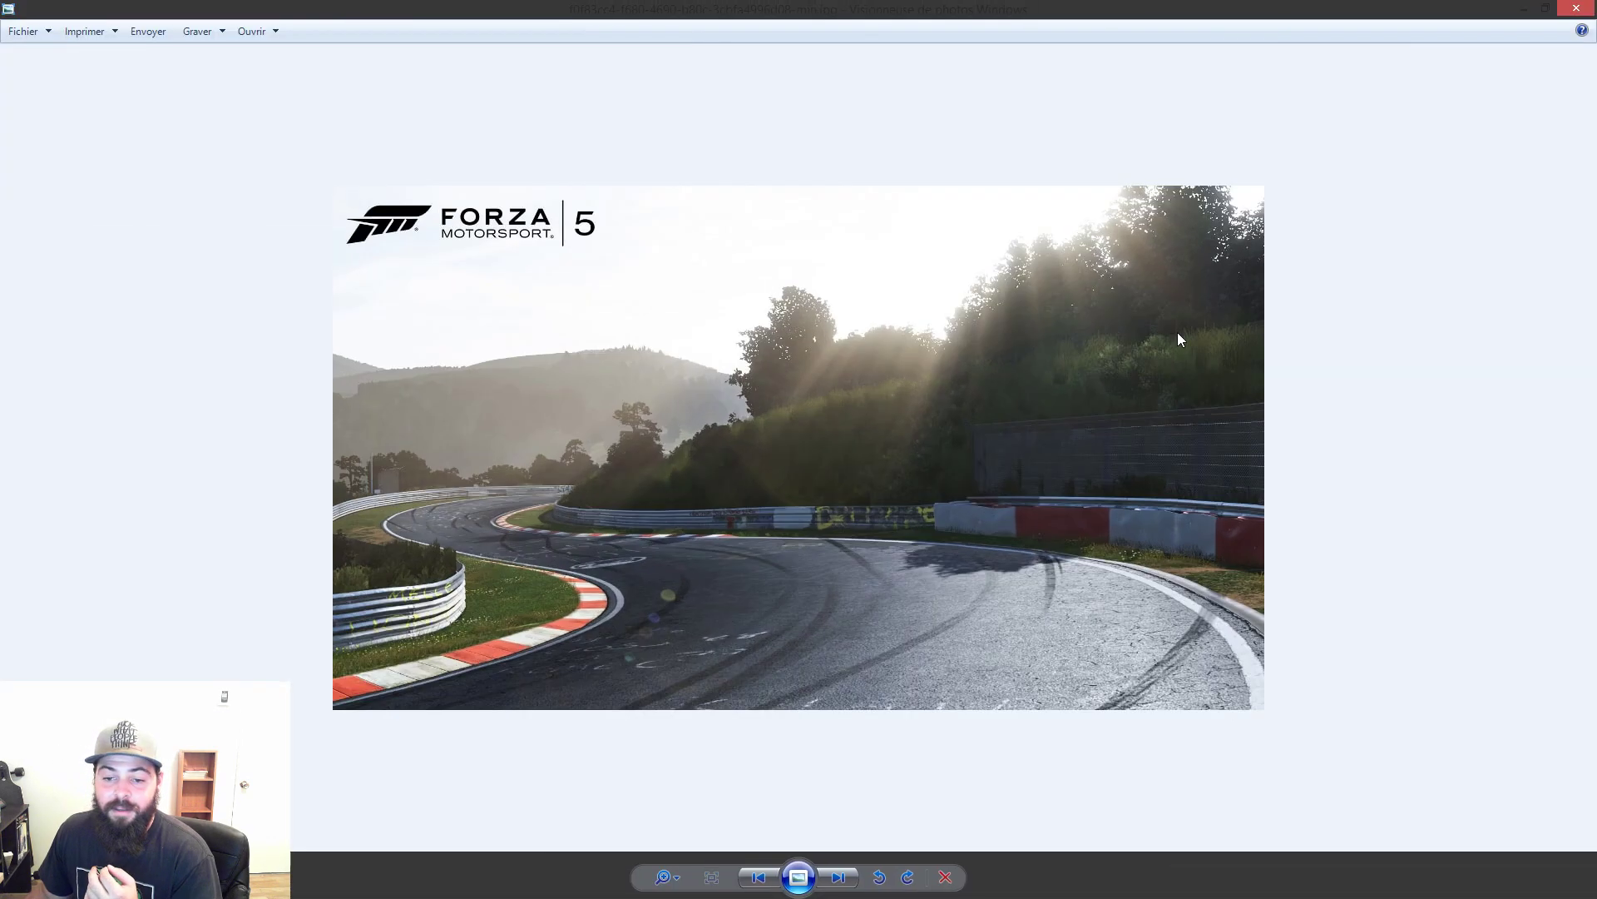
pyautogui.moveTo(636, 567)
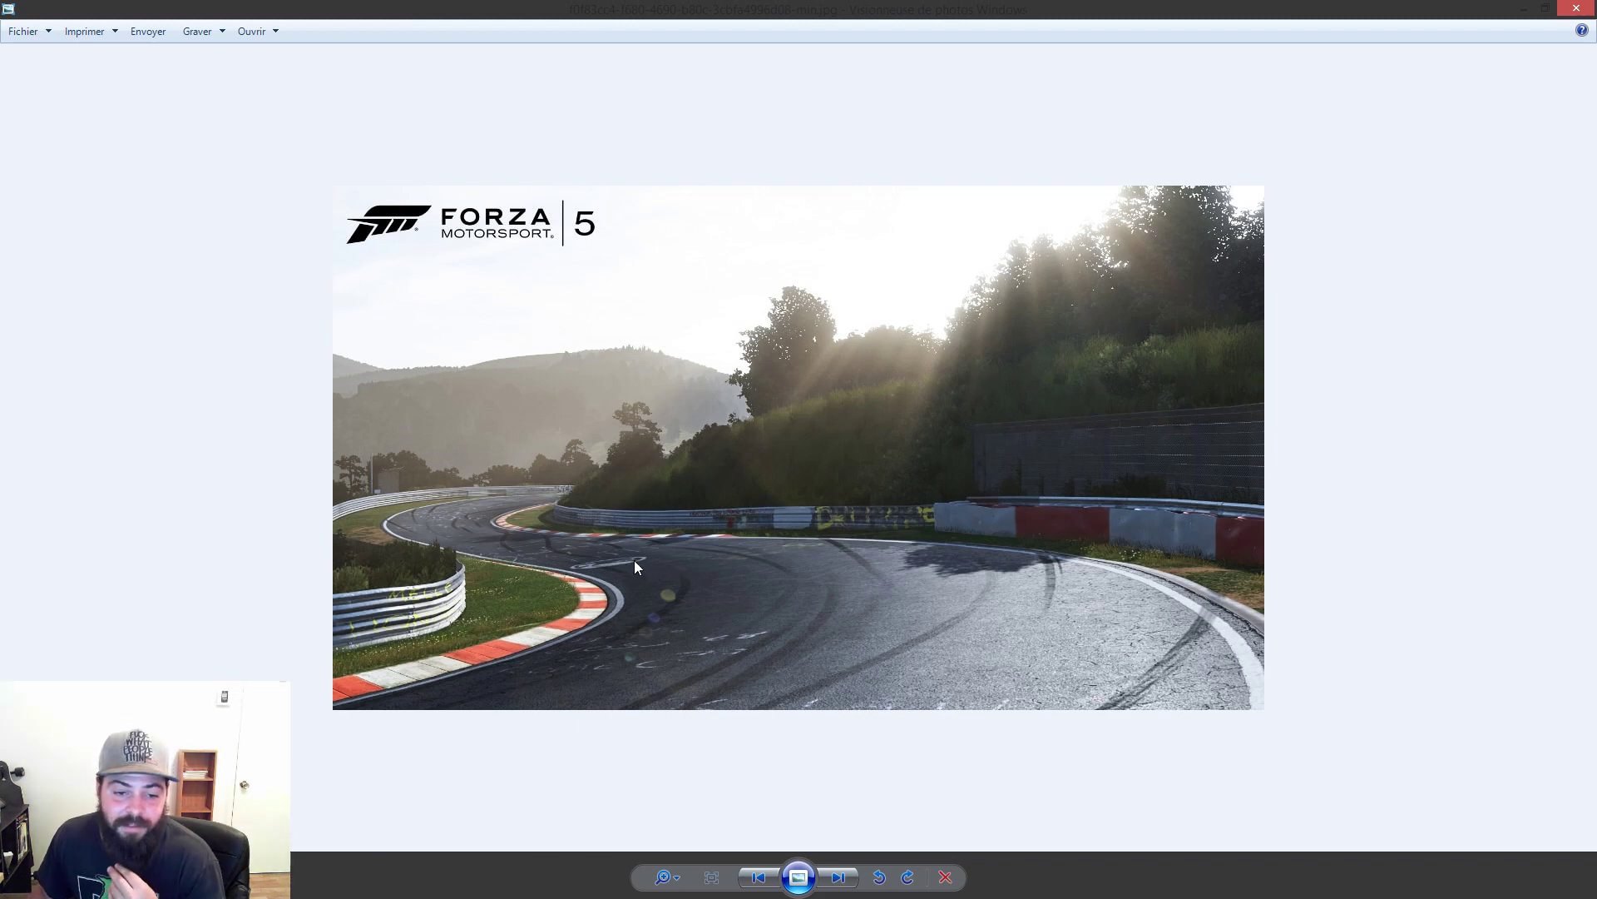
pyautogui.moveTo(695, 494)
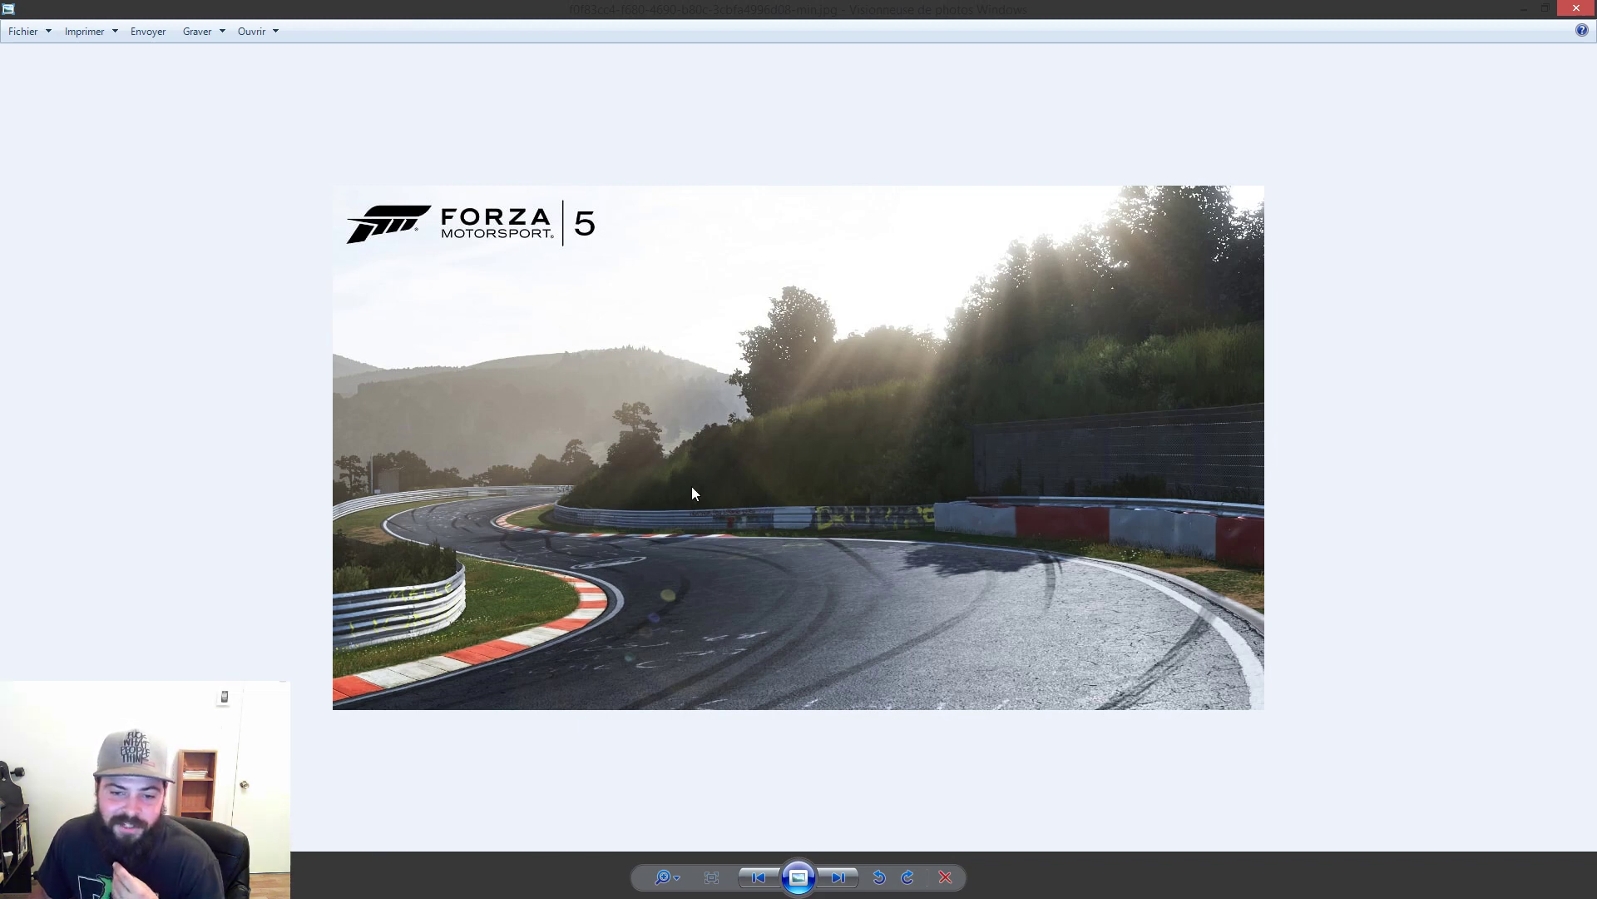
pyautogui.moveTo(1035, 330)
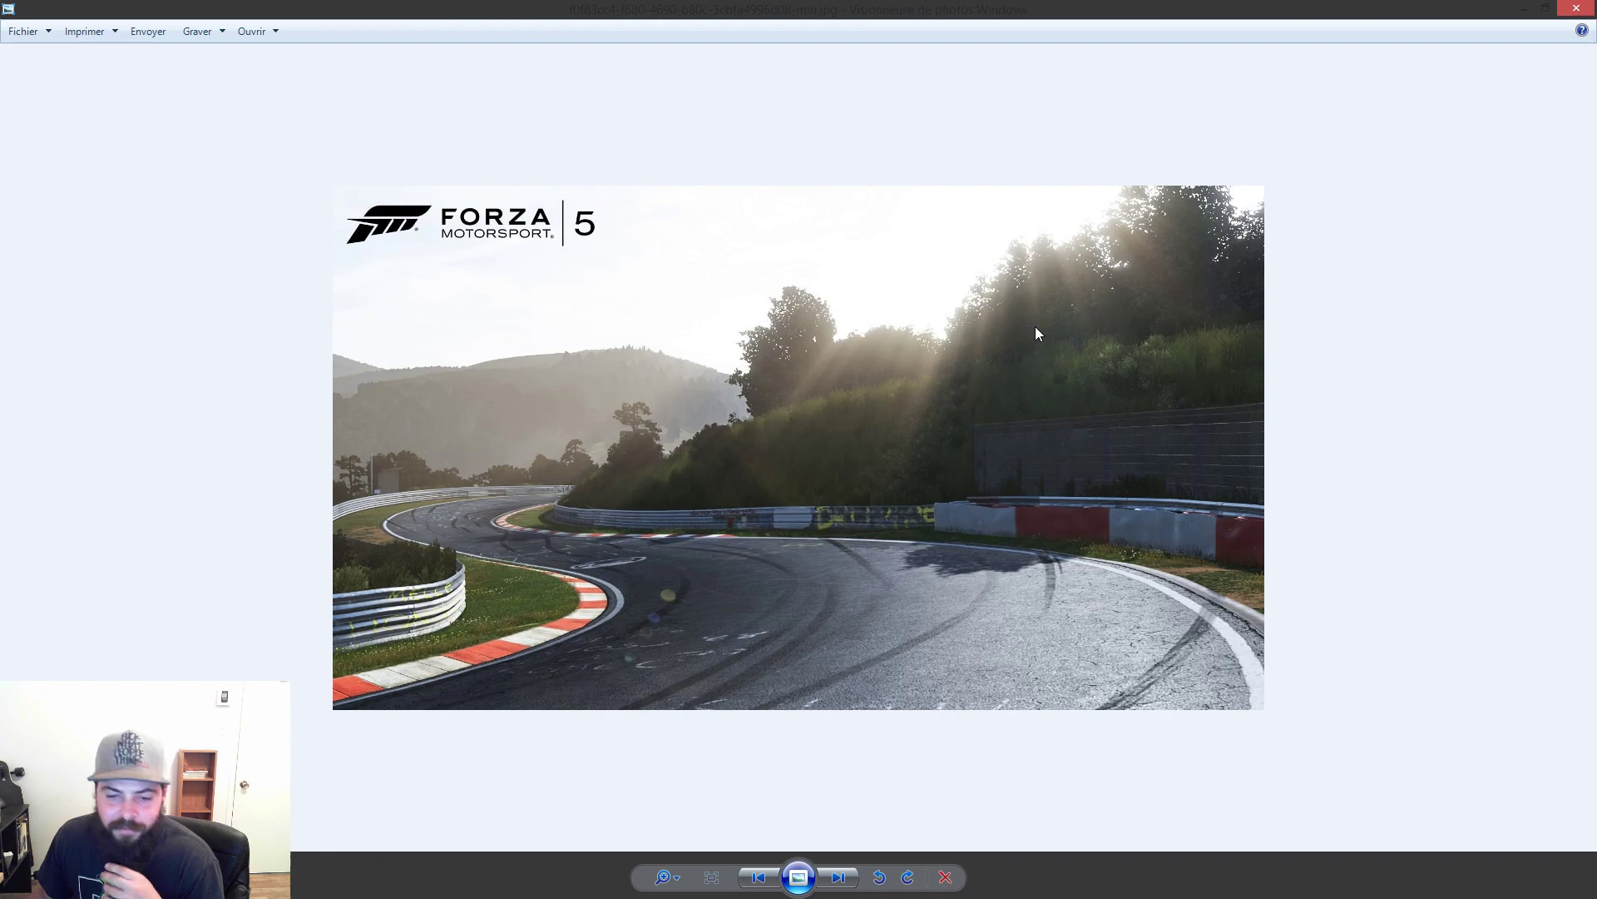
pyautogui.moveTo(996, 337)
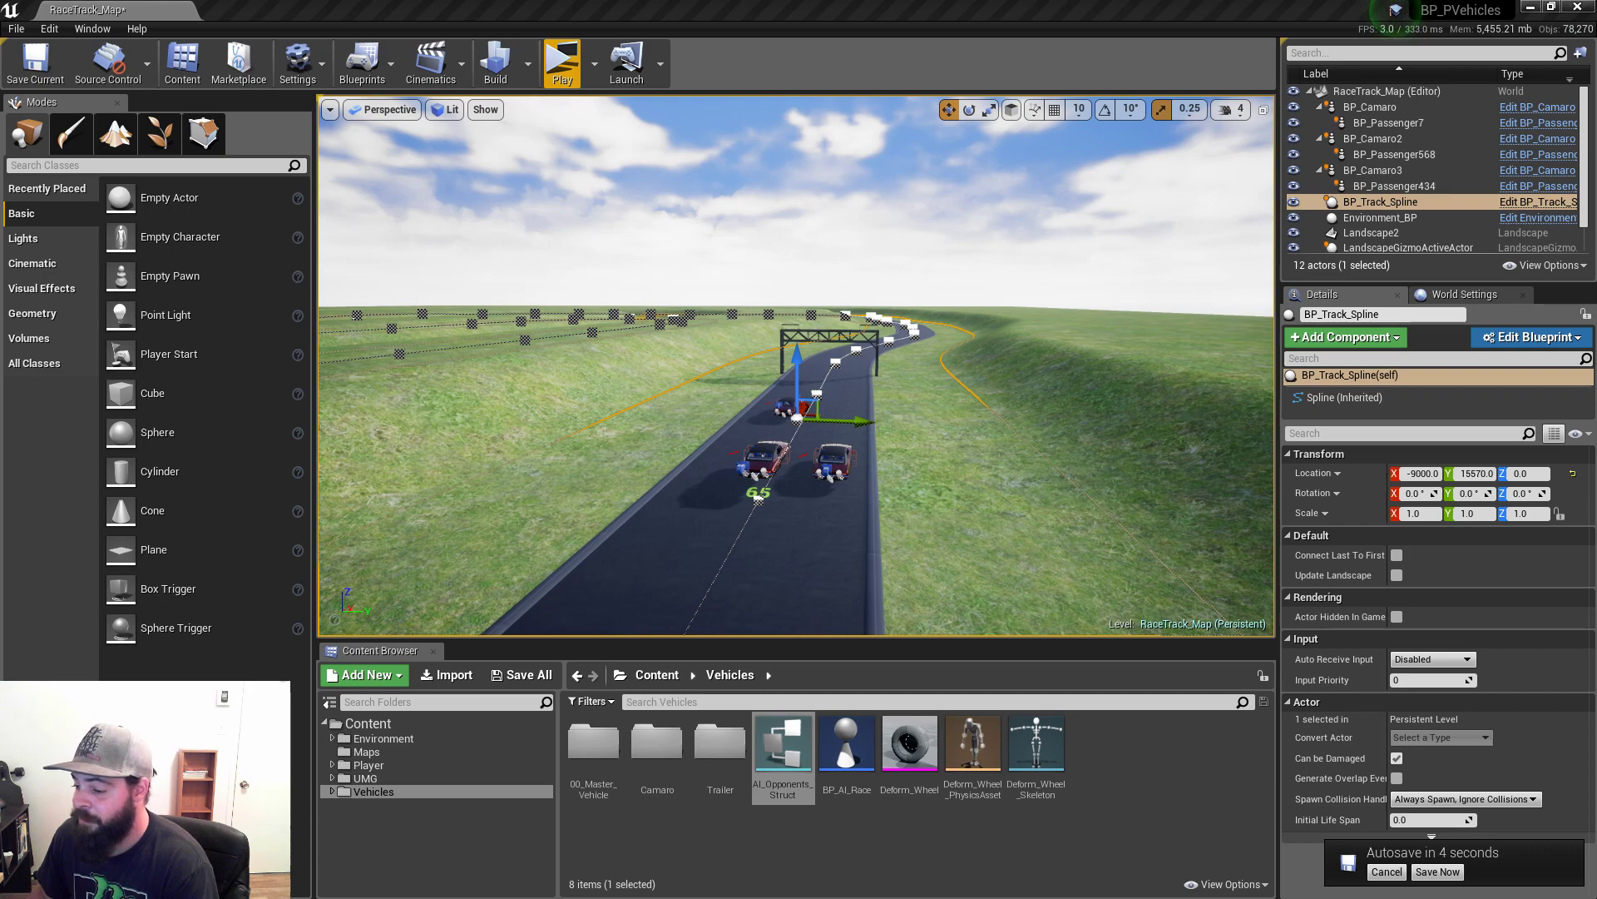
# Open the onboard photo of a tree-lined circuit with red-and-white curbs.
pyautogui.click(562, 60)
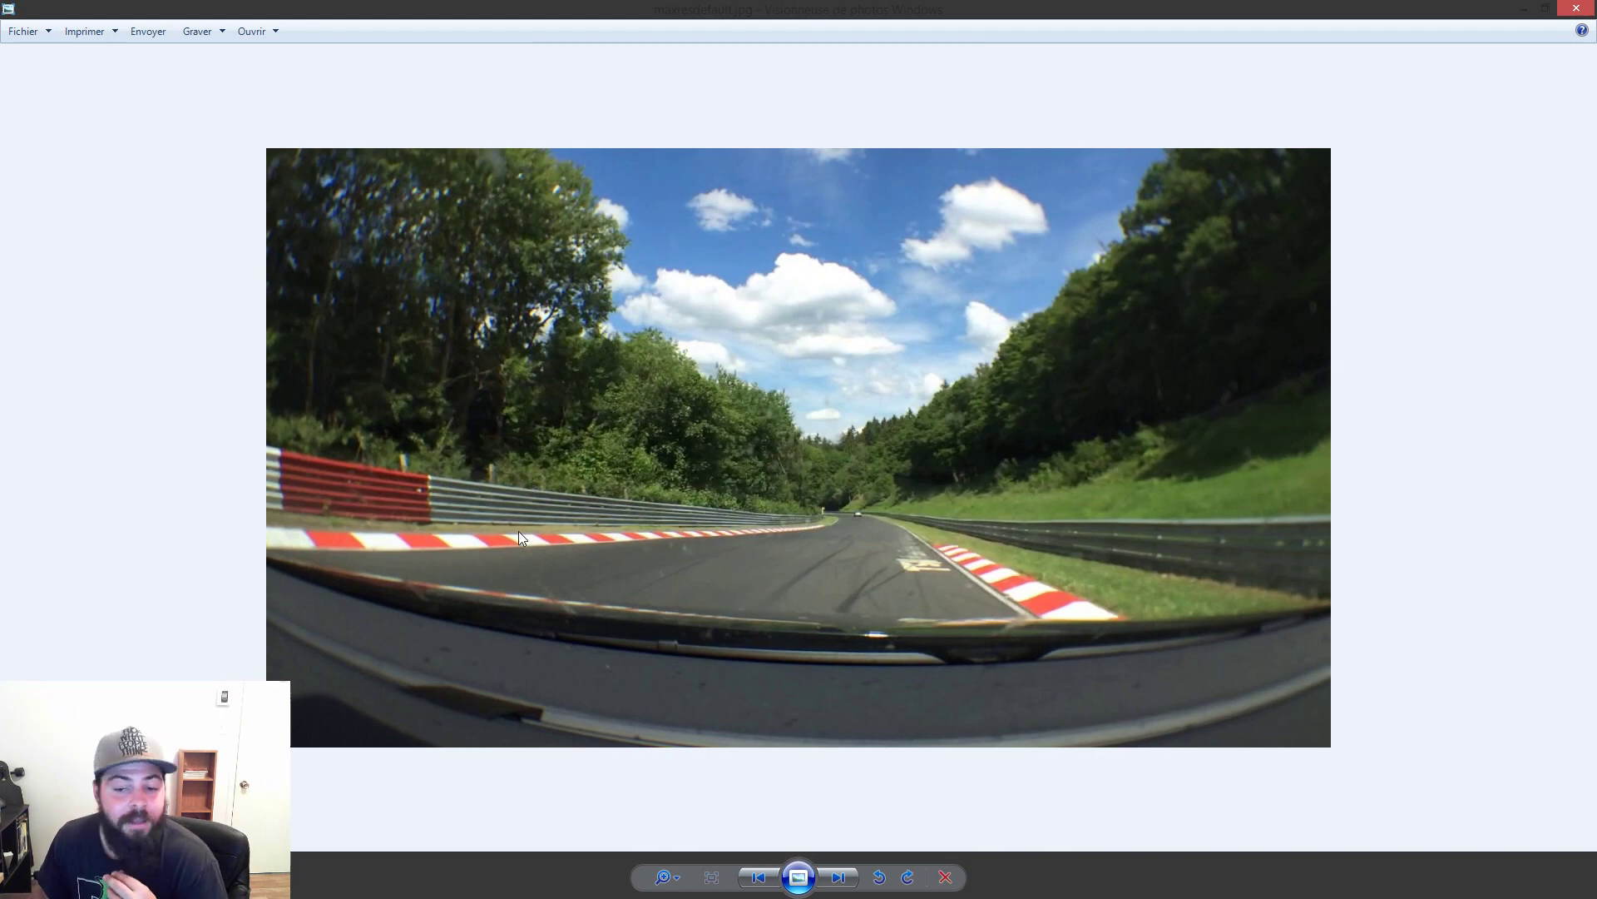
pyautogui.moveTo(1194, 420)
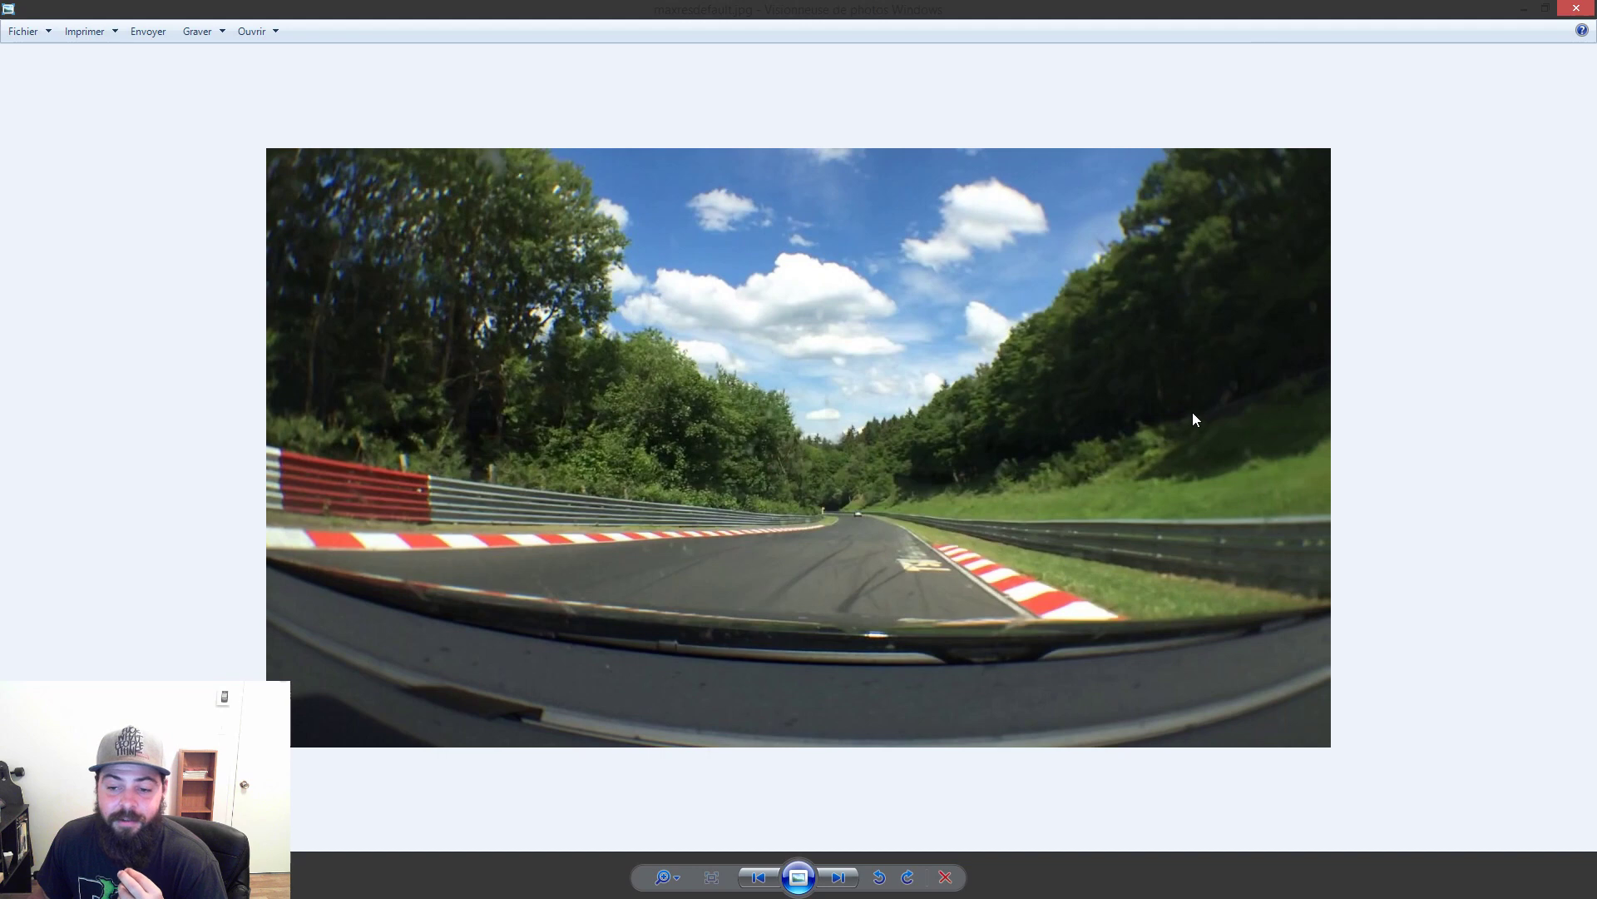
pyautogui.moveTo(896, 540)
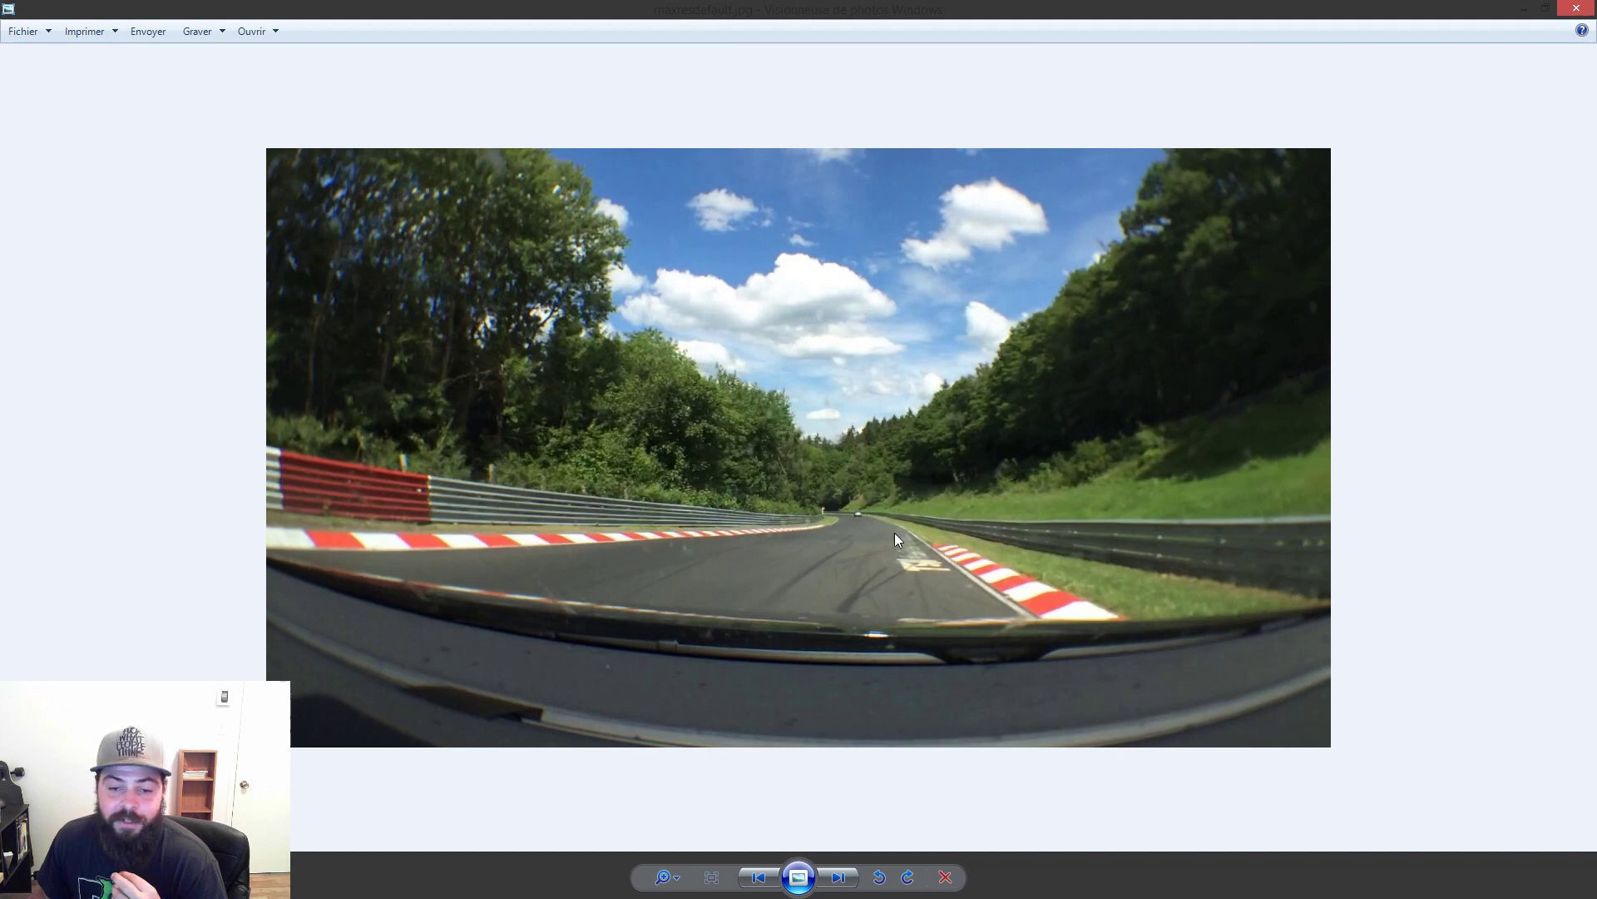
pyautogui.moveTo(1152, 470)
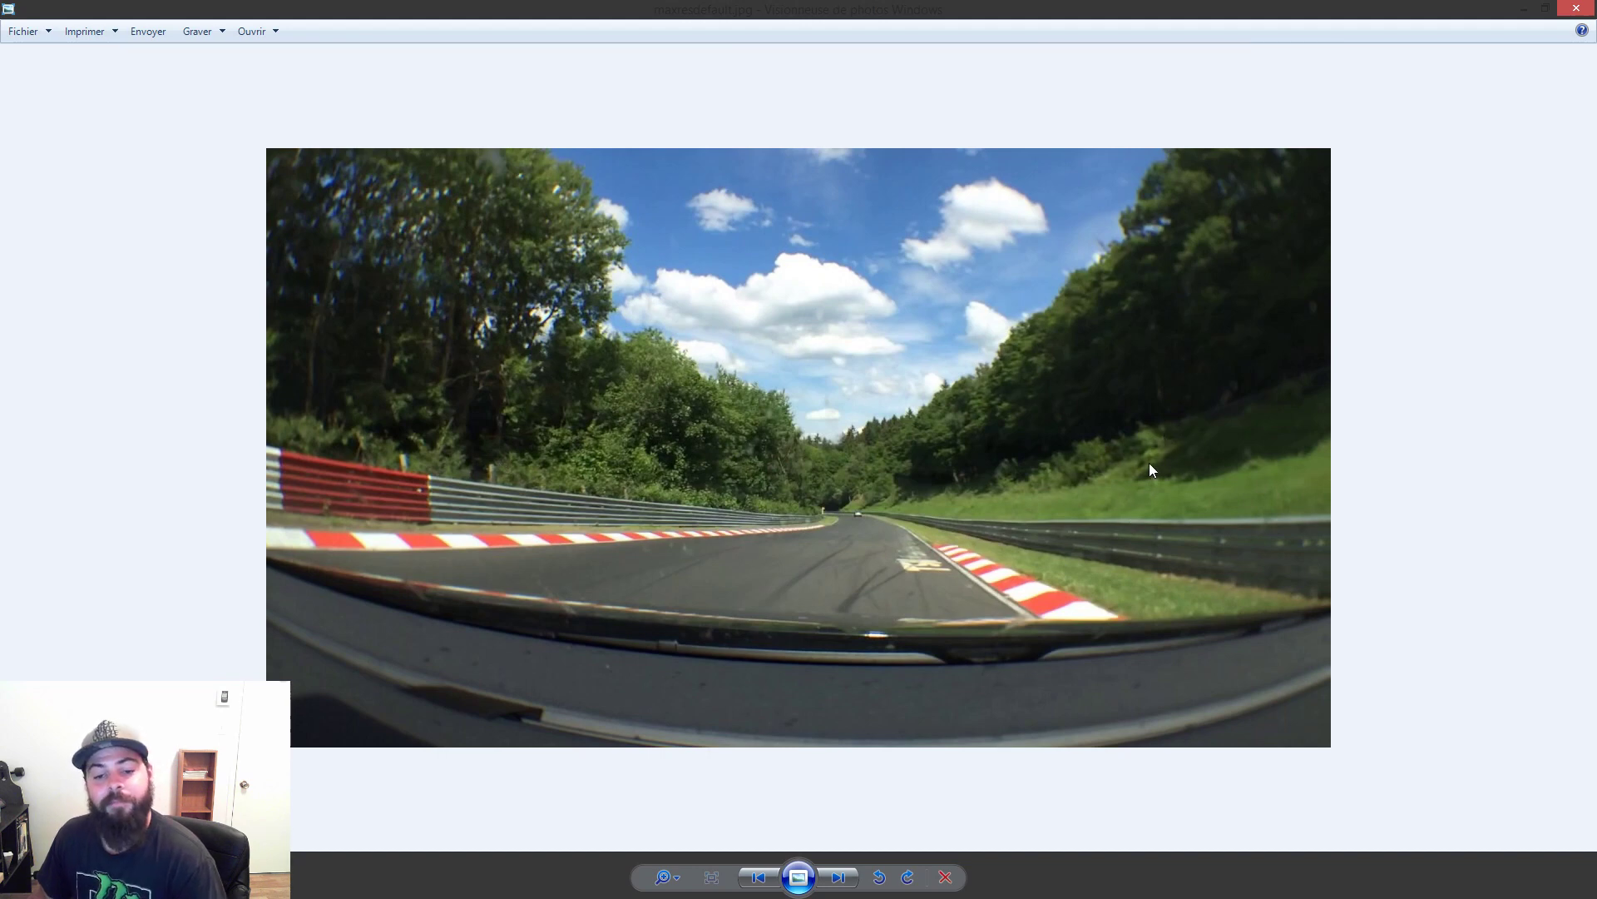
pyautogui.moveTo(1068, 567)
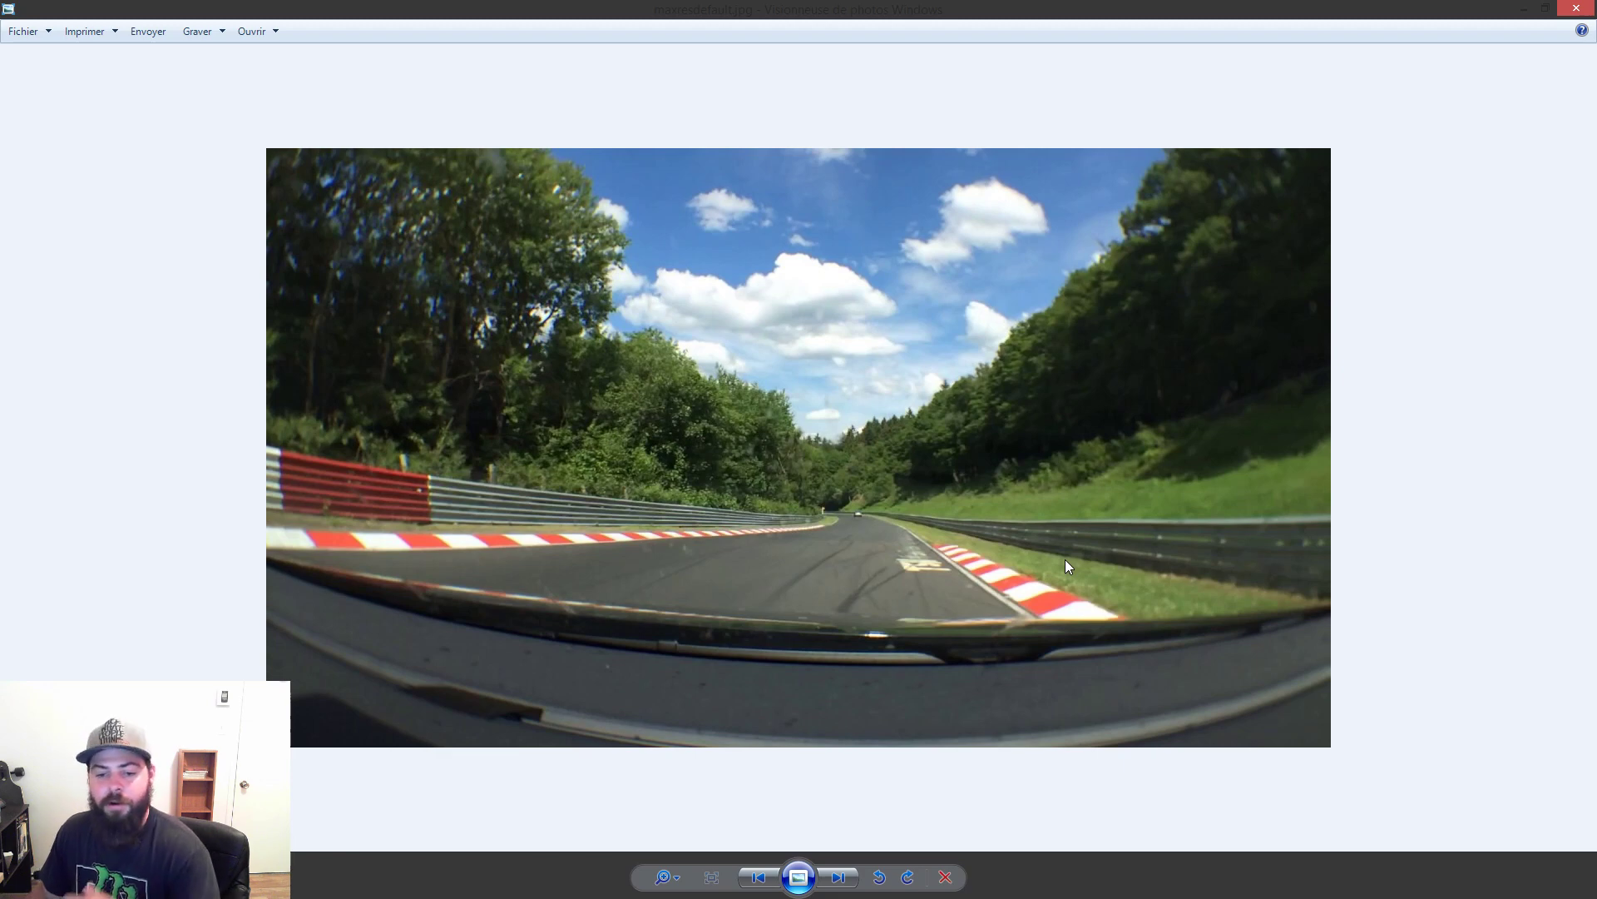
pyautogui.moveTo(1194, 514)
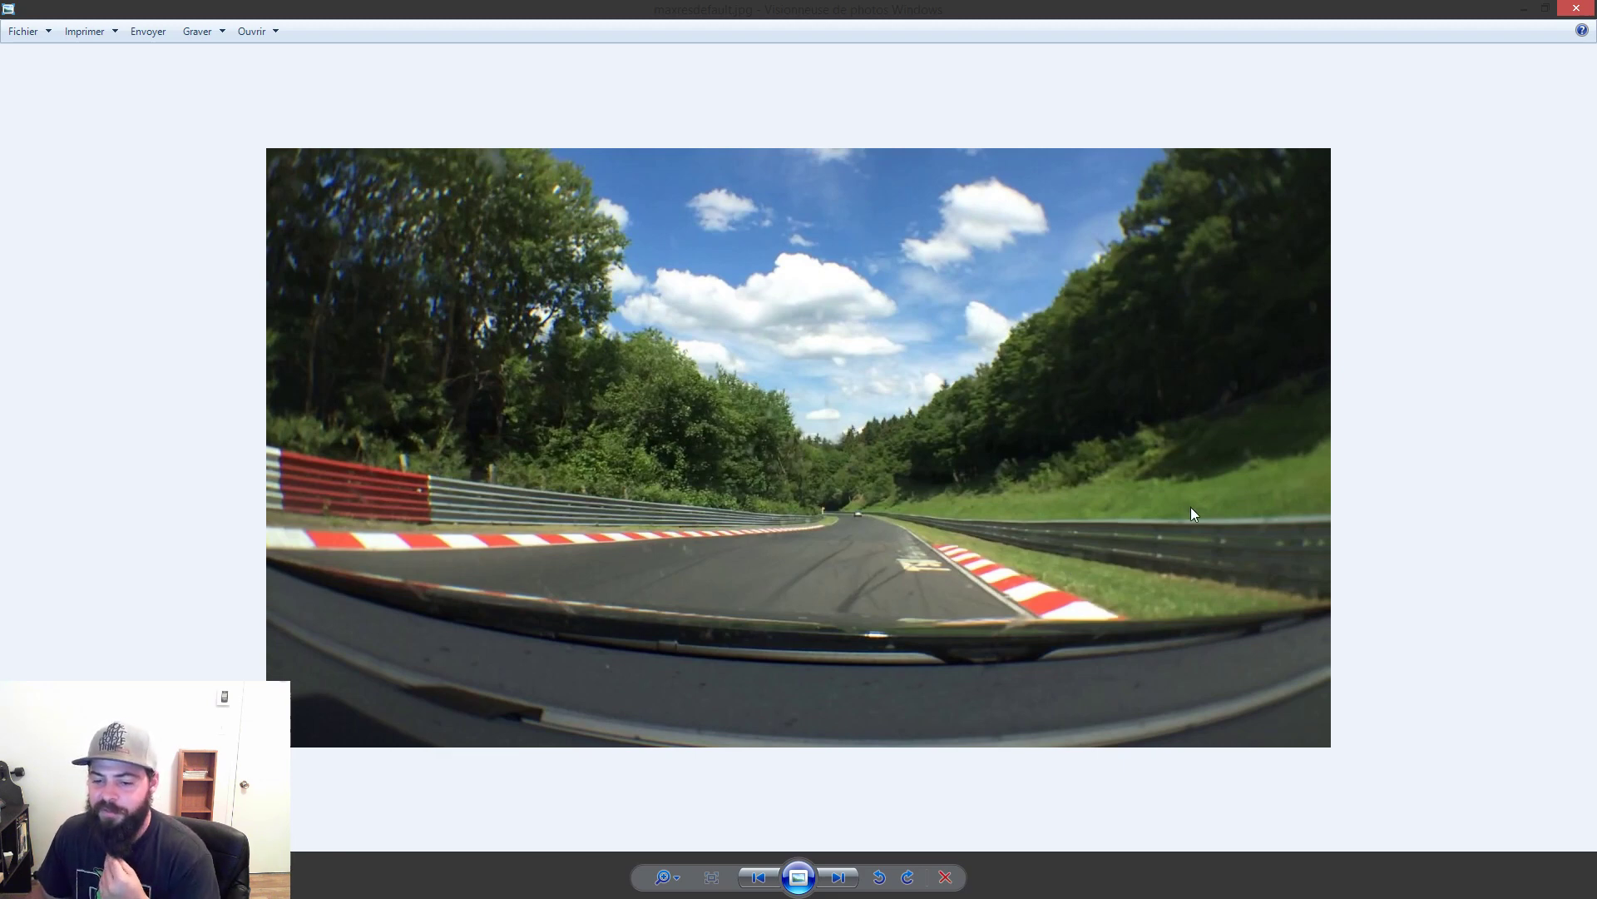
pyautogui.moveTo(1234, 456)
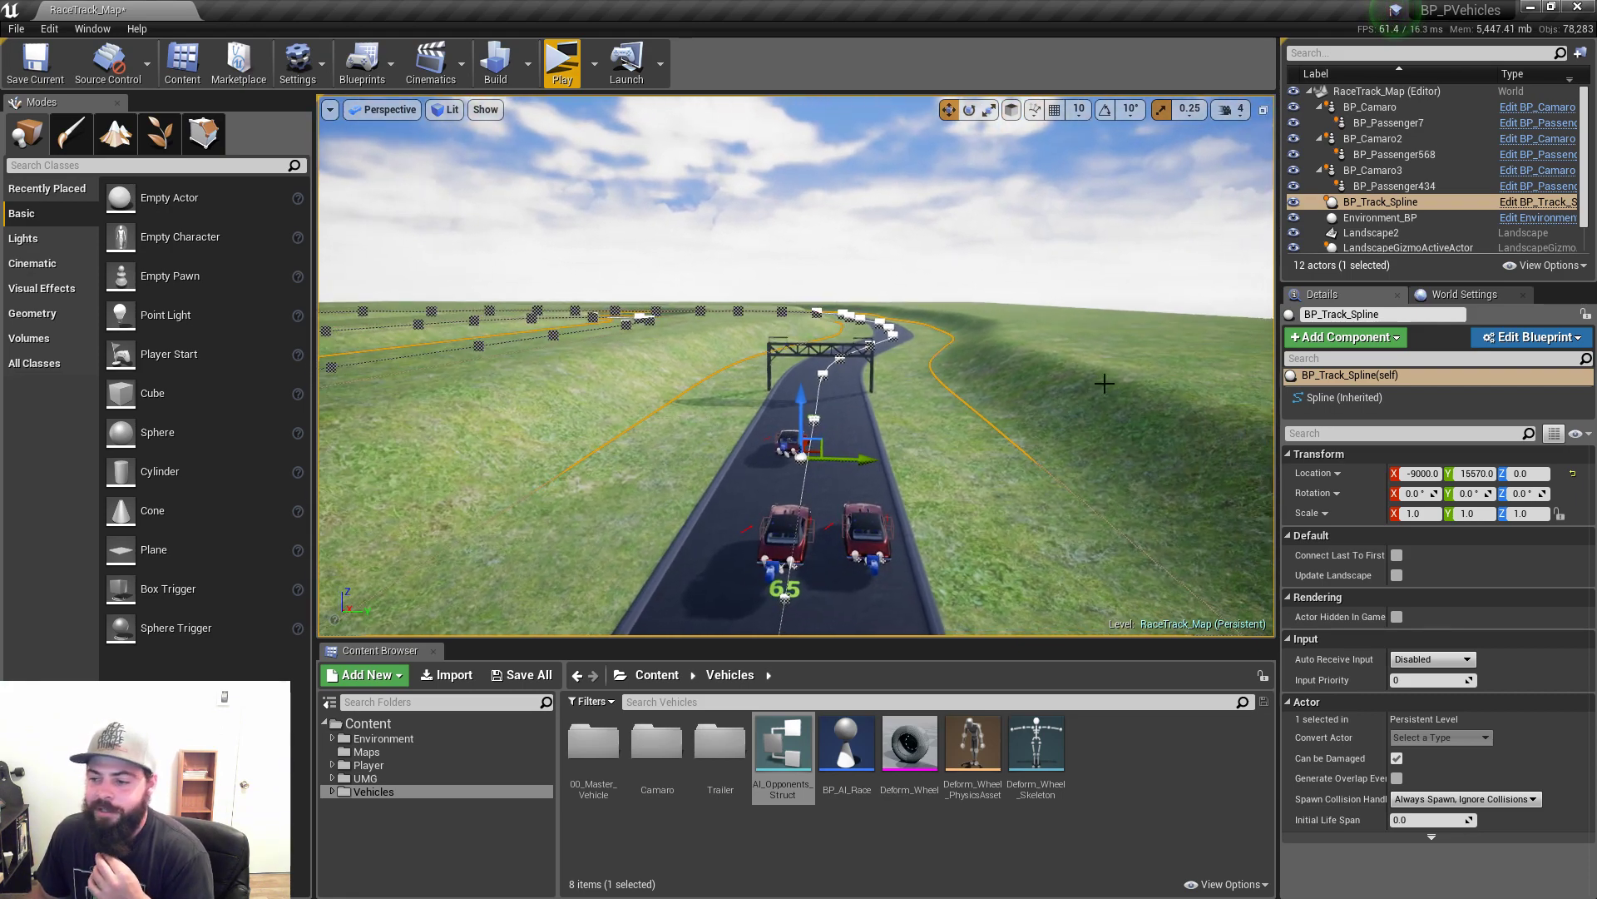
pyautogui.moveTo(1162, 365)
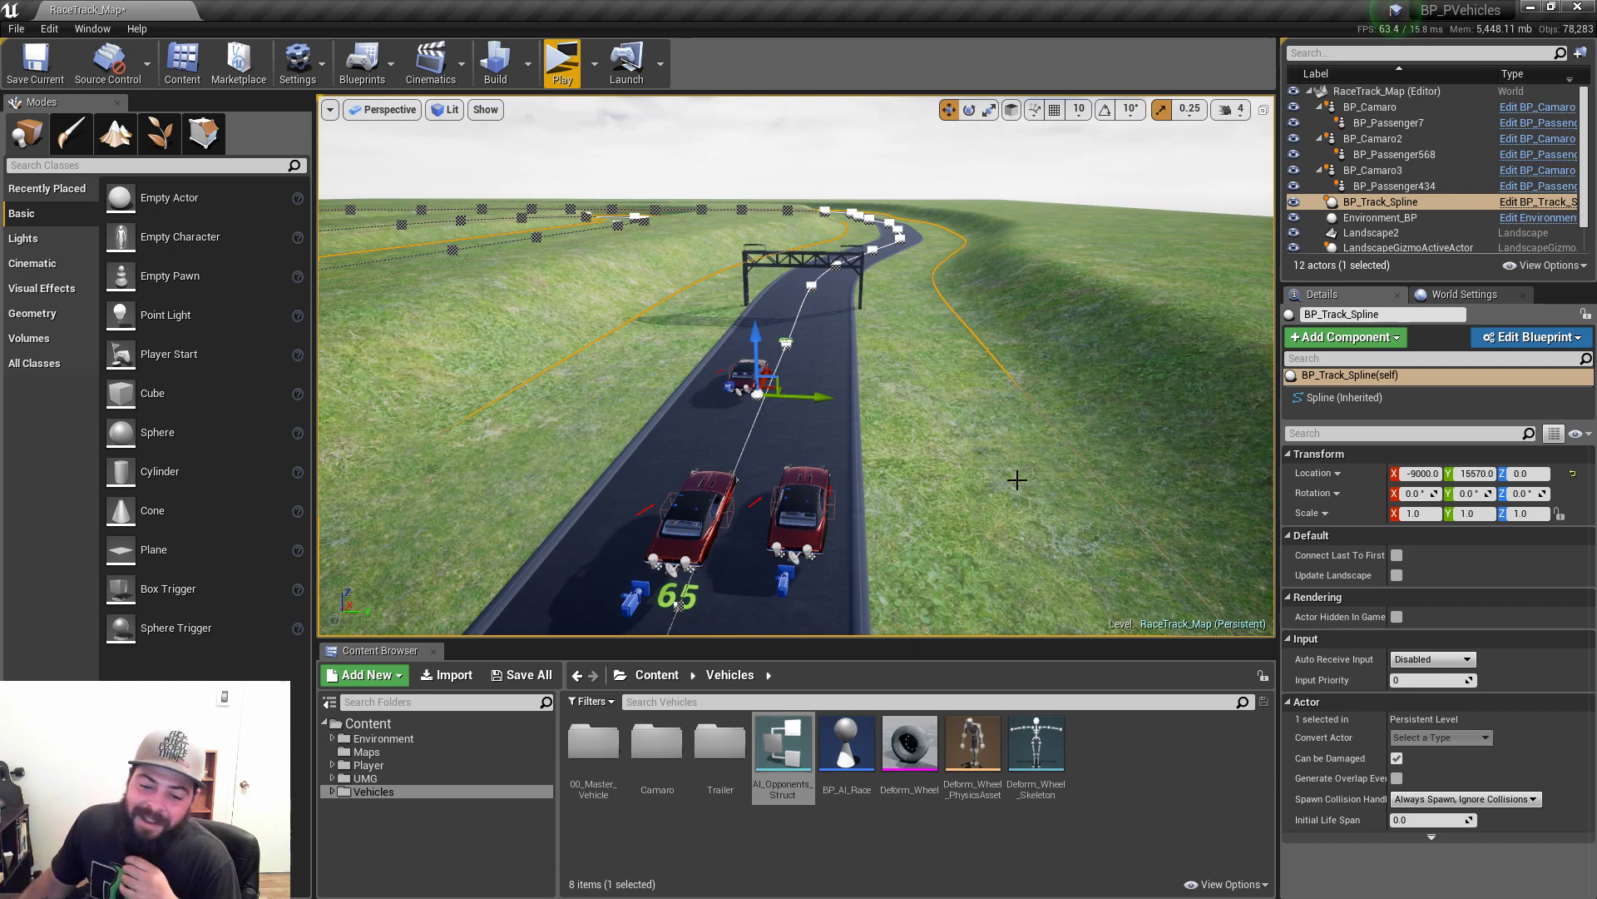
pyautogui.moveTo(937, 463)
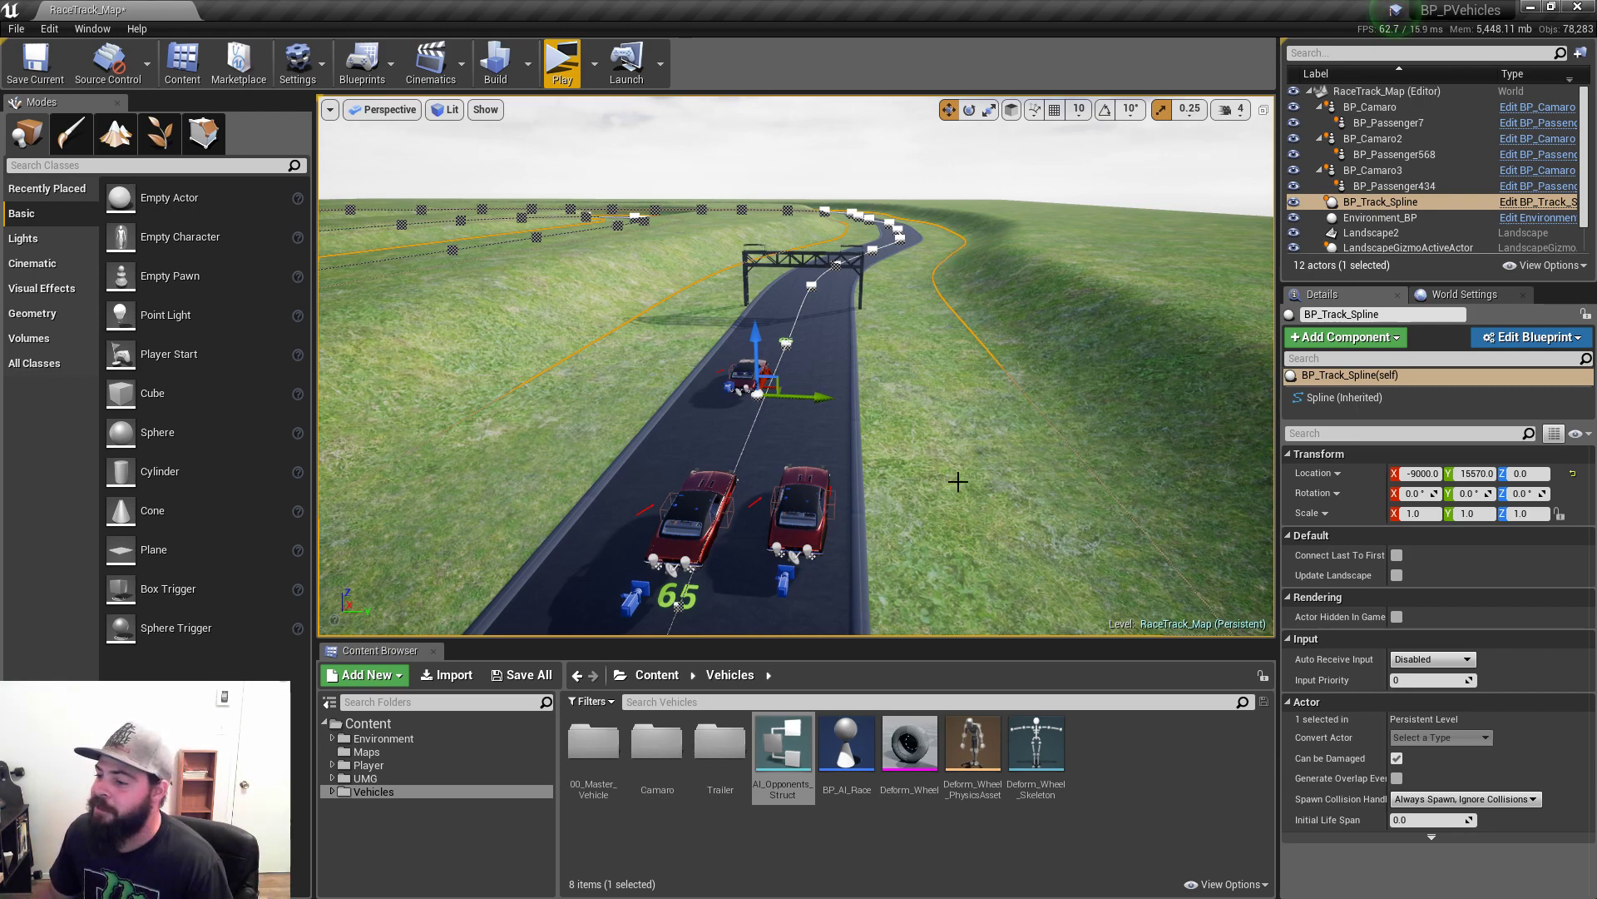
pyautogui.moveTo(976, 469)
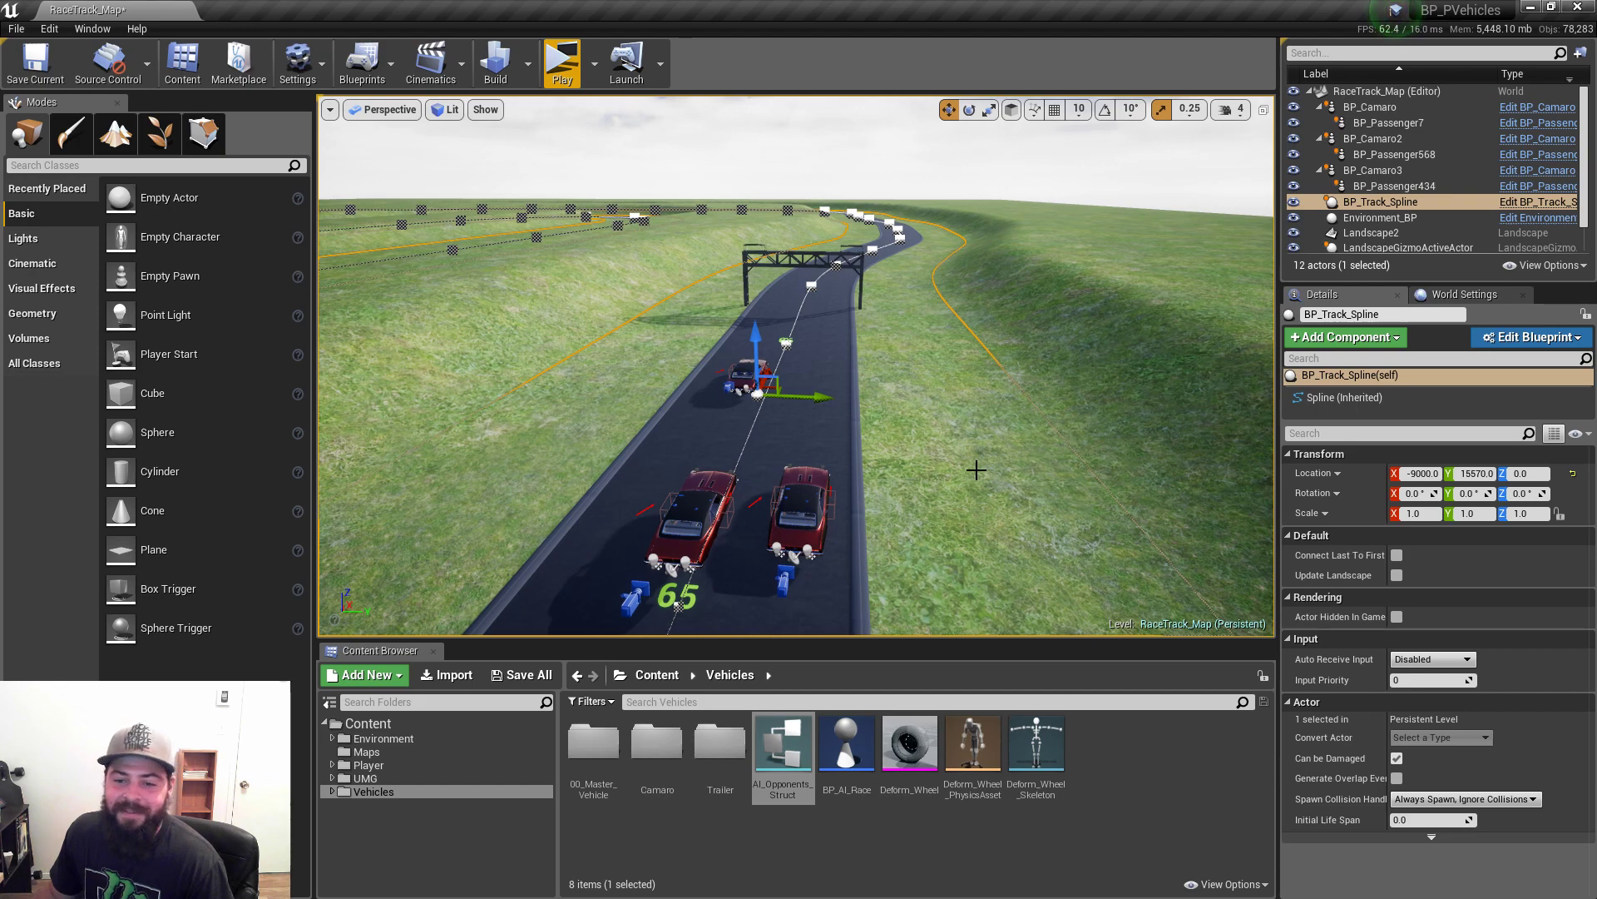
pyautogui.moveTo(984, 461)
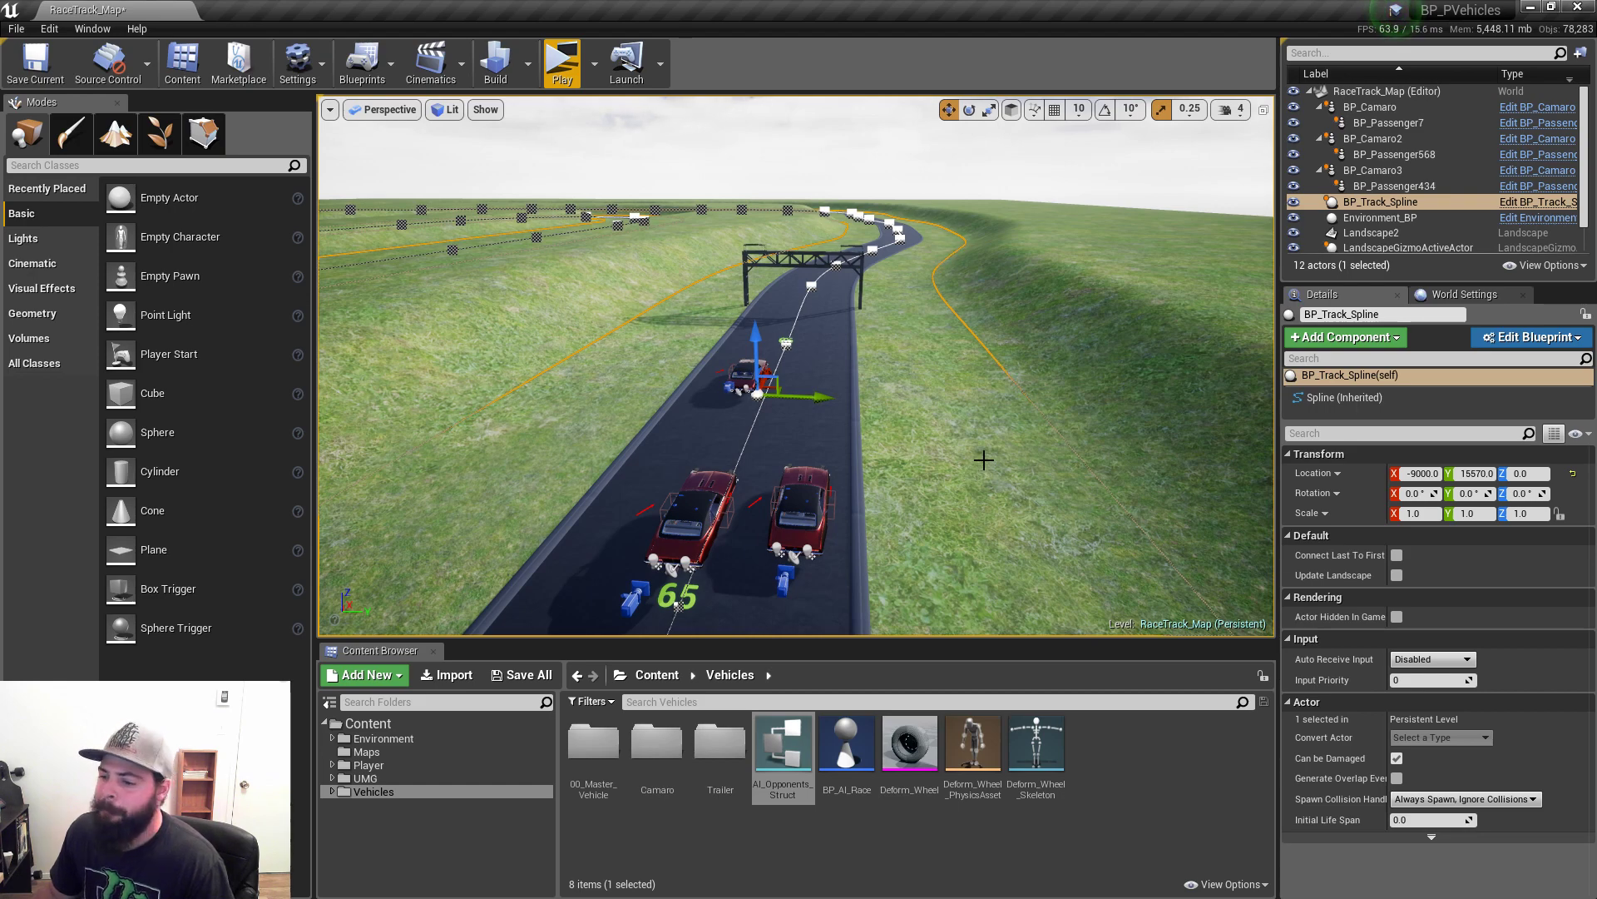